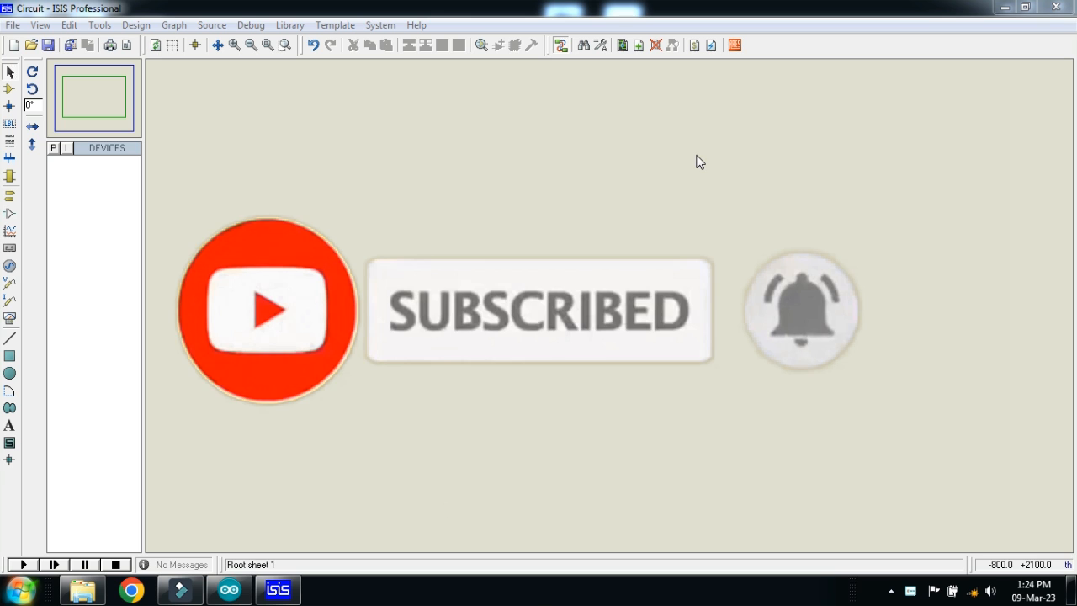
Add SIMULINO UNO from the ARDUINO category and search 'lcd' for the LM044L LCD.
click(32, 128)
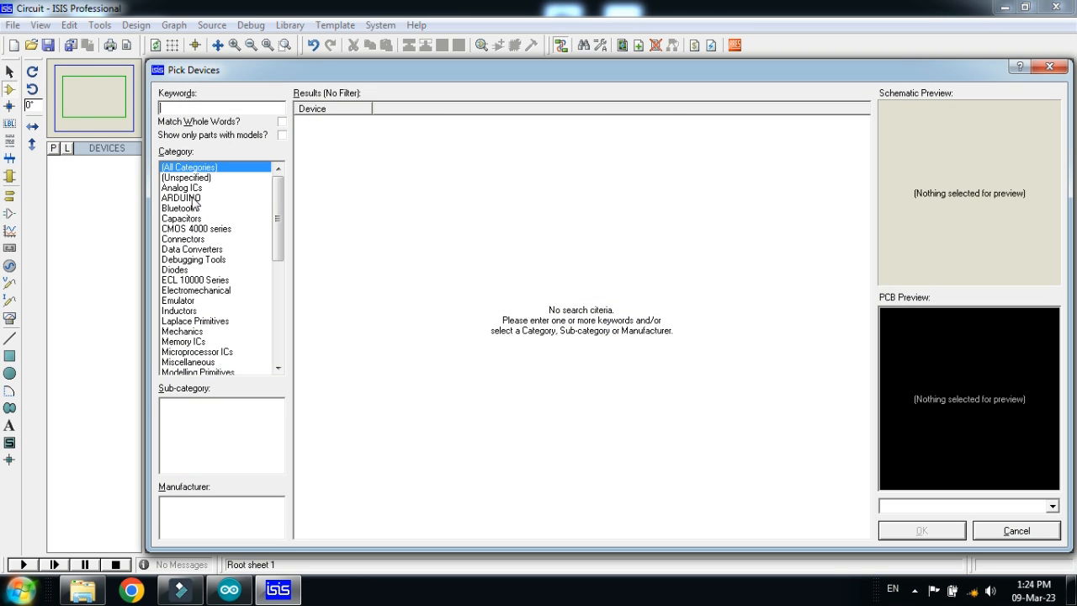
click(181, 196)
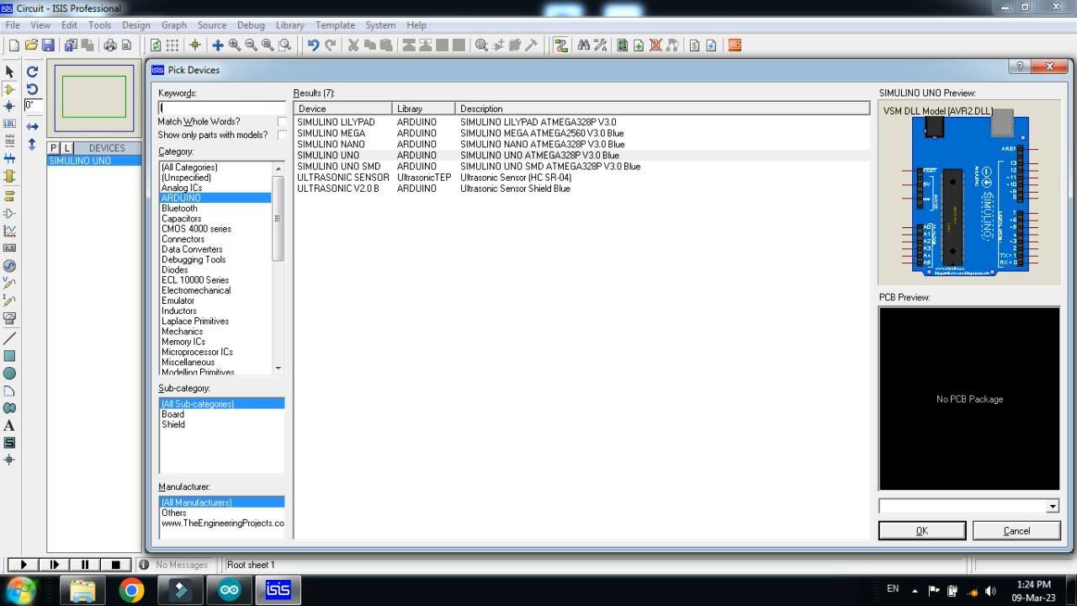
text(lcd)
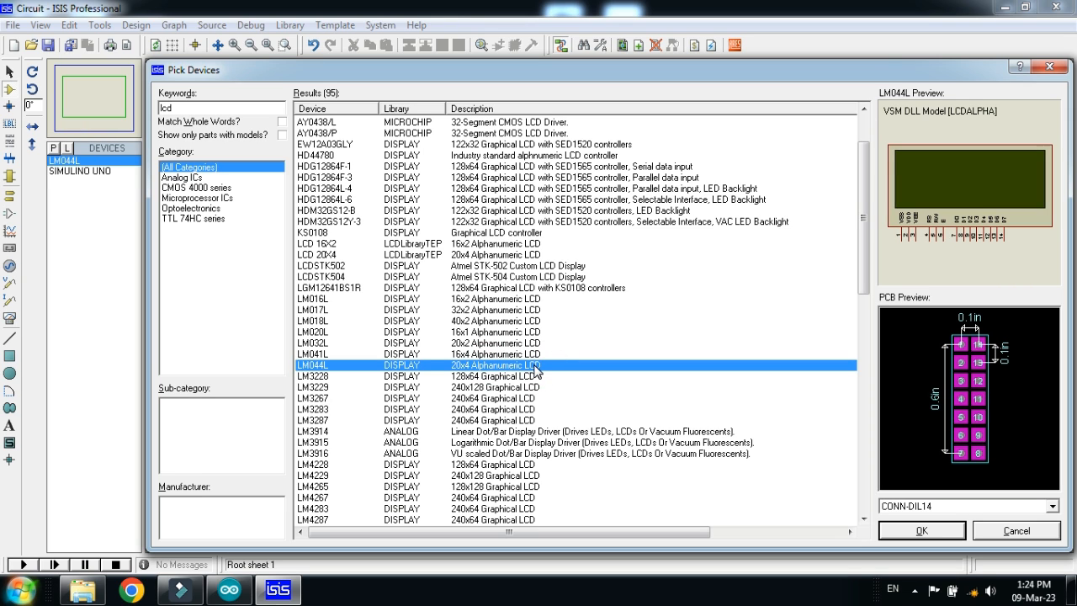
mouse_move(233, 154)
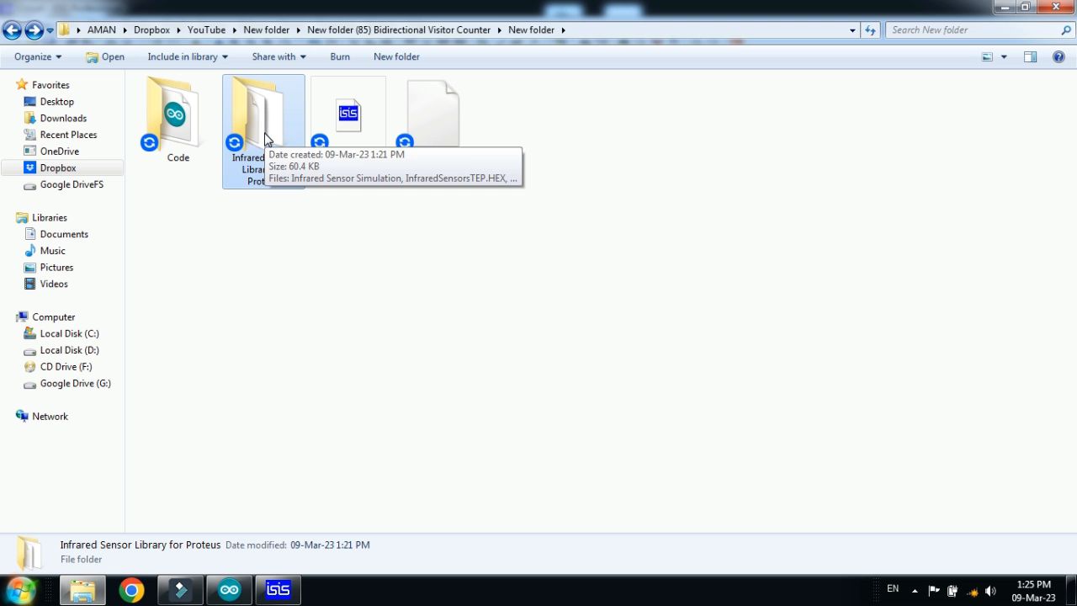
mouse_move(302, 253)
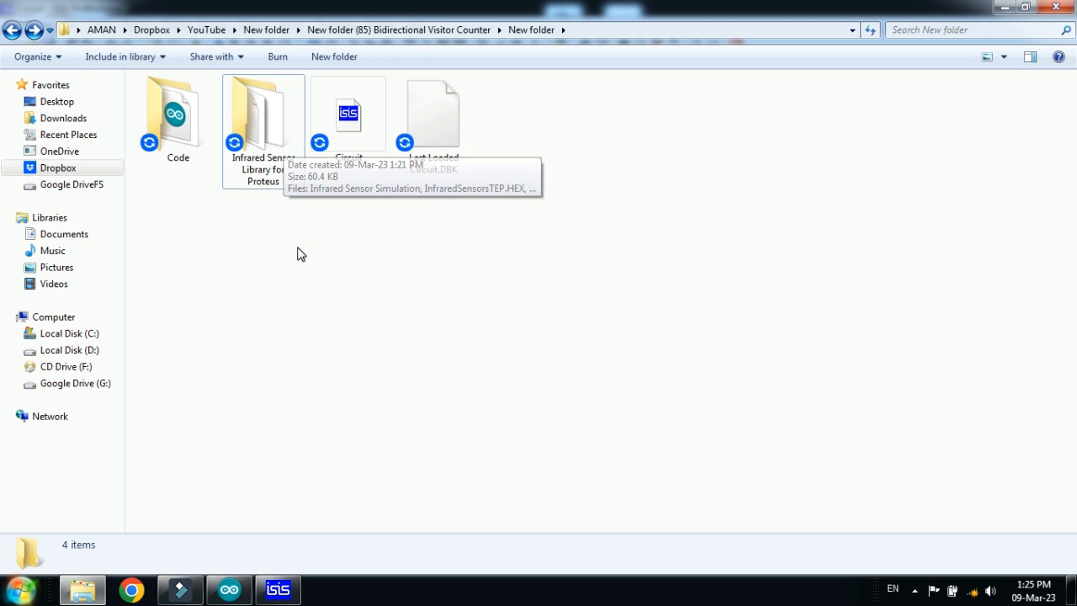
mouse_move(301, 253)
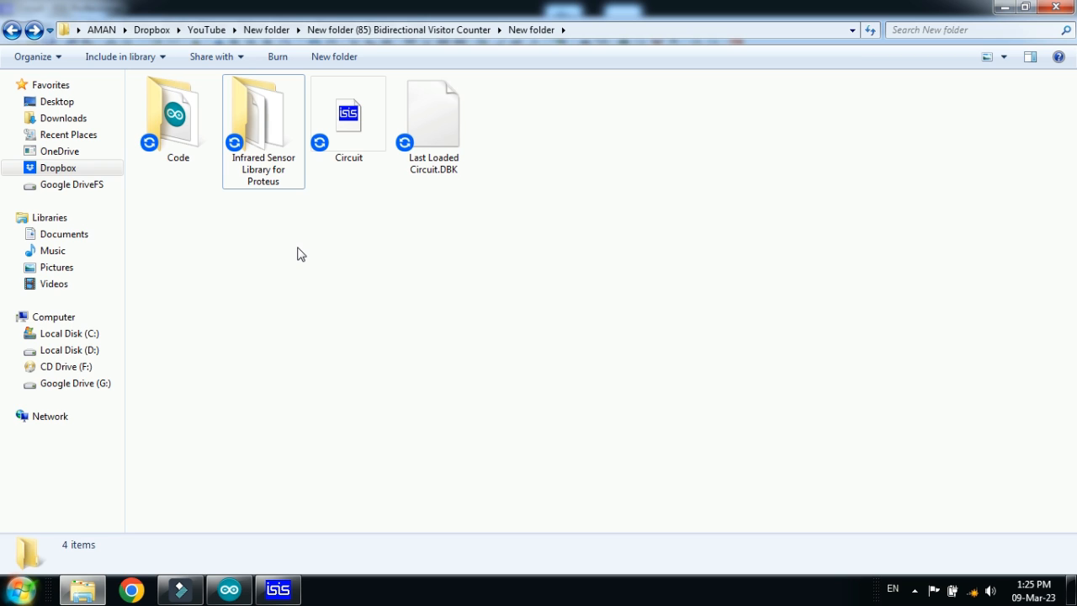
mouse_move(290, 135)
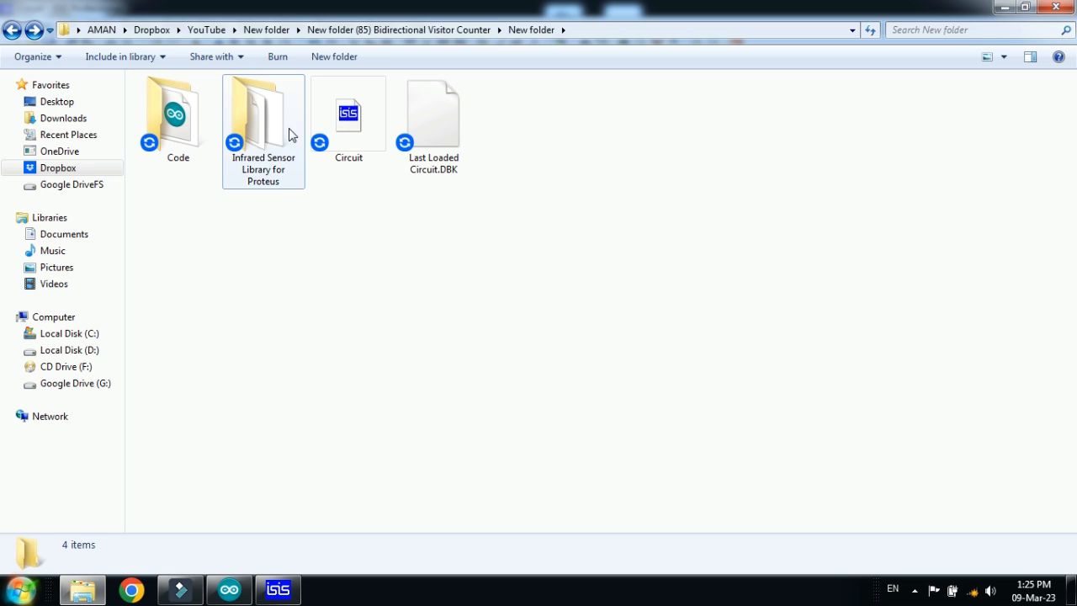
Open the Infrared Sensor Library for Proteus folder and select the InfraredSensorsTEP HEX, IDX, LIB files.
double_click(263, 113)
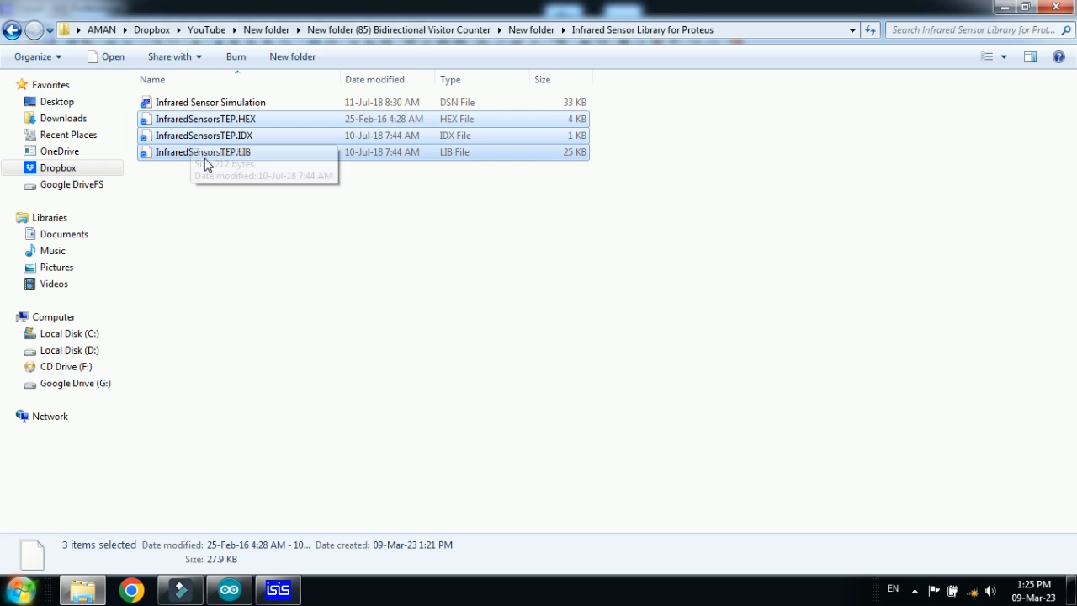
click(235, 253)
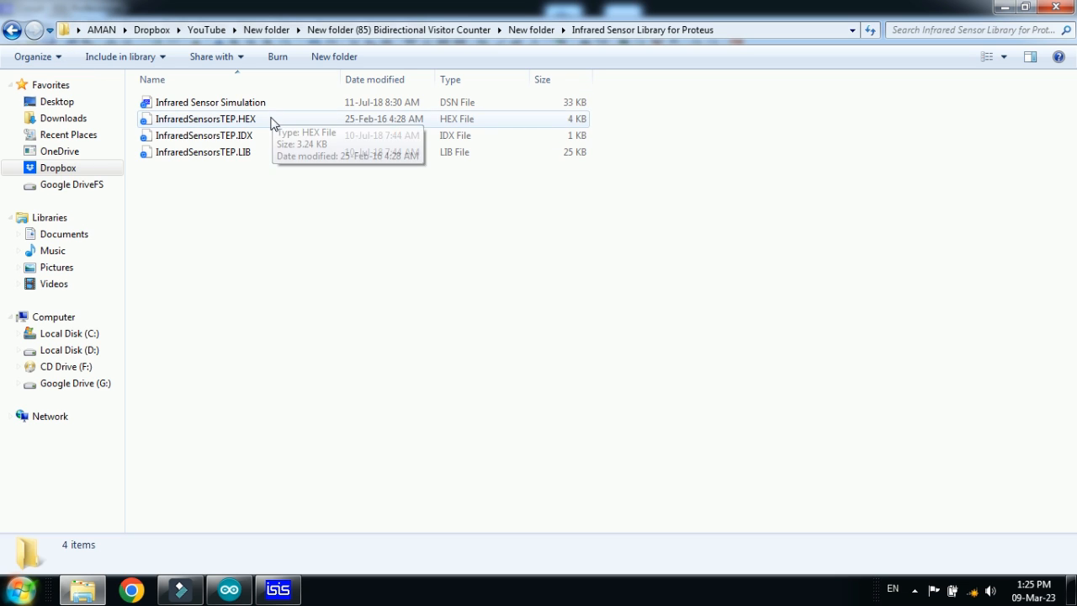
click(204, 119)
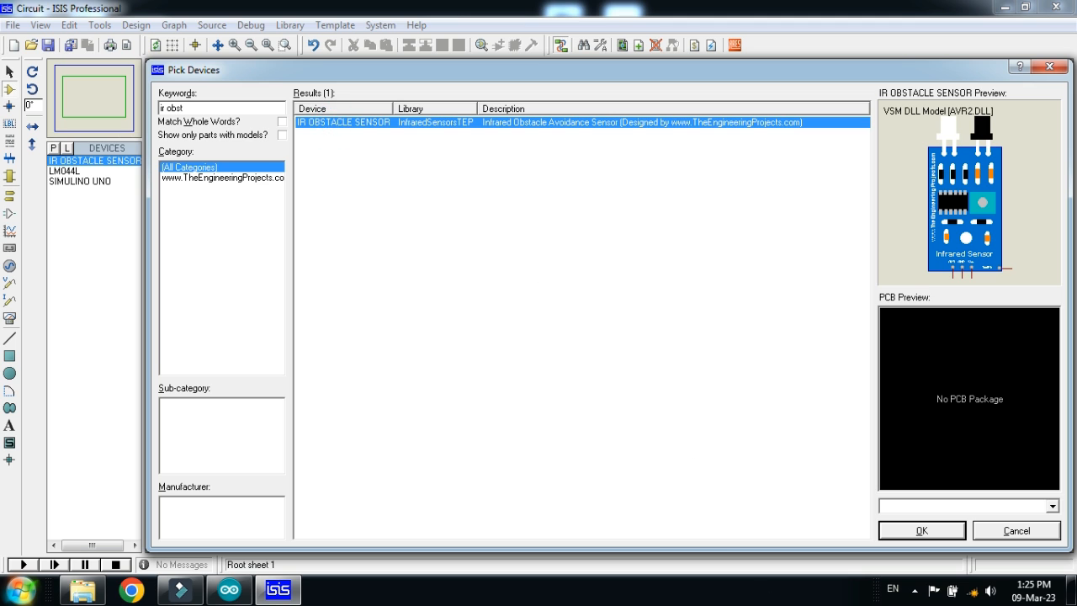
Add the IR OBSTACLE SENSOR, then LOGICTOGGLE found by searching 'togg'.
click(921, 530)
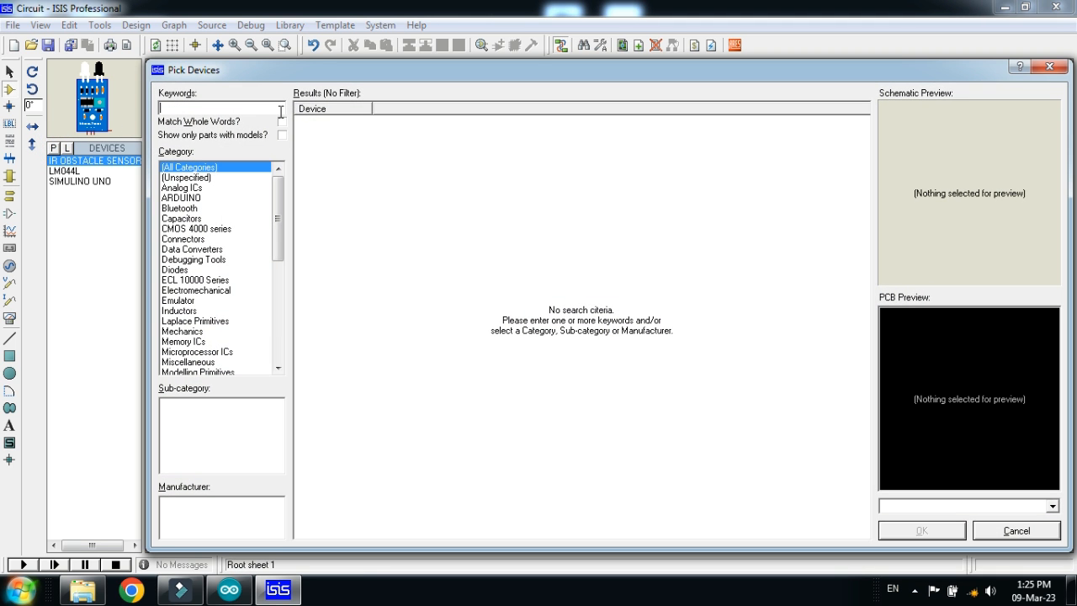
text(togg)
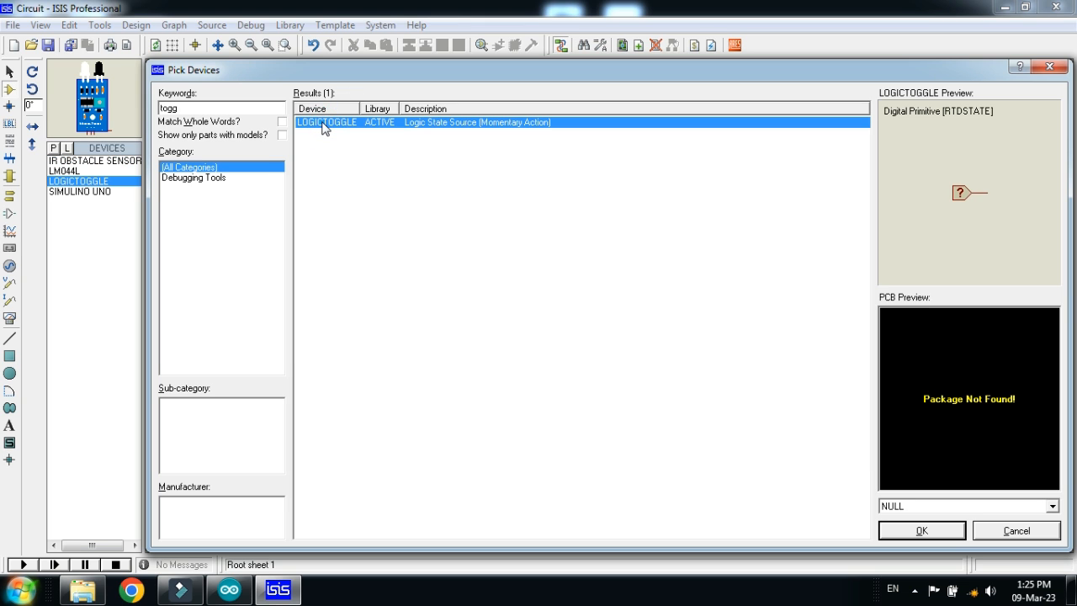
click(920, 530)
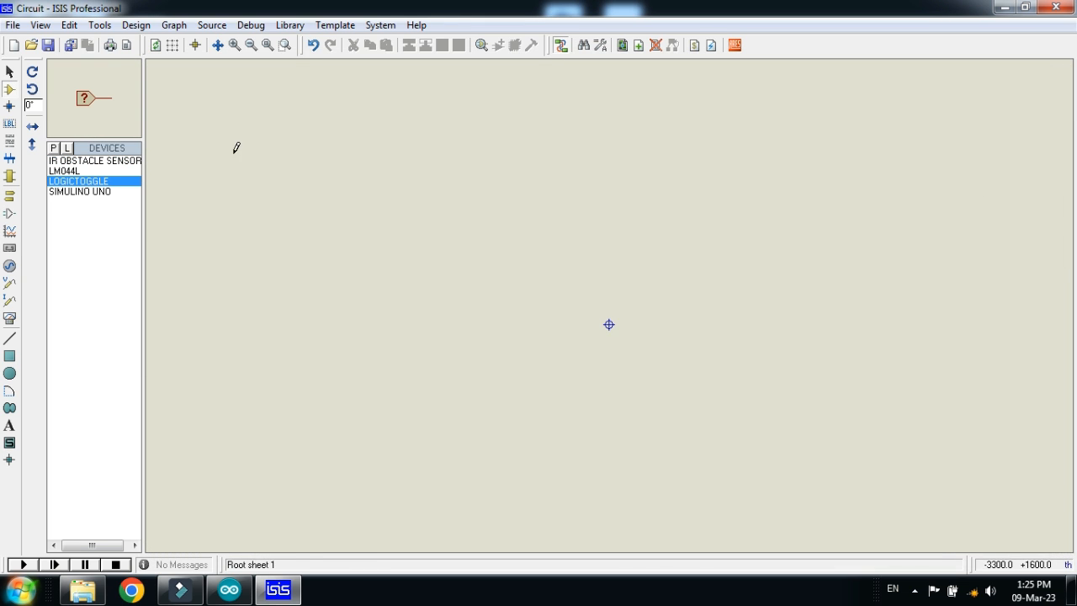
click(80, 191)
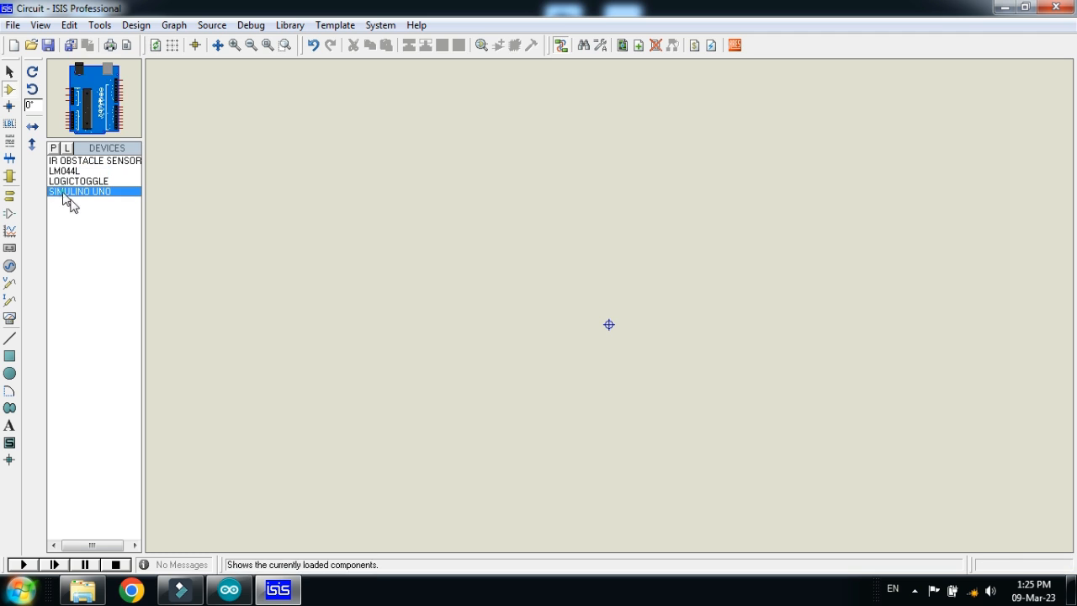
Place the Simulino Uno and LM044L, wiring LCD RS, E, D4–D7 to pins 8–13.
click(610, 325)
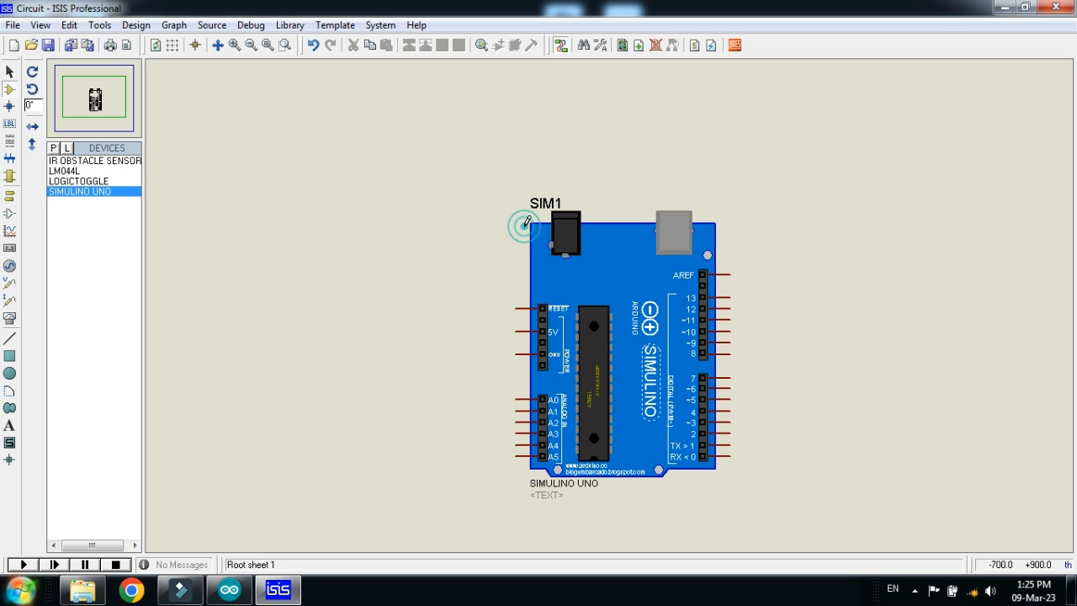
click(63, 171)
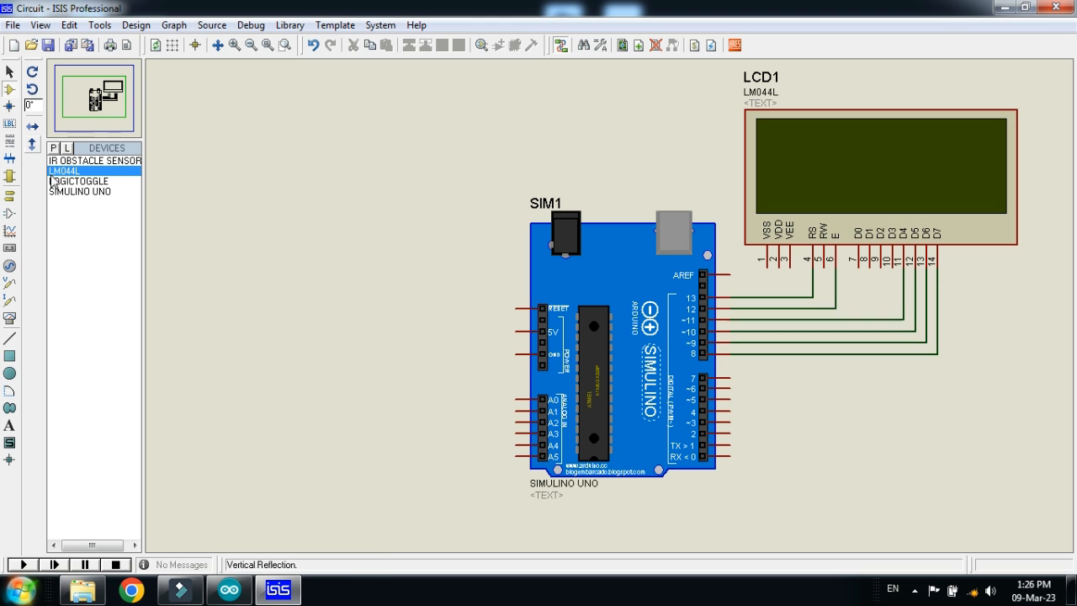
click(94, 161)
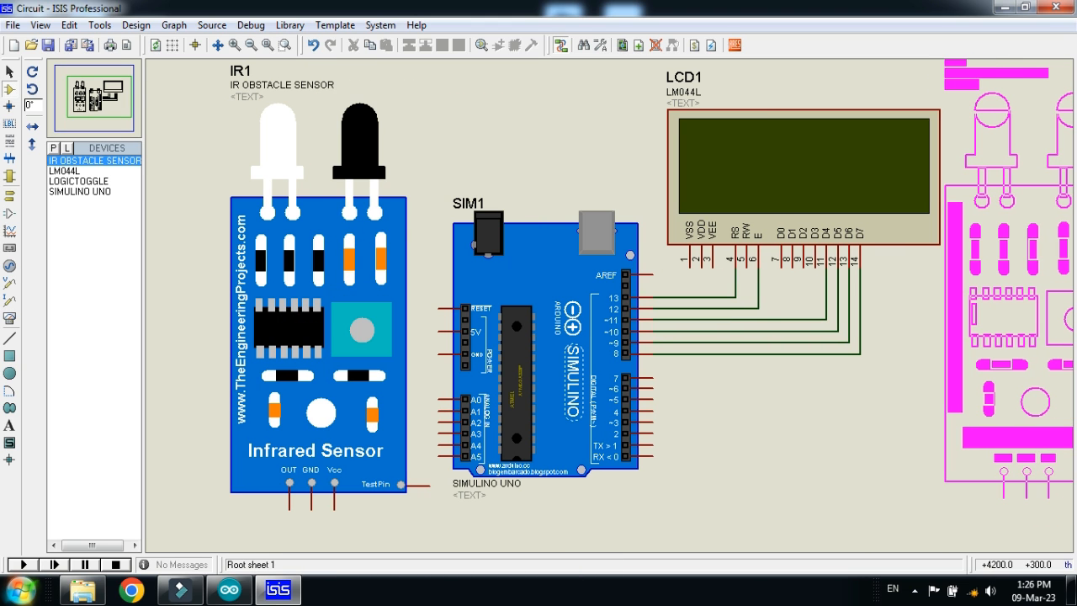
Place a second IR sensor on the right and set the references to IR IN and IR OUT.
click(324, 261)
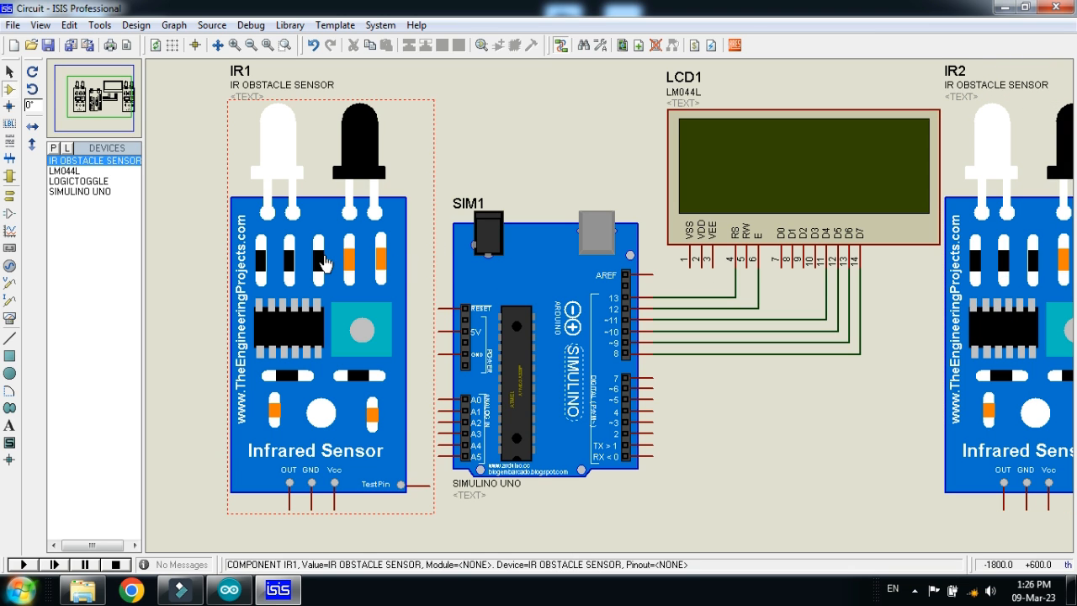
double_click(327, 262)
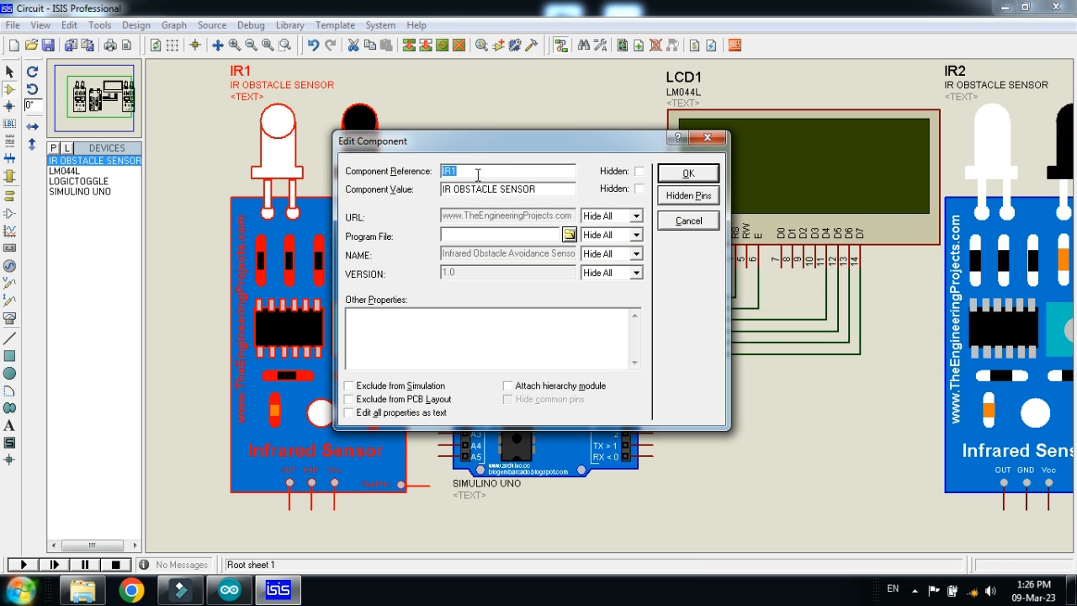
click(457, 171)
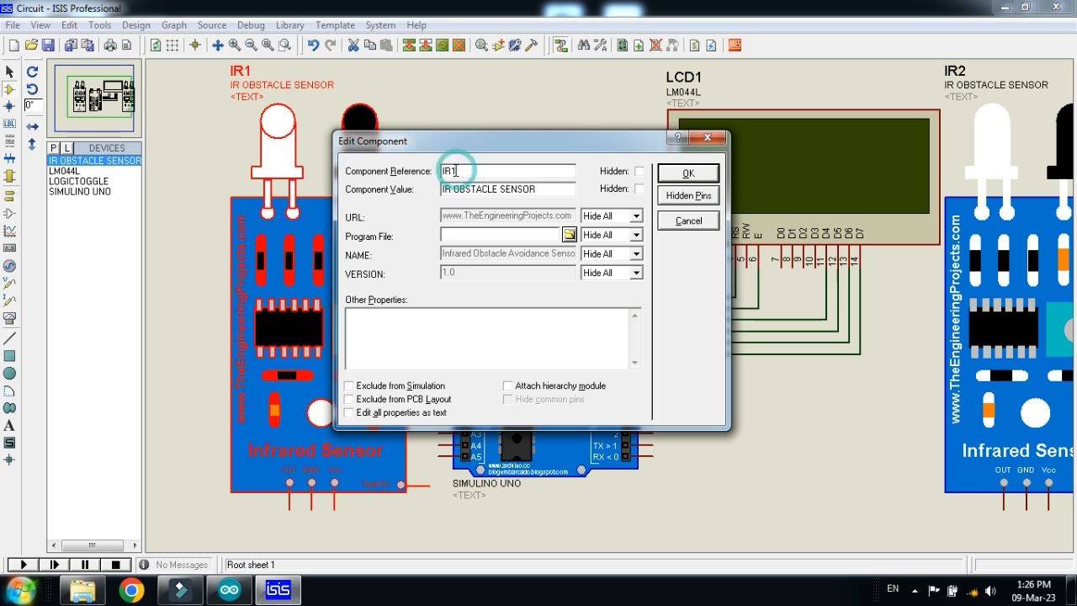
key(Backspace)
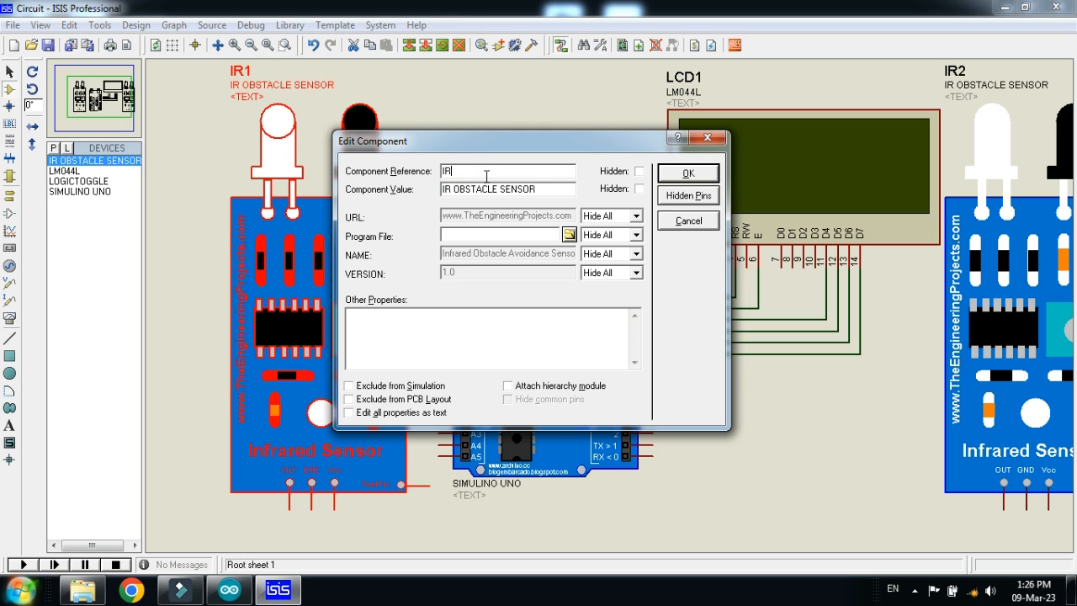
text(IN)
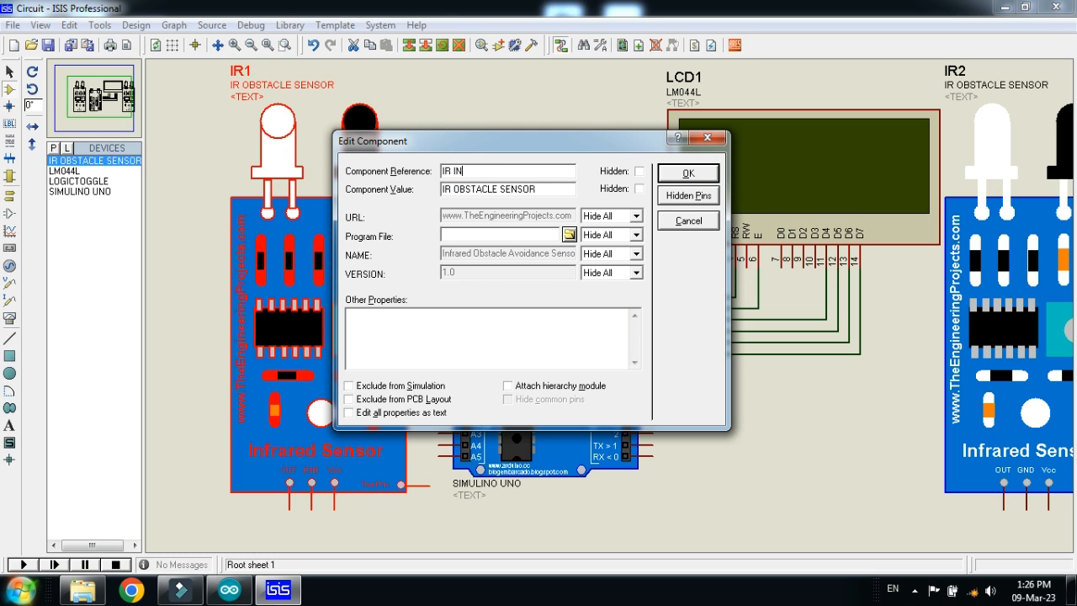
mouse_move(554, 178)
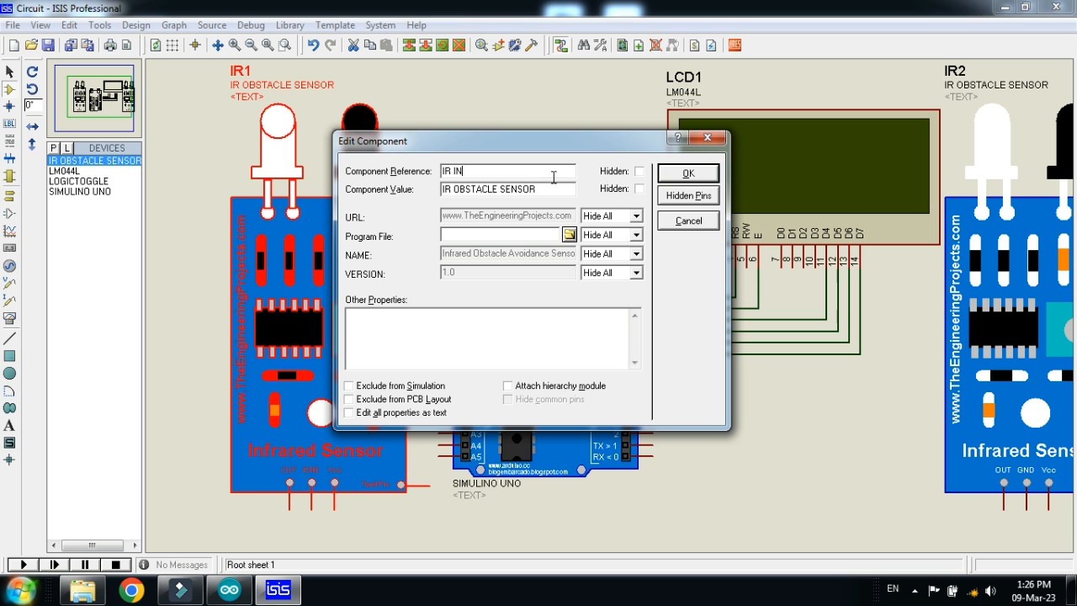
click(687, 172)
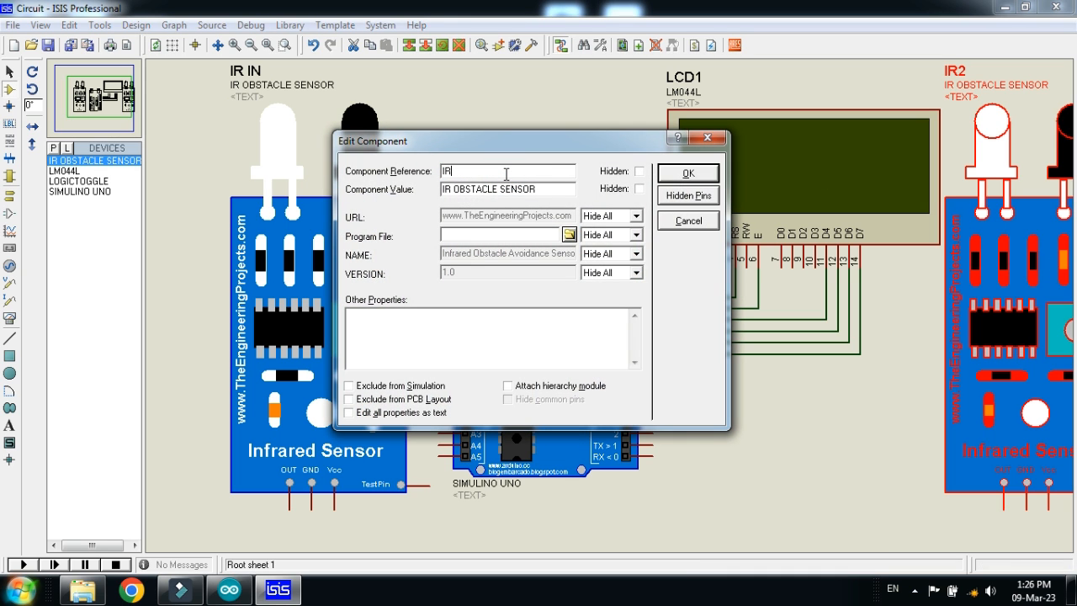
text(OU)
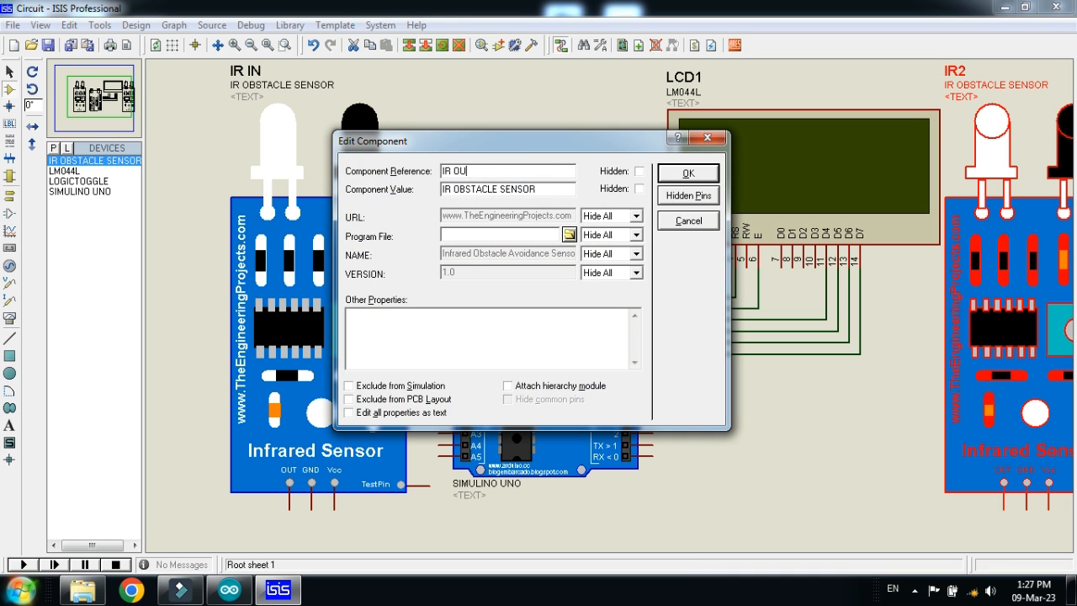
click(688, 173)
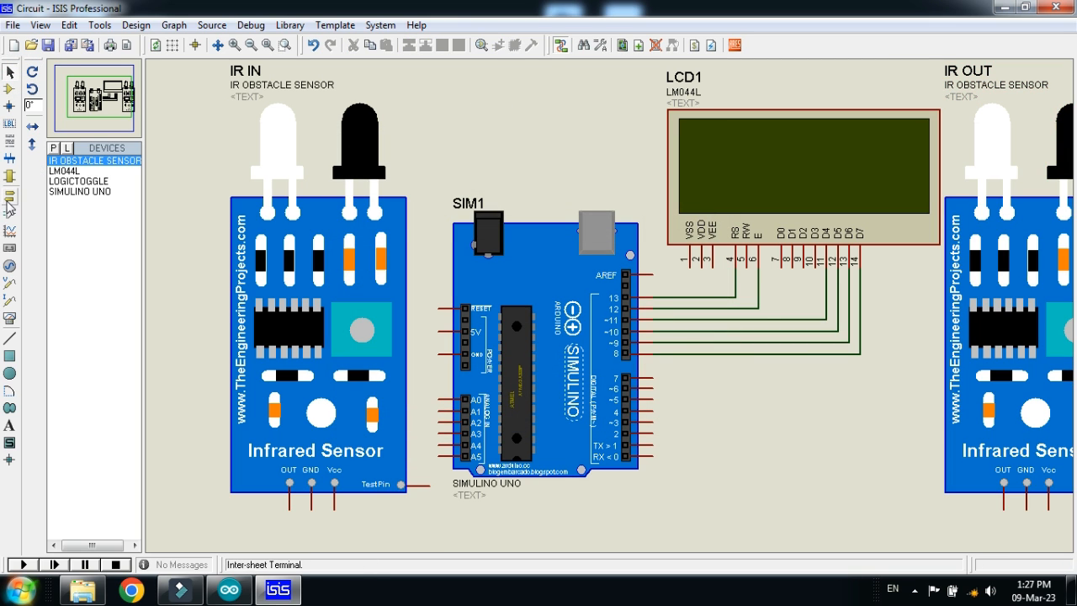
Mirror the IR OUT sensor and wire a LOGICTOGGLE to each sensor's TestPin.
click(78, 181)
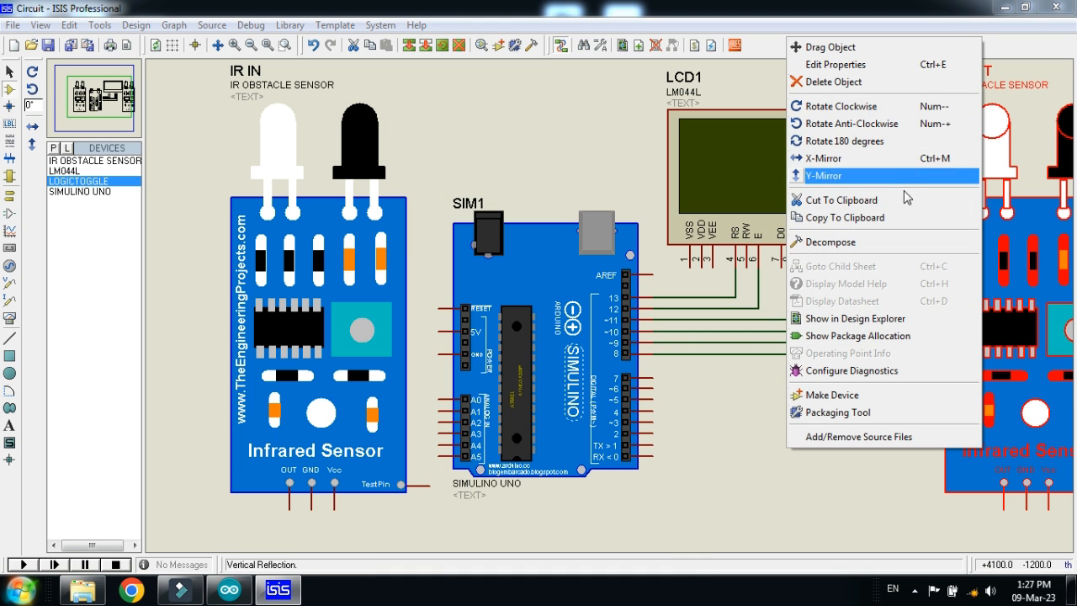
click(823, 175)
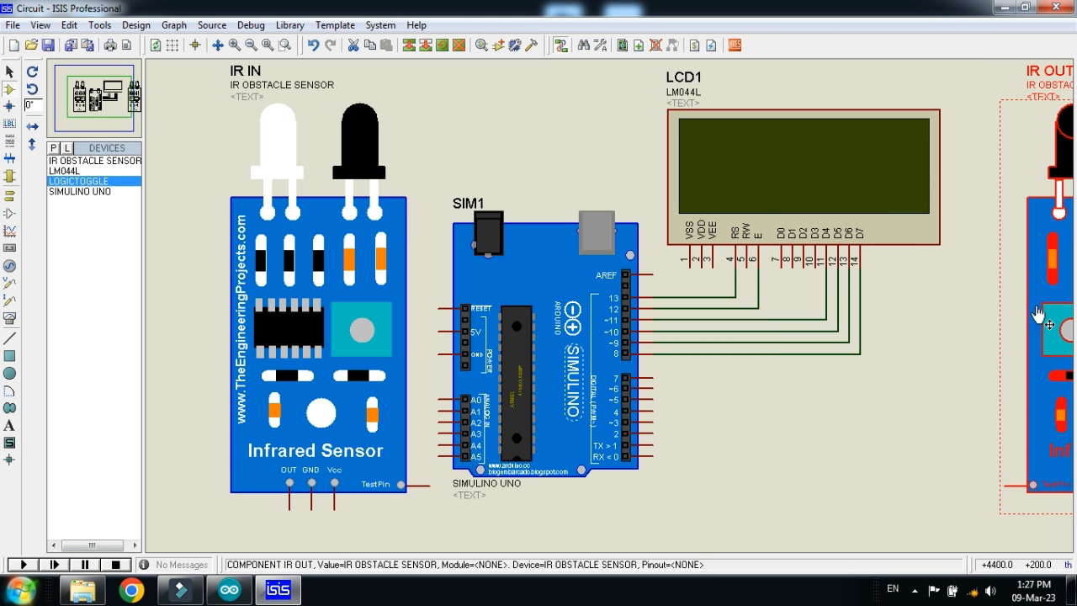
click(1005, 319)
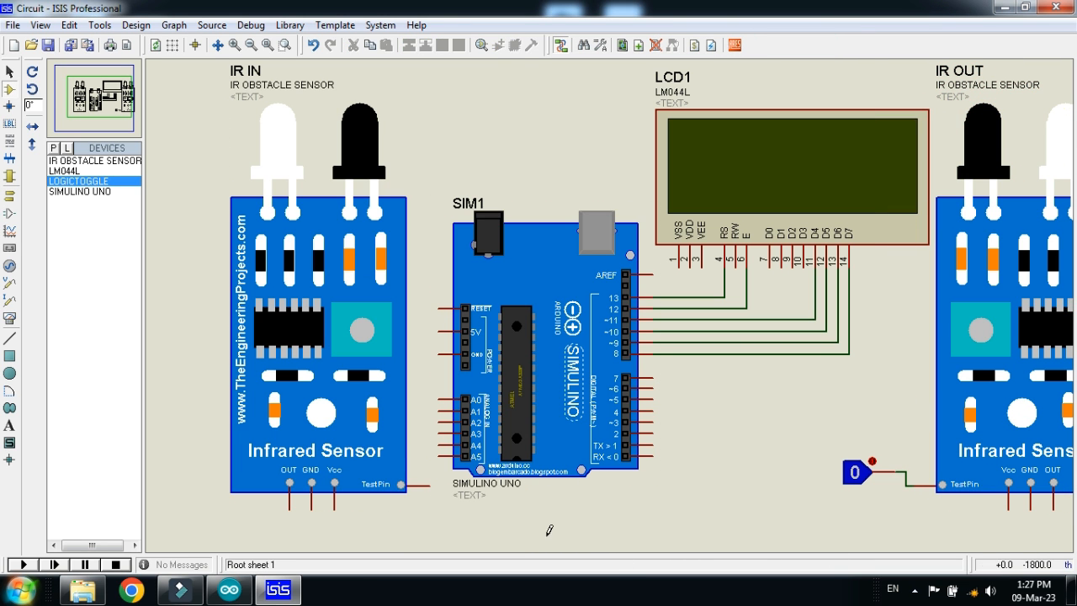
right_click(599, 517)
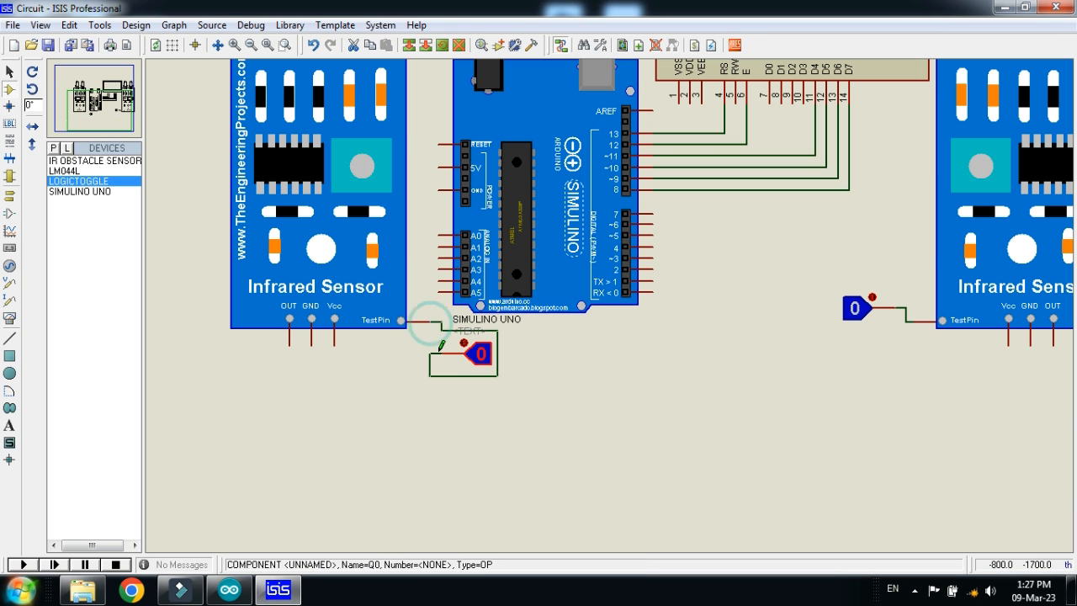
click(480, 352)
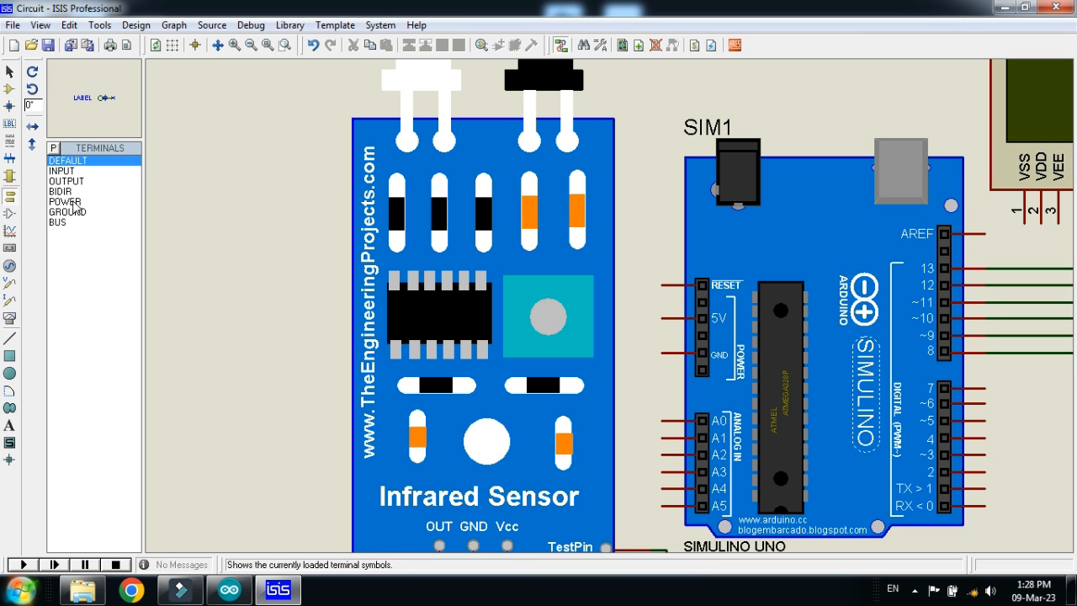
Place a ground terminal below IR IN and wire its GND, Vcc to power and OUT to pin 6.
click(68, 212)
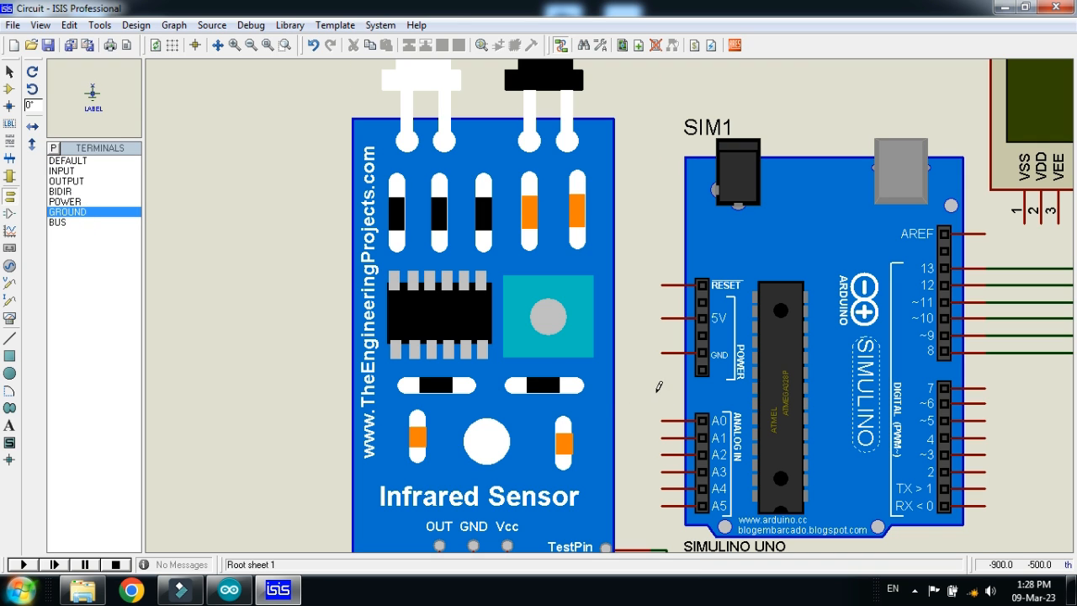
click(649, 389)
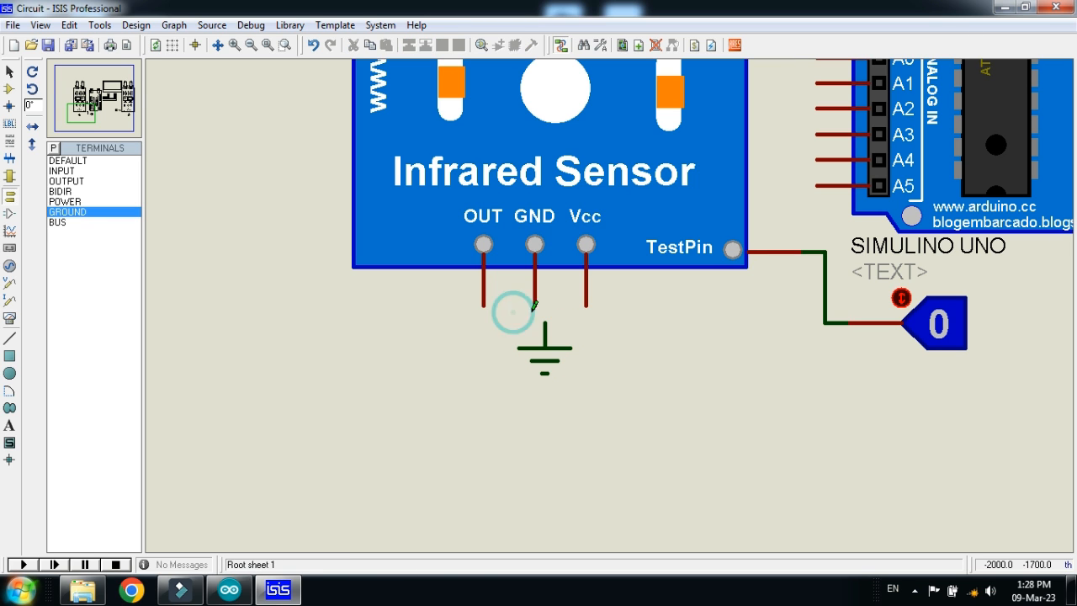
click(64, 201)
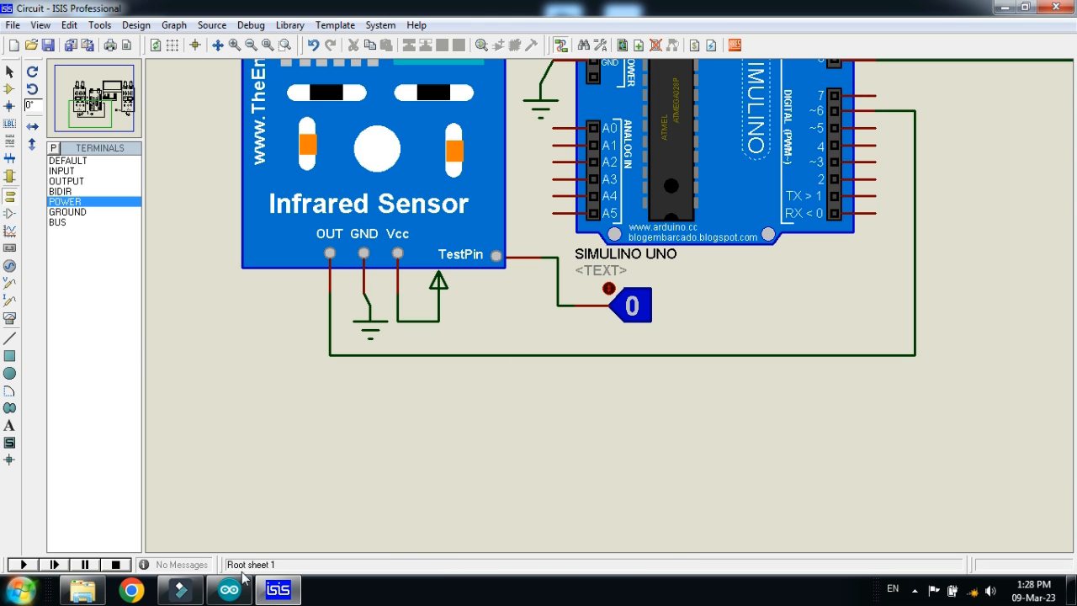
click(228, 588)
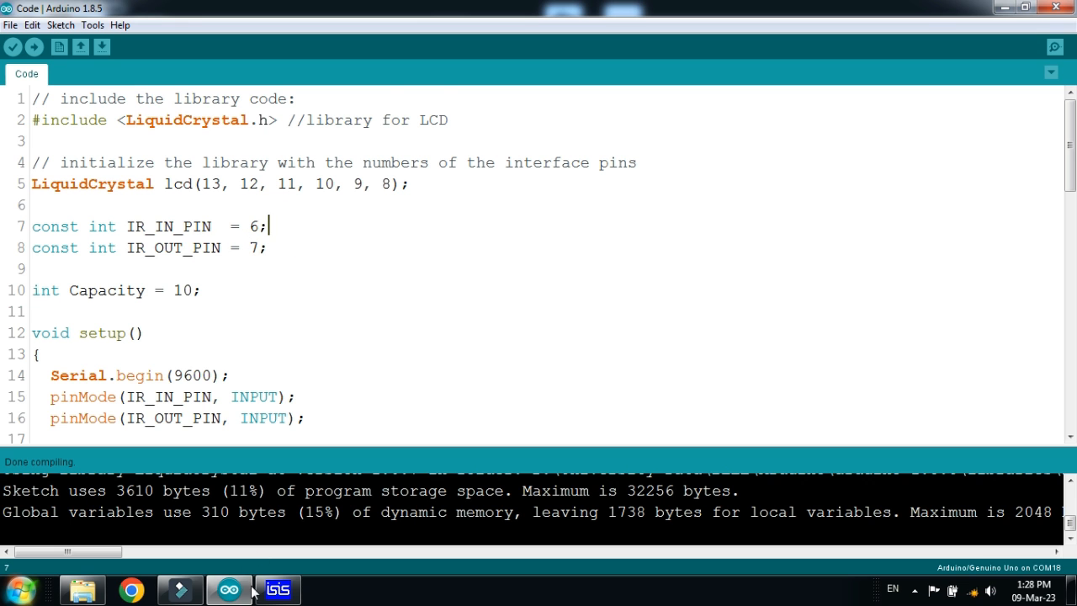
Confirm IR_IN_PIN is 6 and IR_OUT_PIN is 7 in the sketch, then return to ISIS.
click(278, 589)
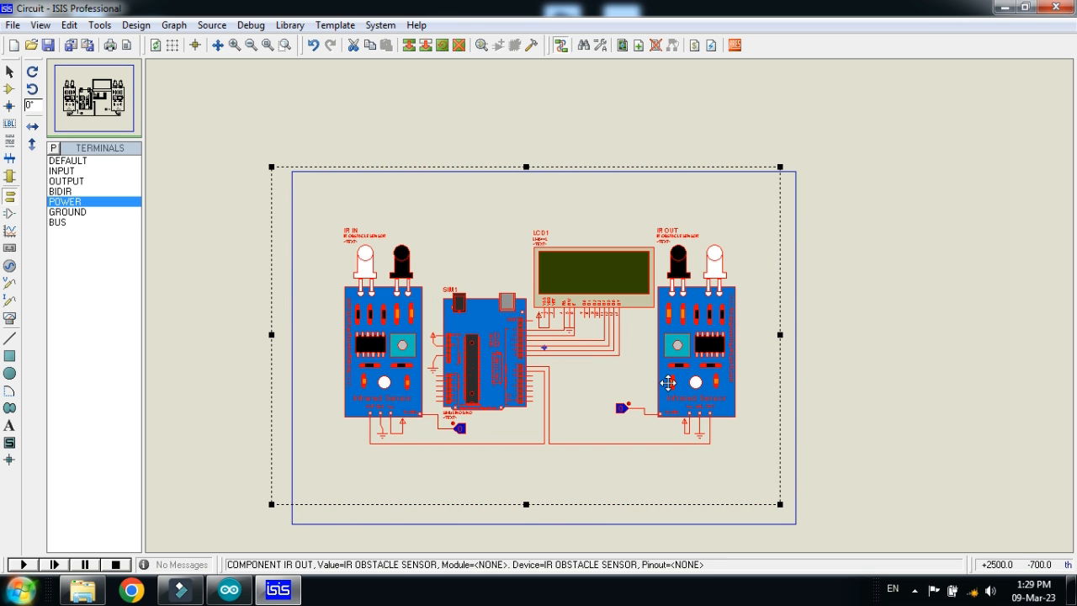
Zoom to fit the wired schematic, then enlarge the Arduino IDE compile output console.
click(284, 46)
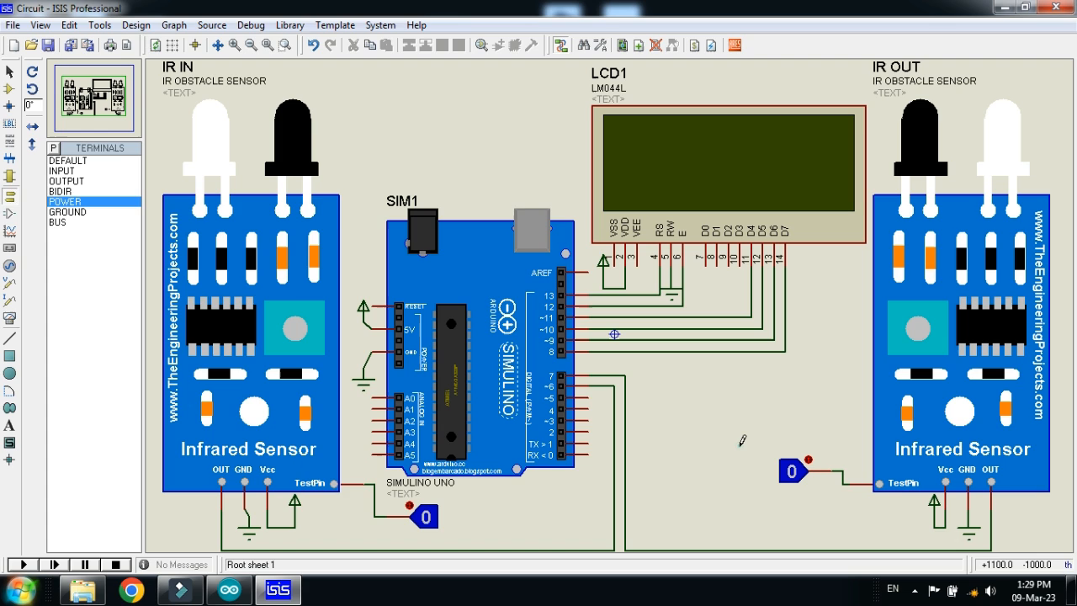
click(248, 328)
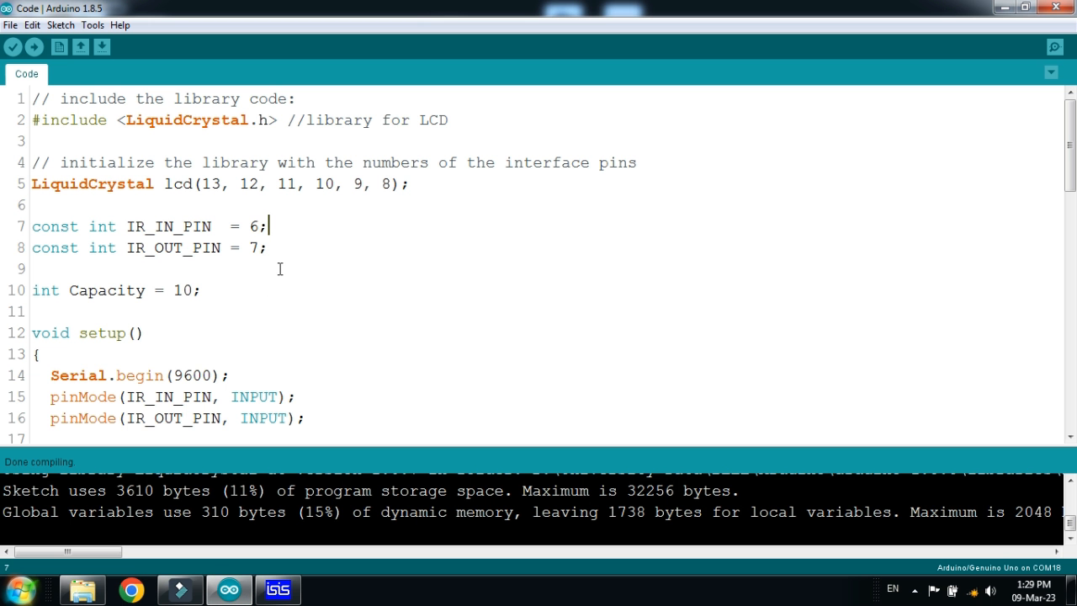
mouse_move(327, 245)
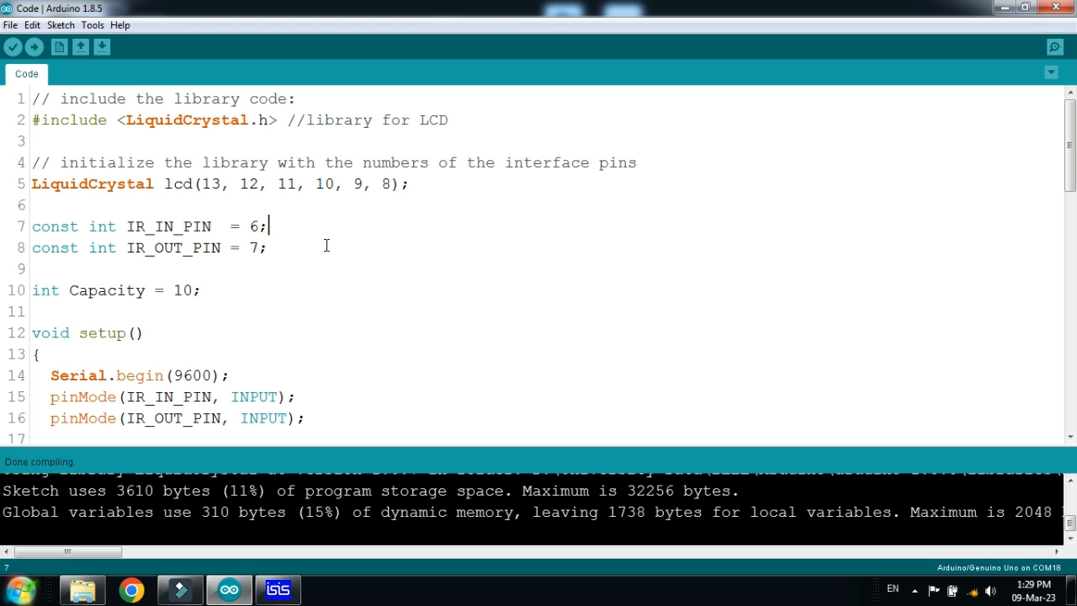
click(11, 46)
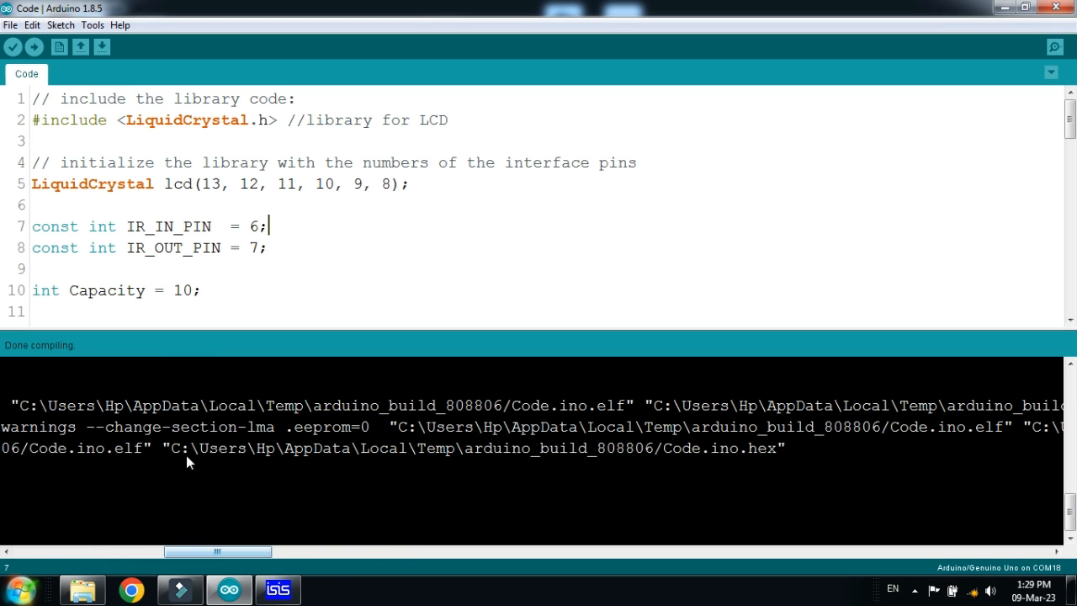
Copy the Code.ino.hex path from the compile output and return to the ISIS schematic.
double_click(180, 448)
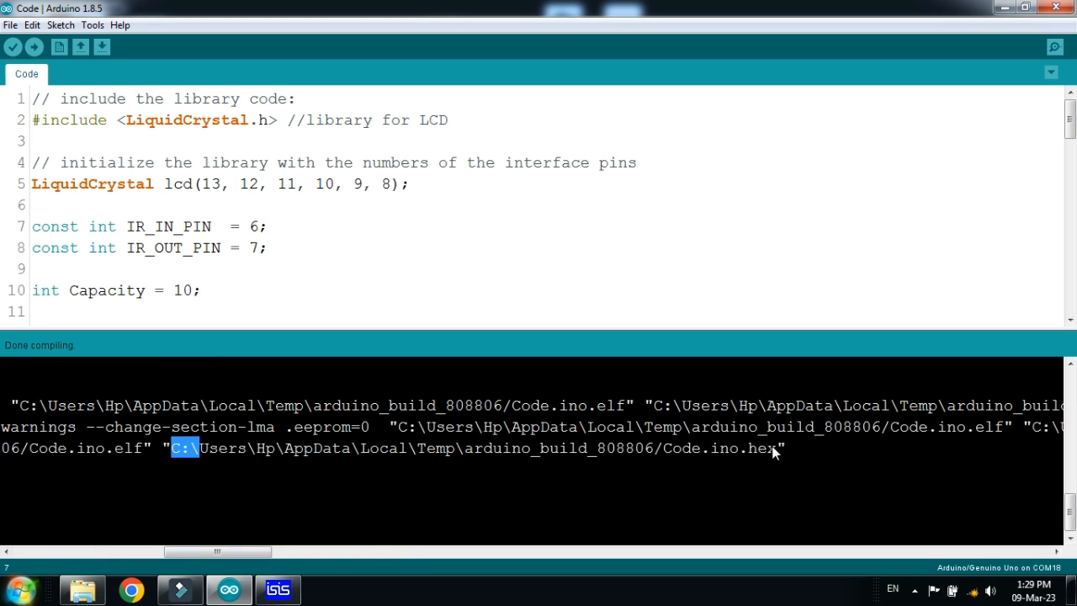
drag(176, 447, 778, 448)
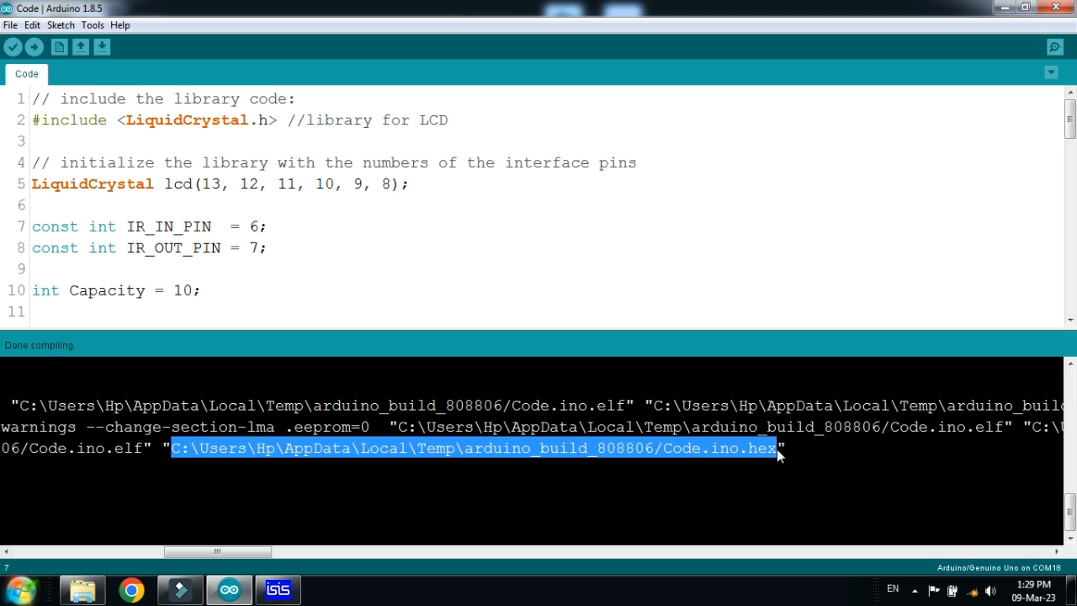
click(278, 589)
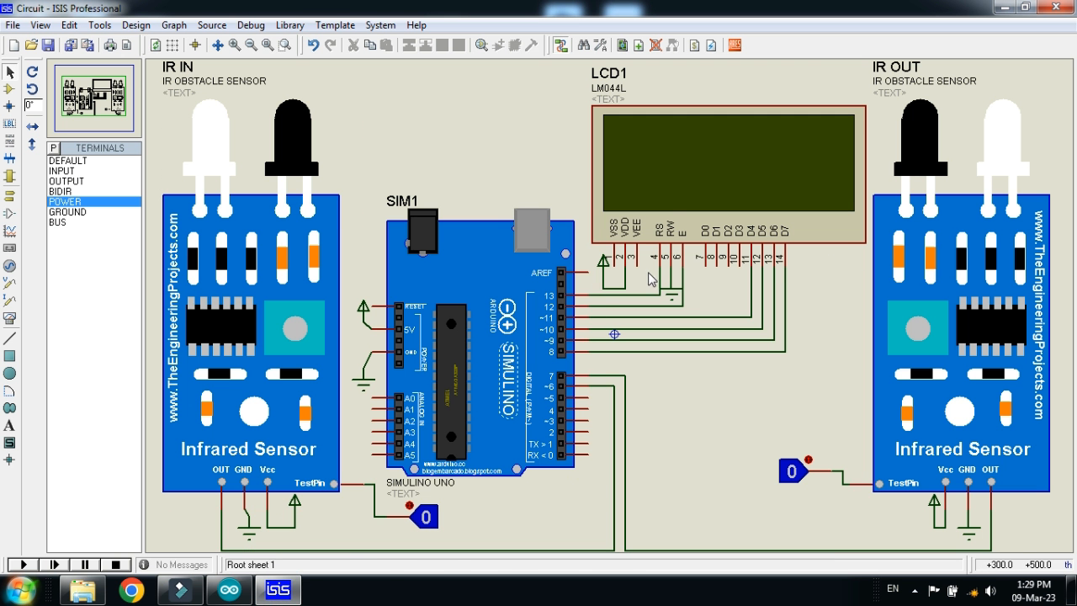
Set Code.ino.hex as the Simulino UNO board's program file.
double_click(480, 337)
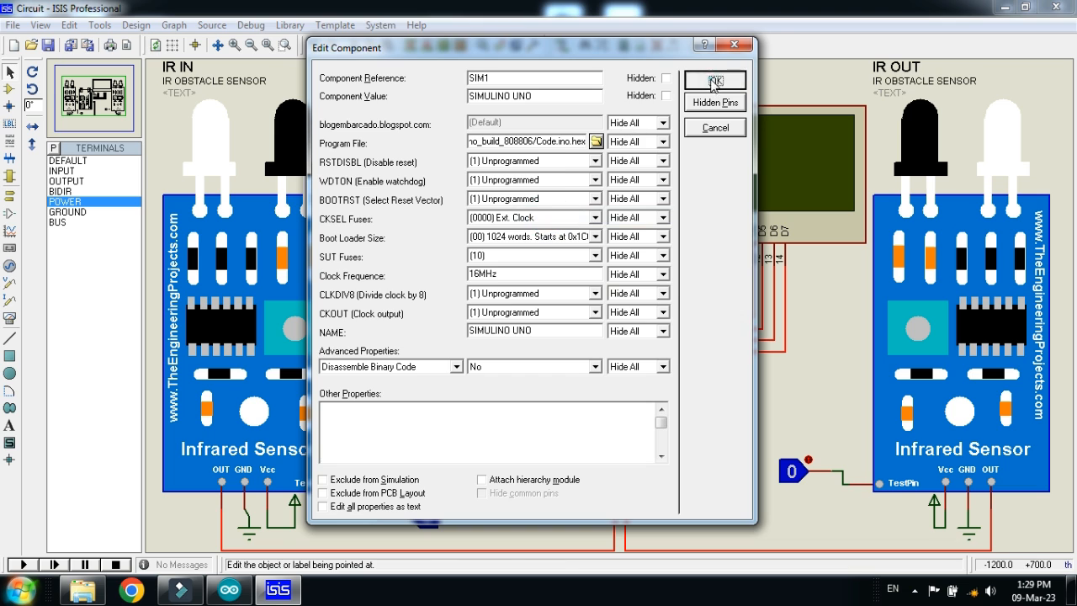
click(714, 79)
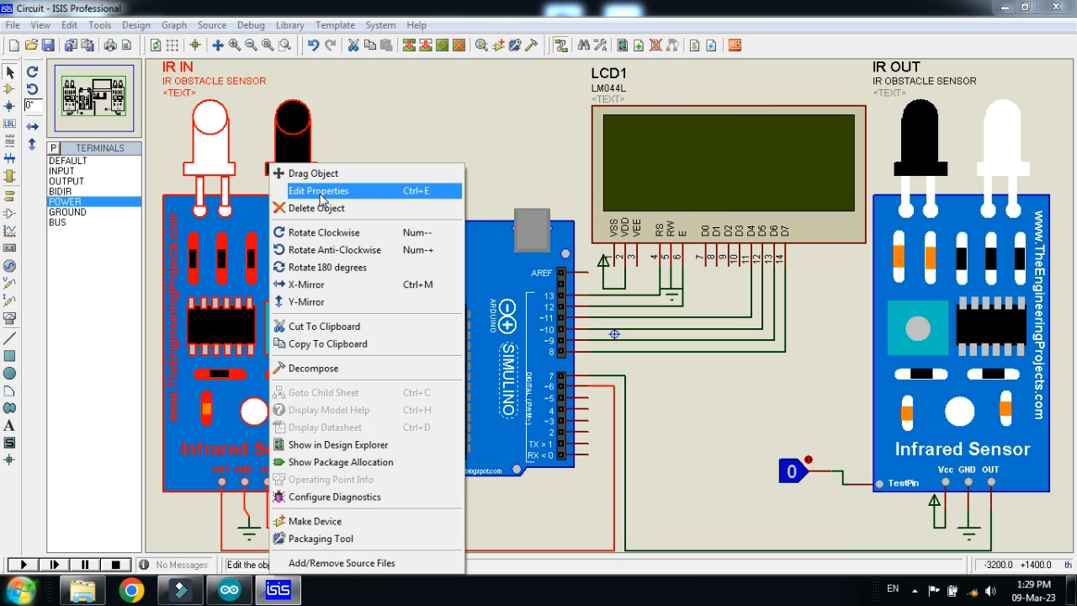
Give the IR IN sensor InfraredSensorsTEP.HEX from the Infrared Sensor Library for Proteus folder.
click(318, 191)
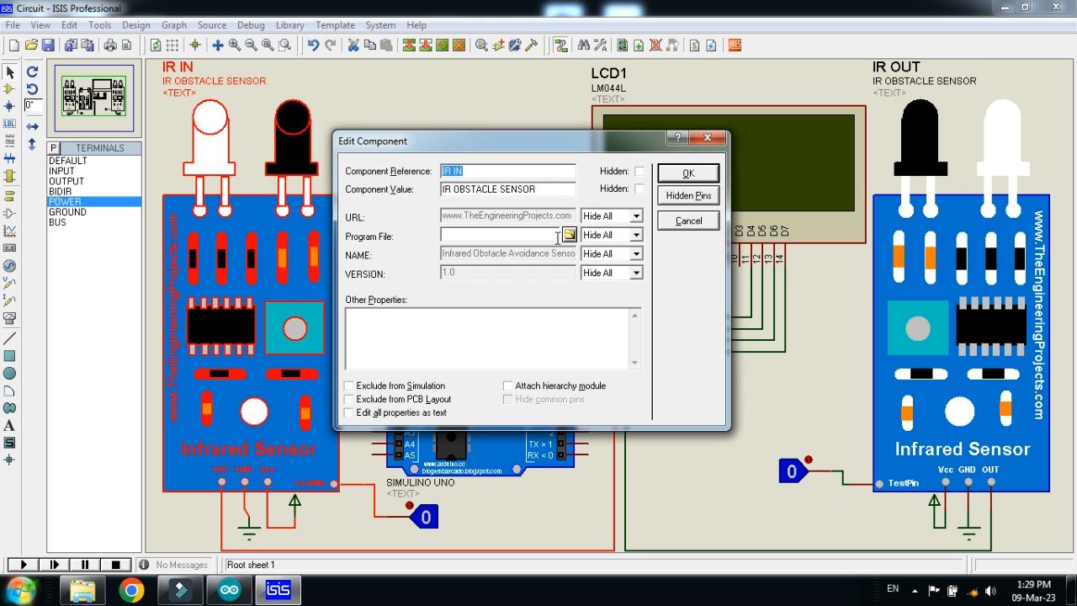
click(568, 236)
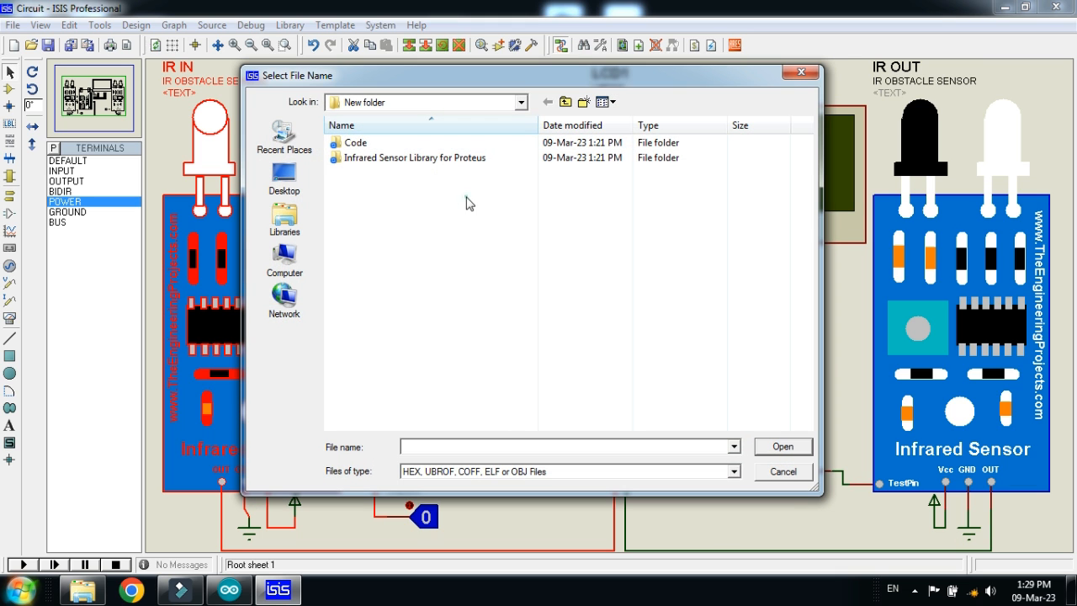
click(412, 158)
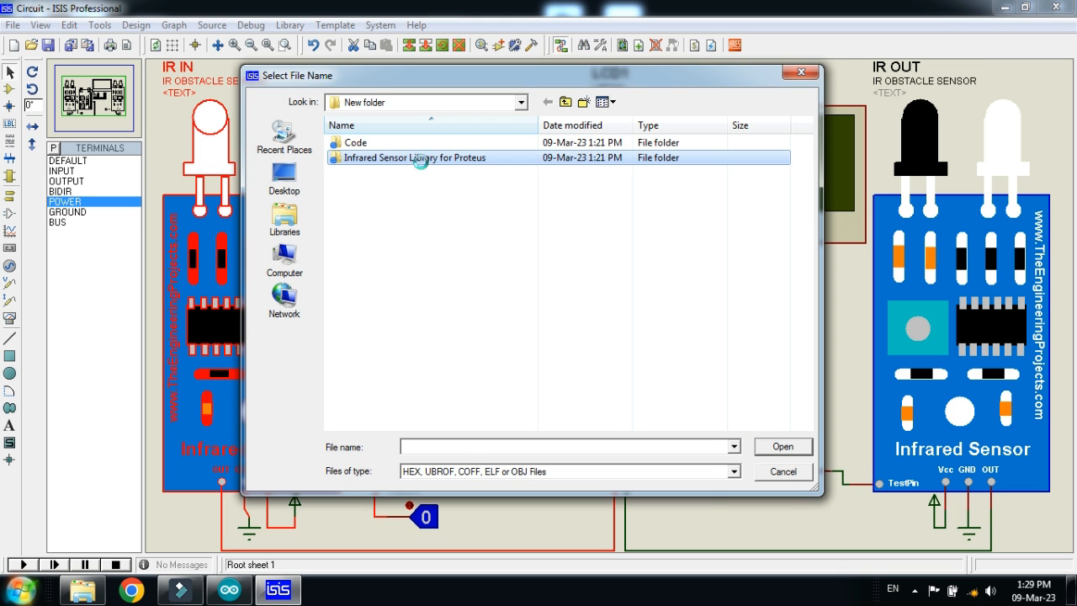
double_click(424, 158)
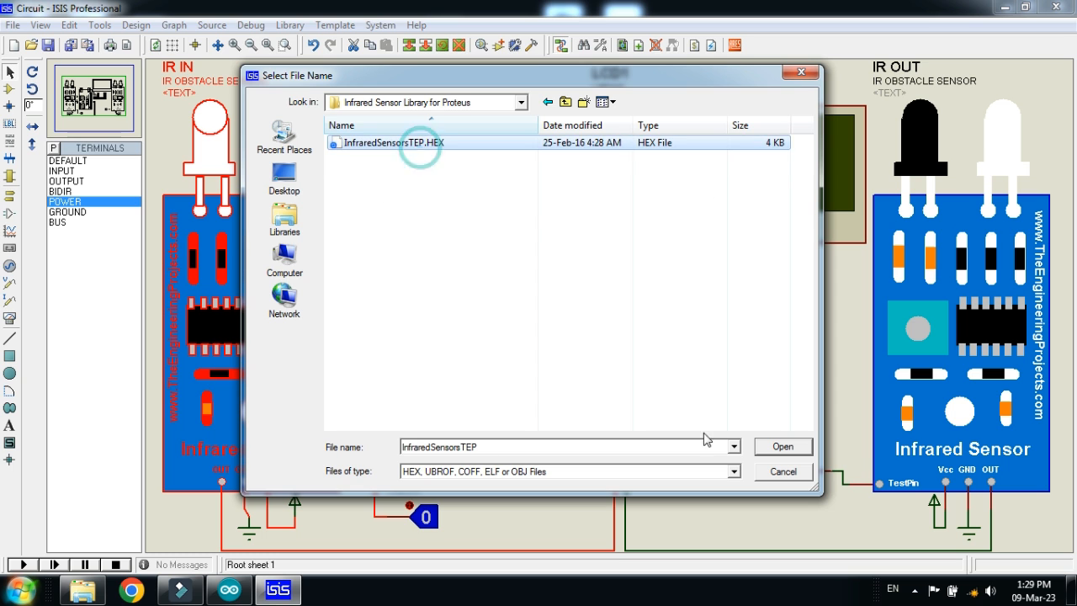
click(781, 446)
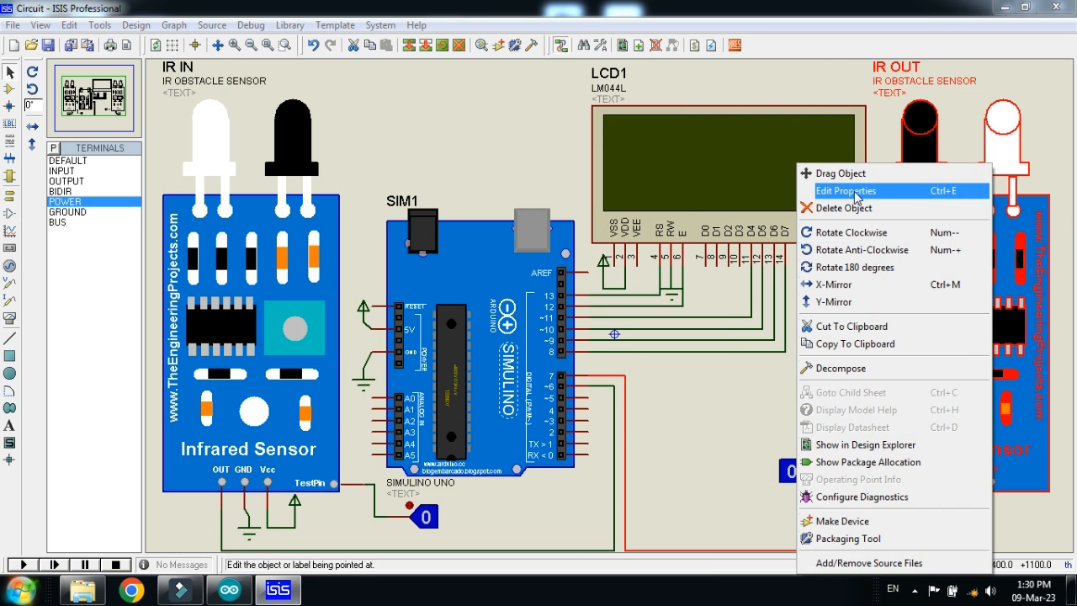
Give the IR OUT sensor the same InfraredSensorsTEP.HEX program file.
click(846, 190)
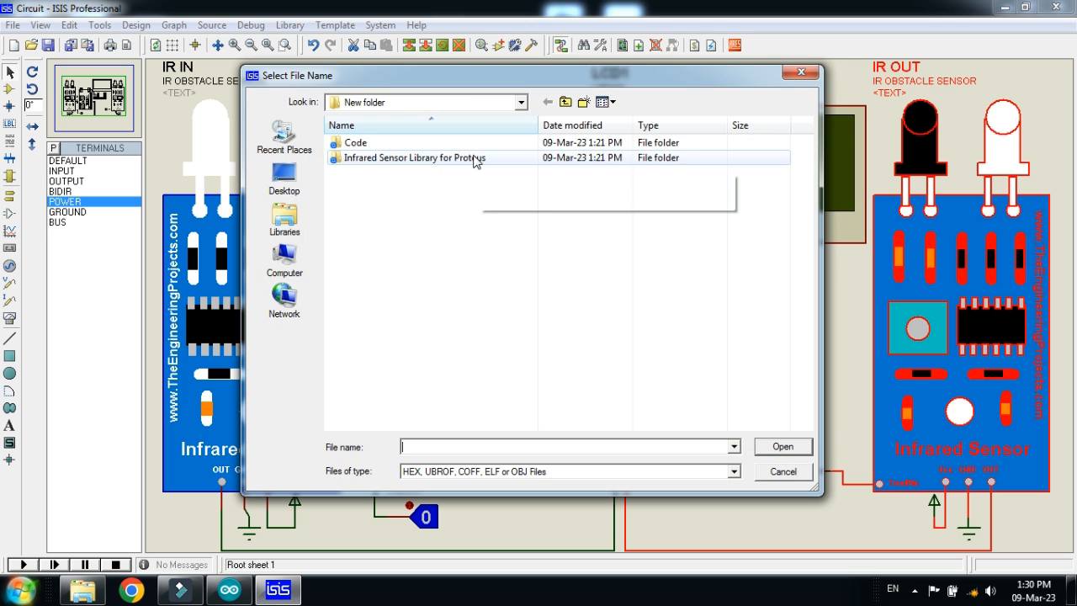
click(781, 446)
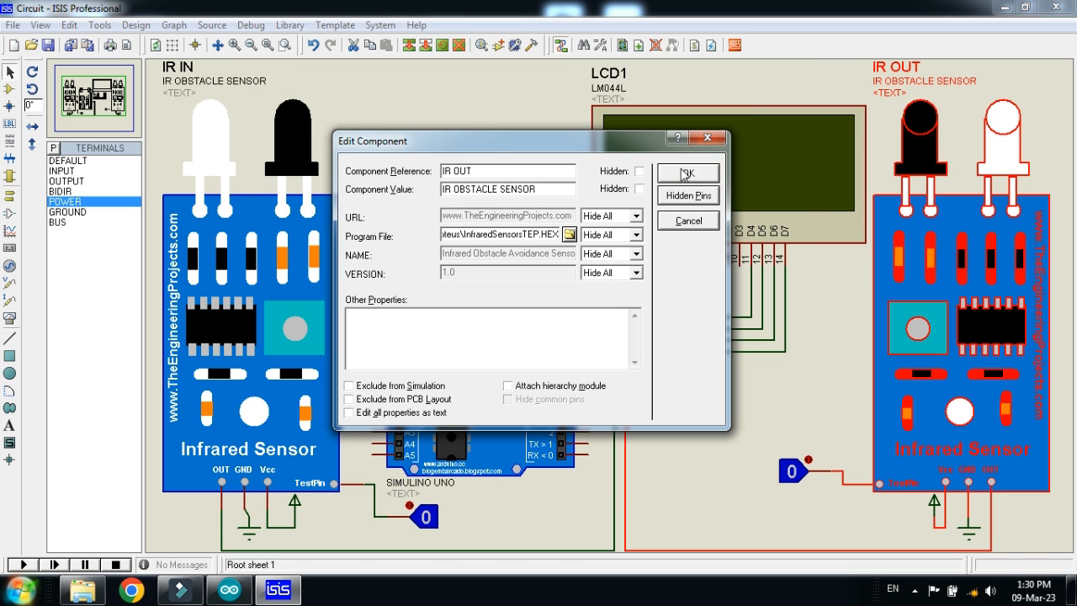
click(686, 173)
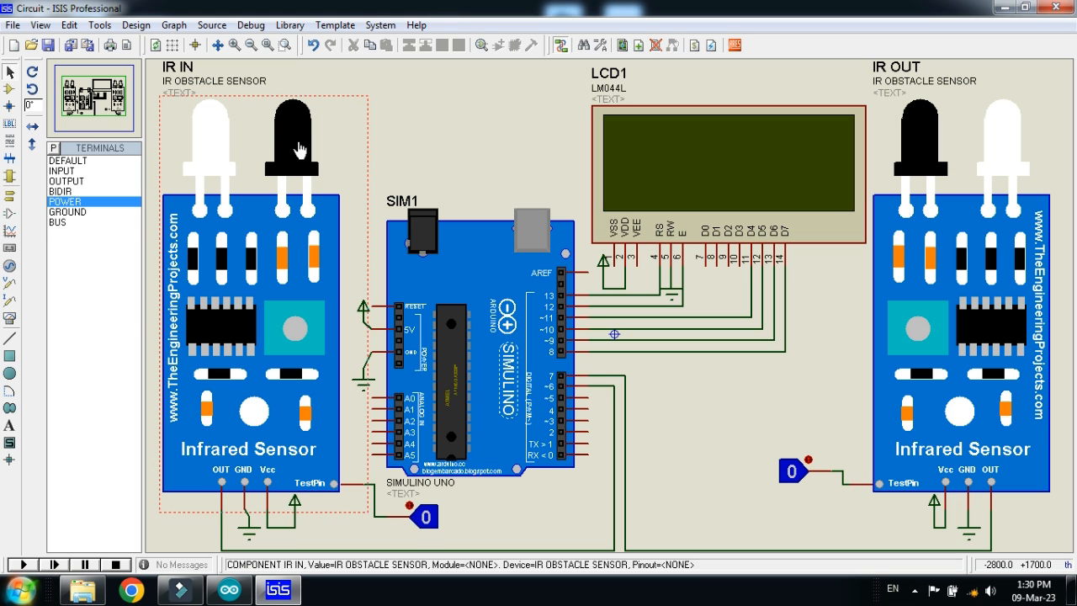
click(531, 121)
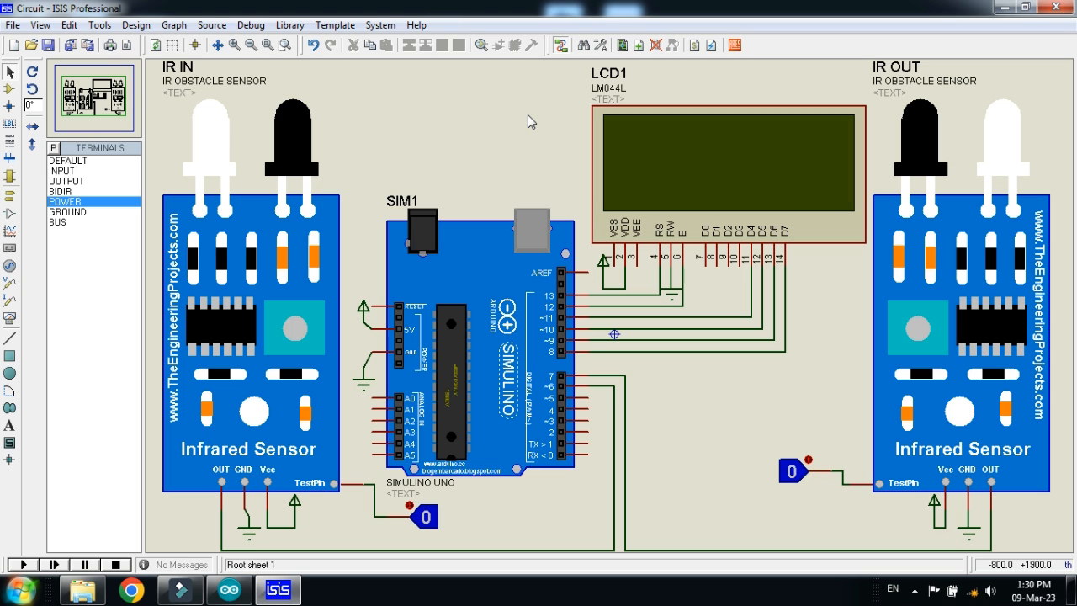
mouse_move(444, 160)
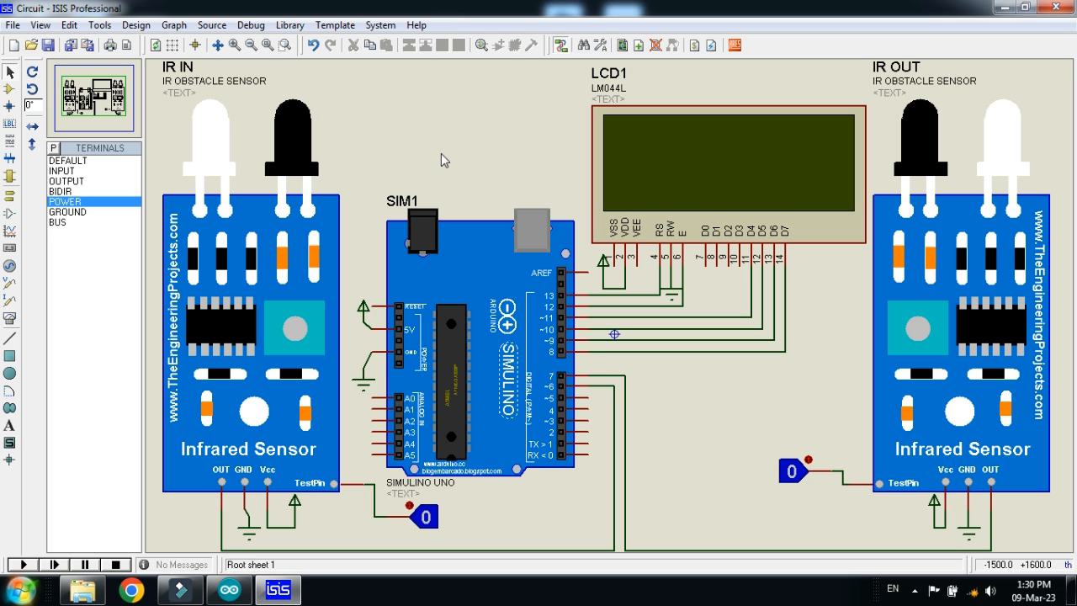
mouse_move(795, 380)
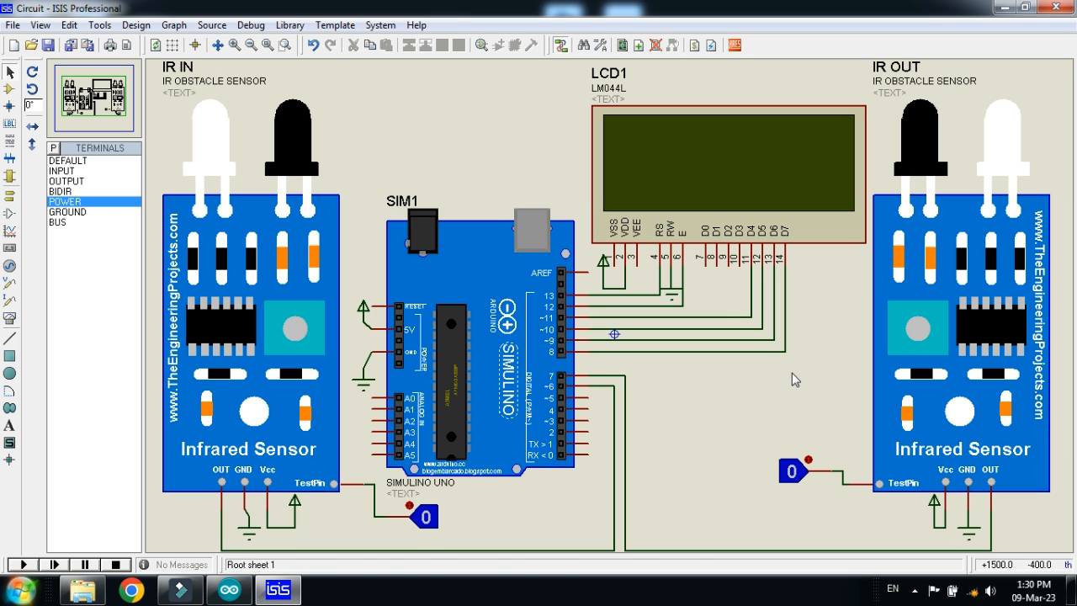
click(916, 273)
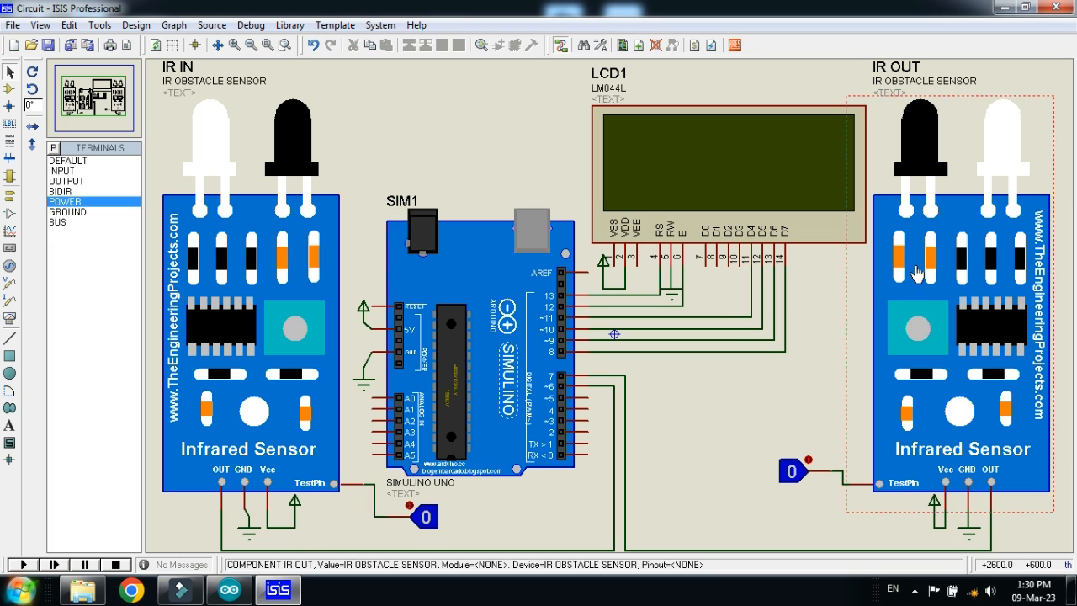
click(844, 329)
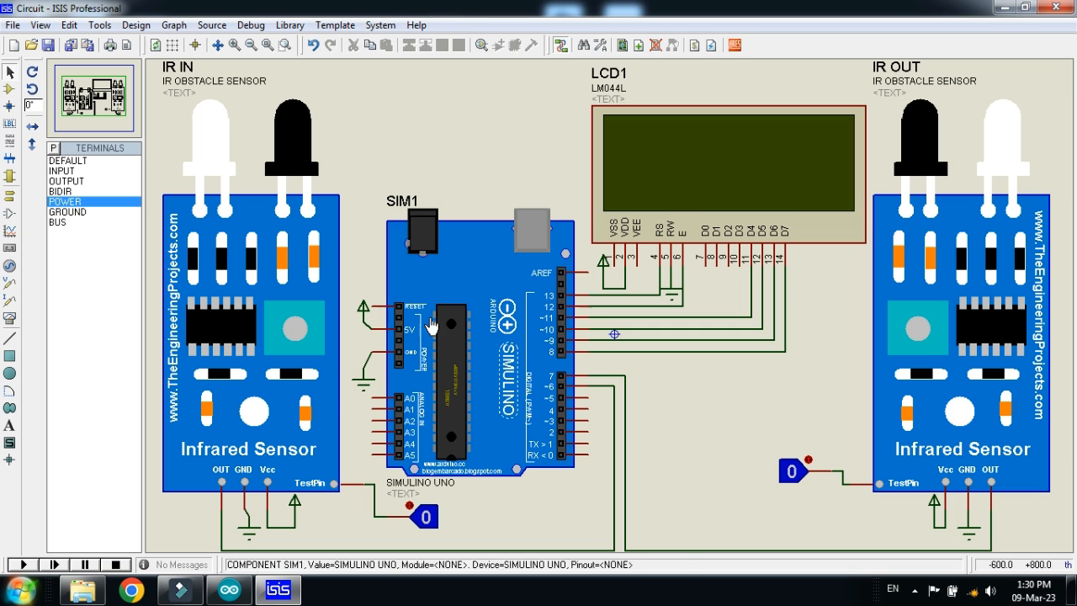
mouse_move(15, 565)
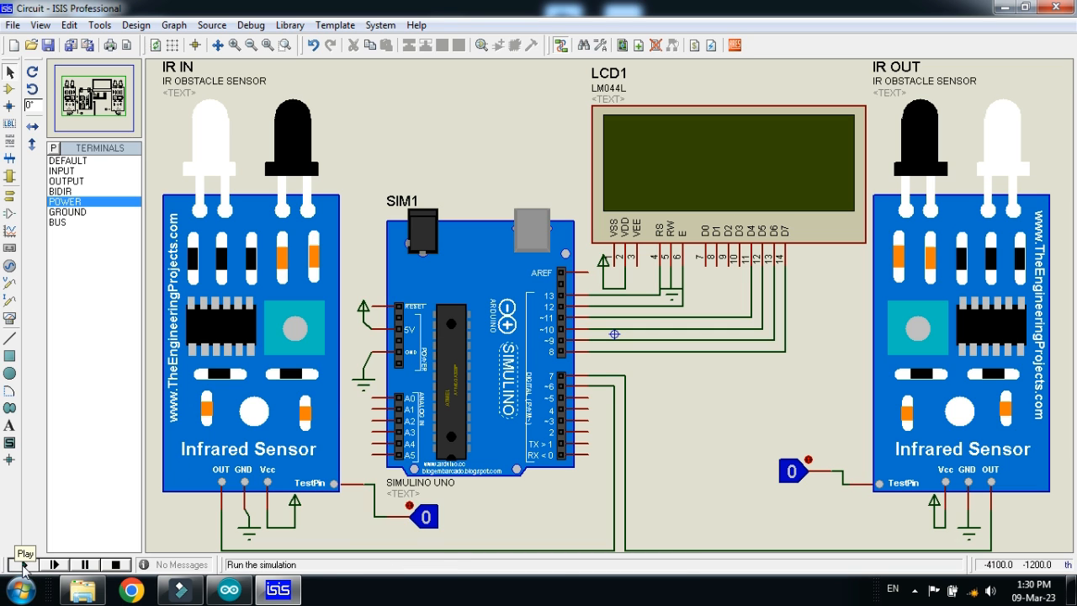
click(23, 564)
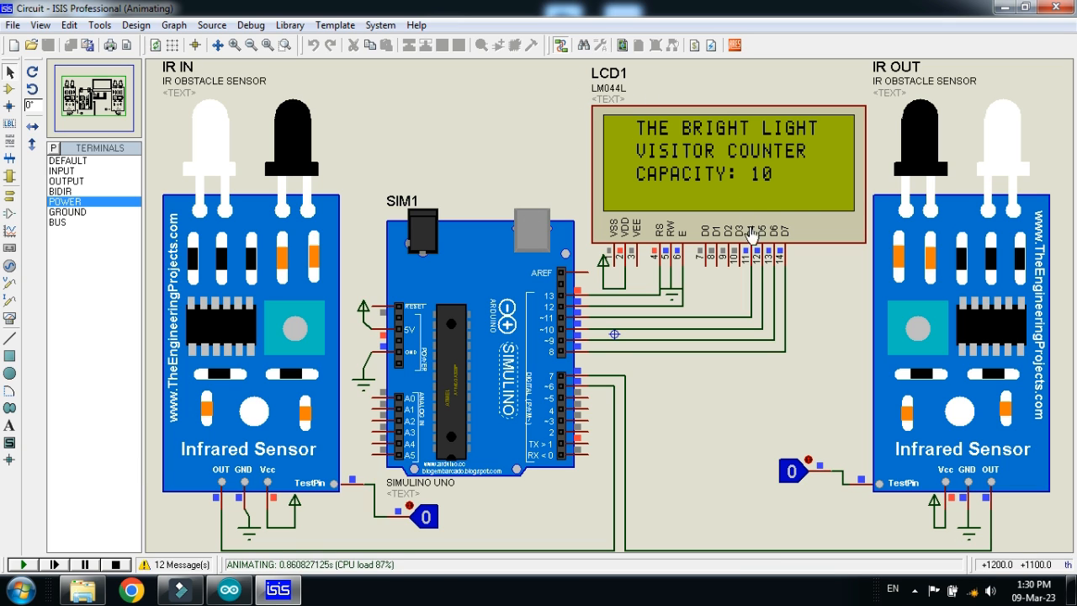
mouse_move(675, 162)
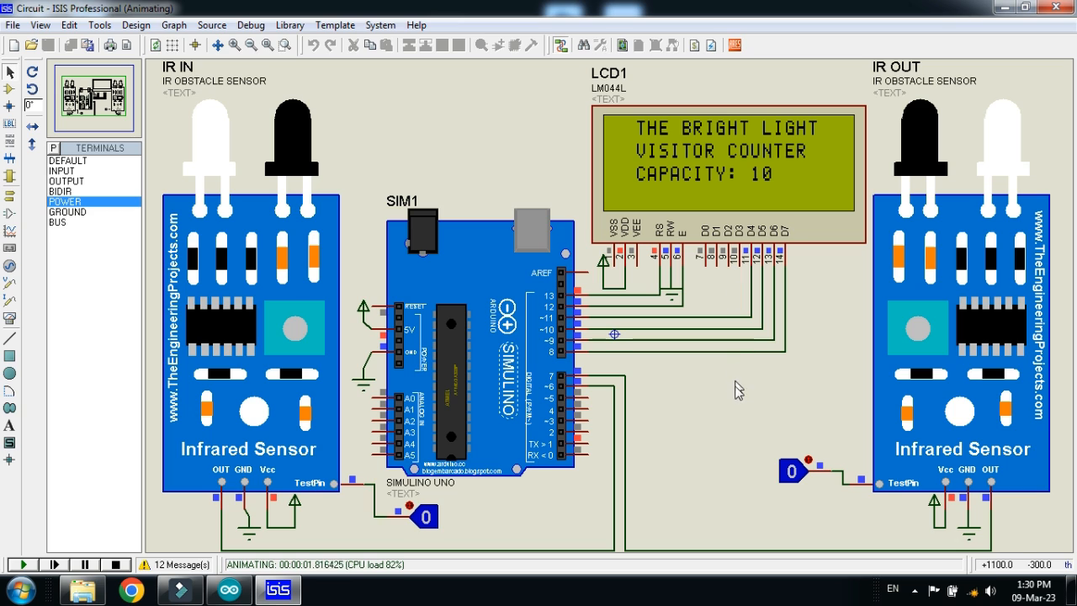
mouse_move(688, 194)
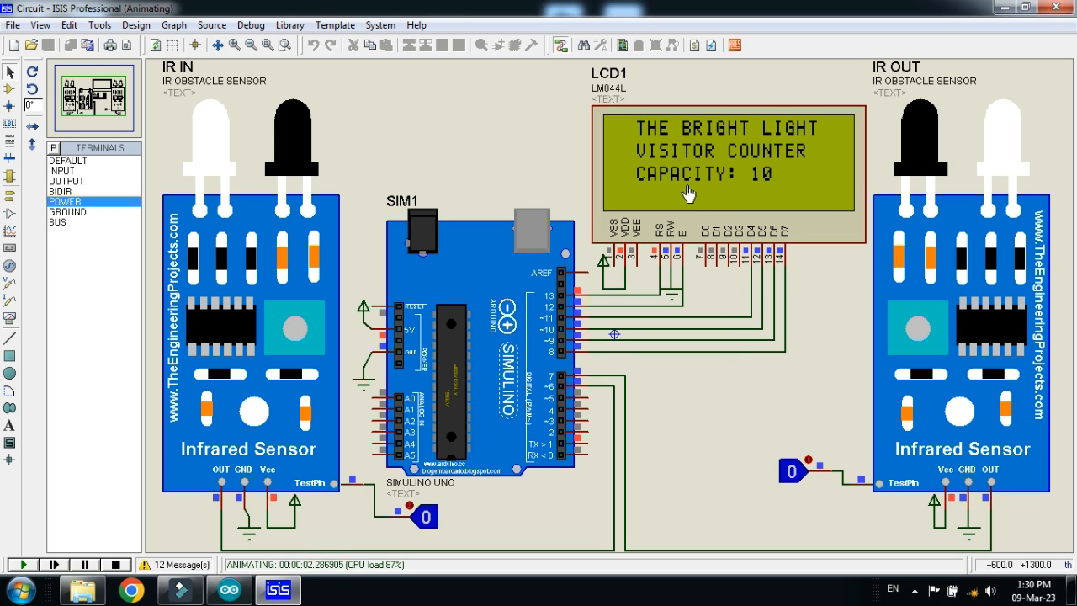
mouse_move(720, 314)
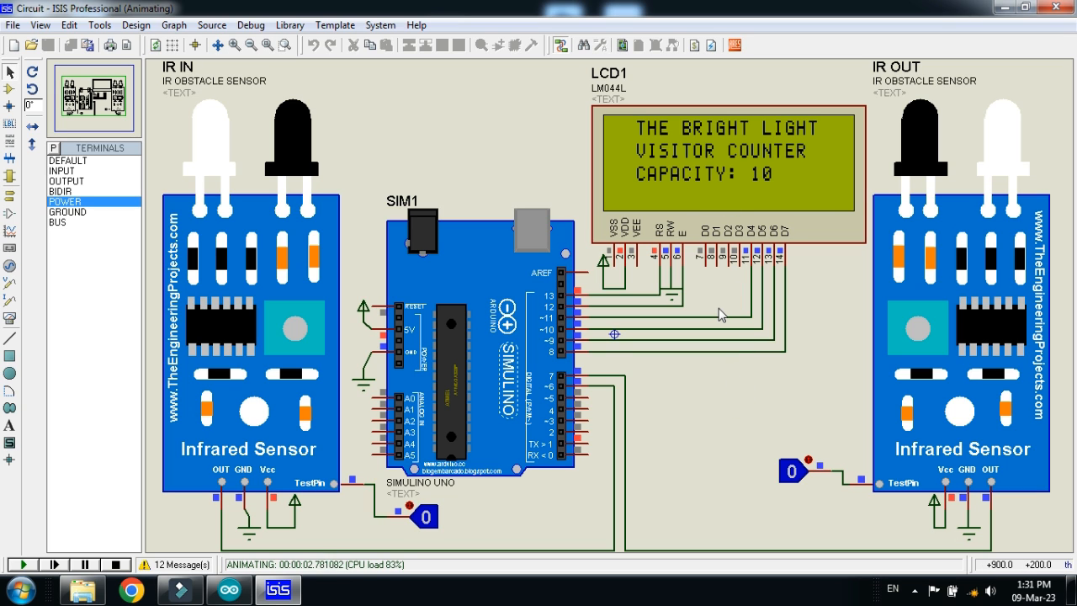
mouse_move(425, 434)
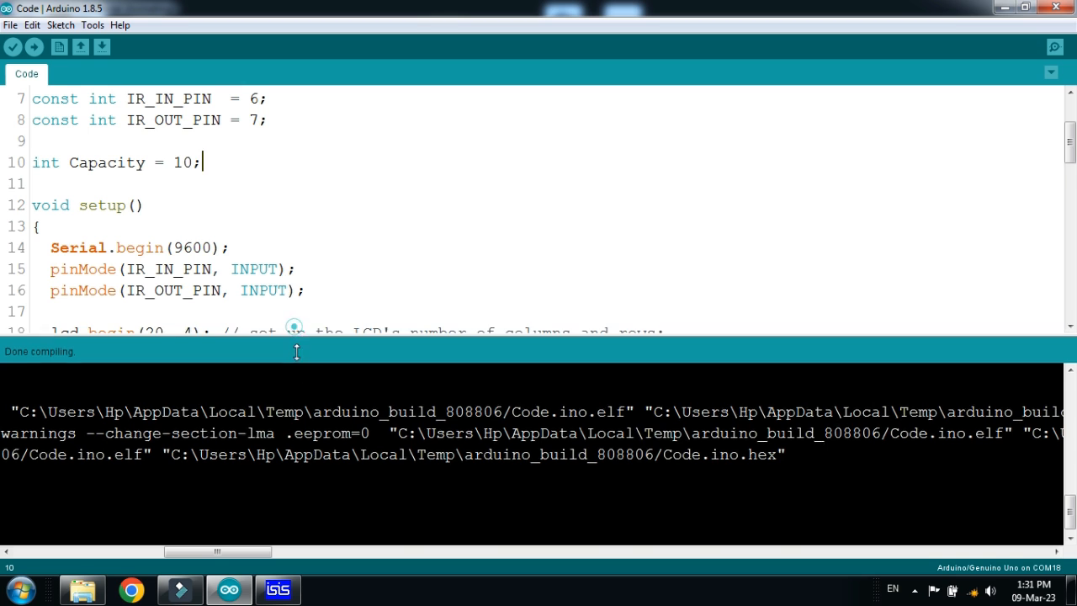
click(278, 588)
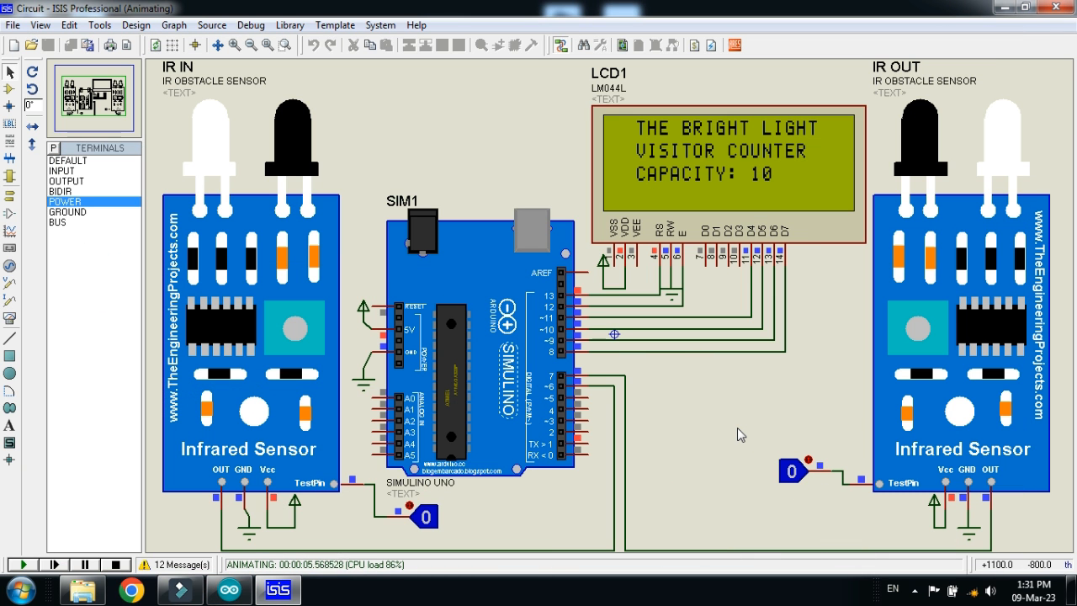
mouse_move(495, 469)
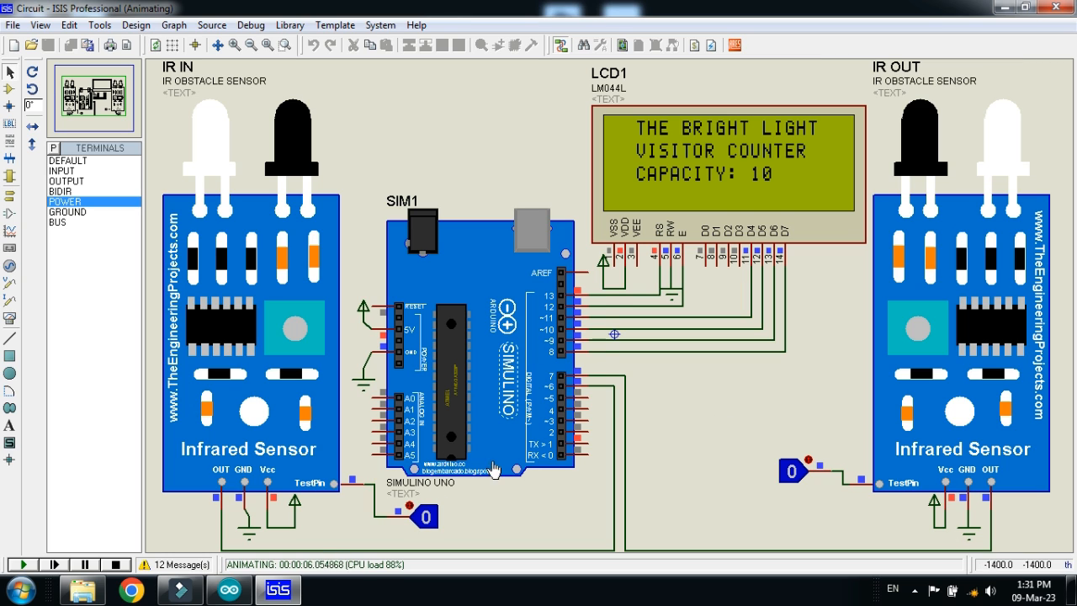
mouse_move(770, 194)
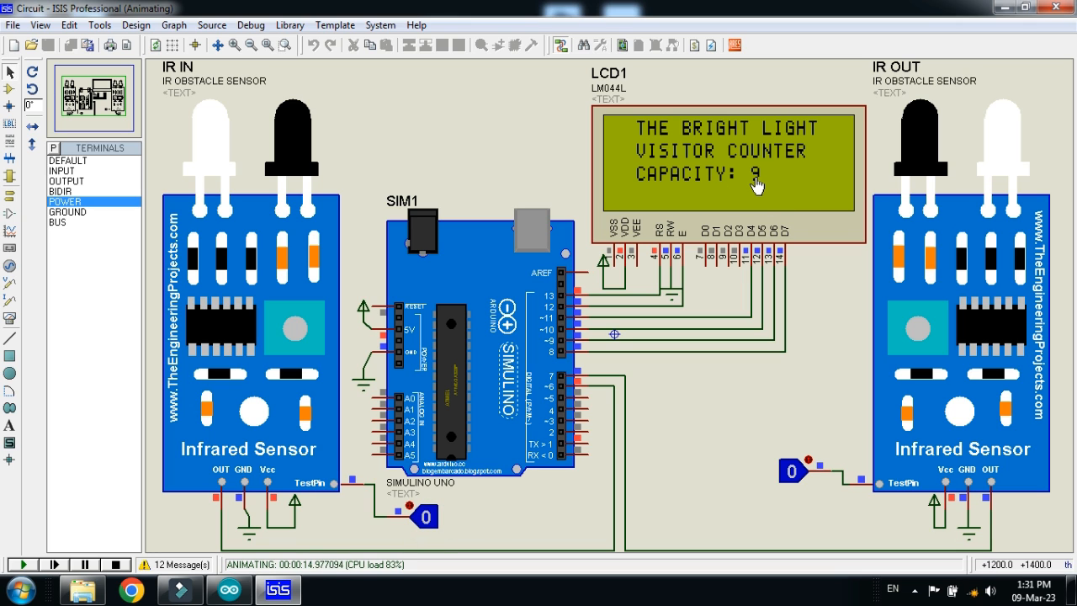
mouse_move(536, 262)
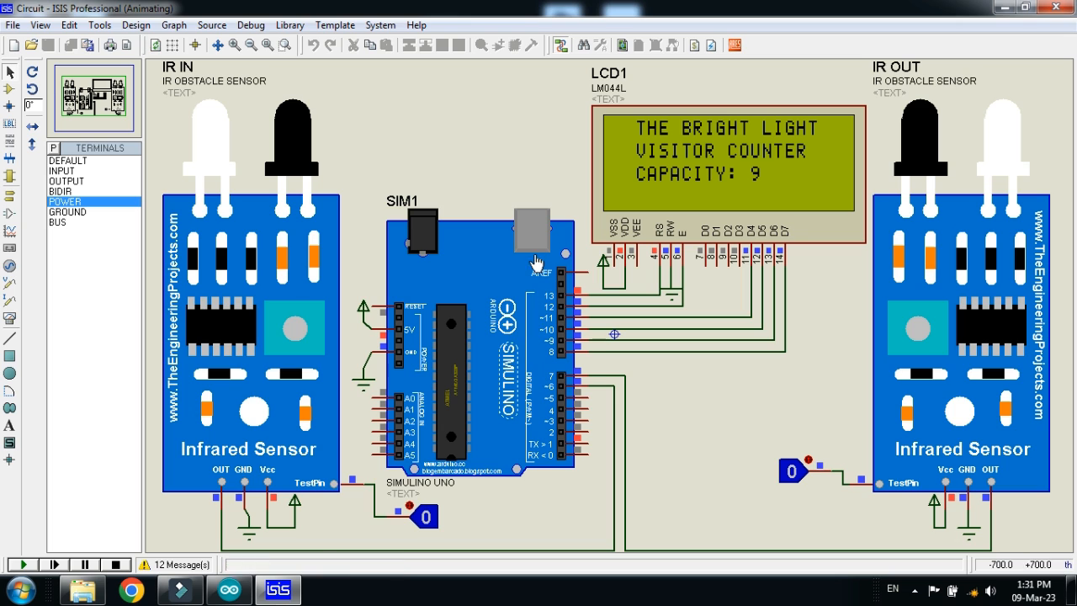
mouse_move(490, 385)
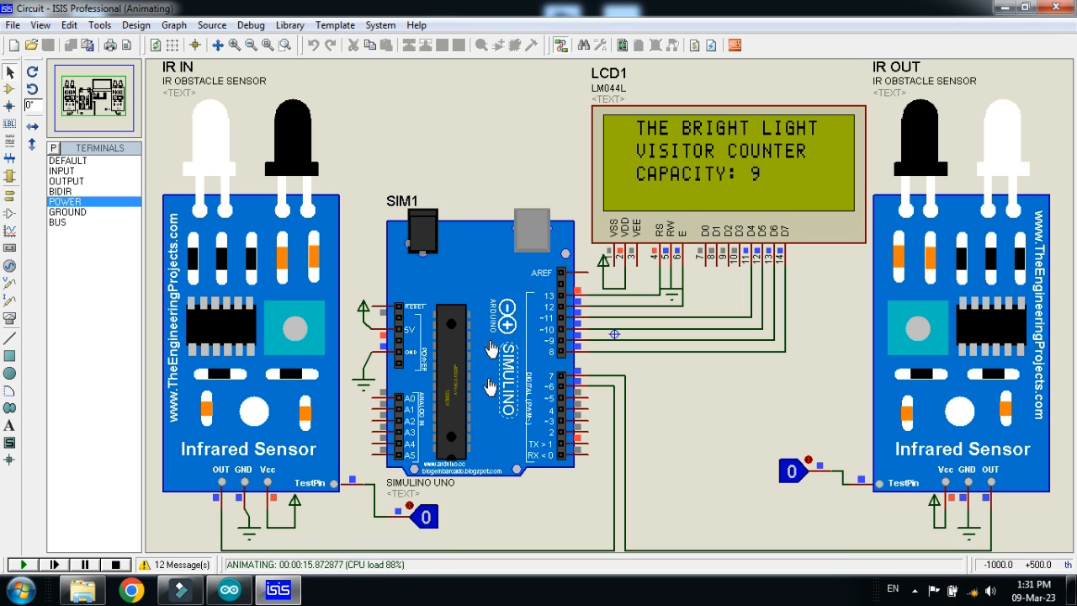
Toggle the IR IN test pin on and back off, dropping the LCD capacity to 8.
click(427, 517)
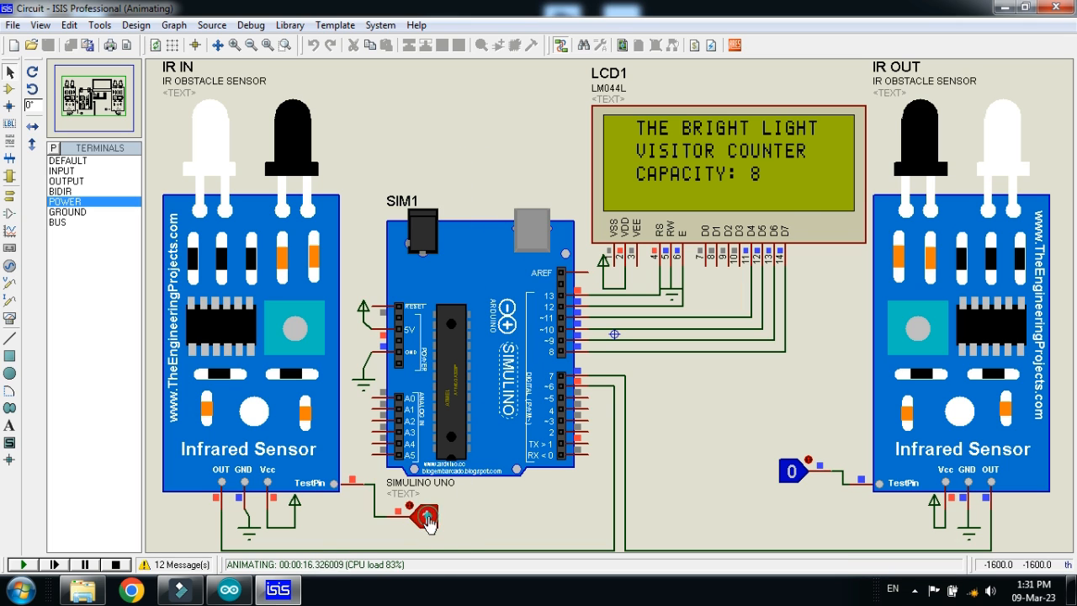
click(429, 517)
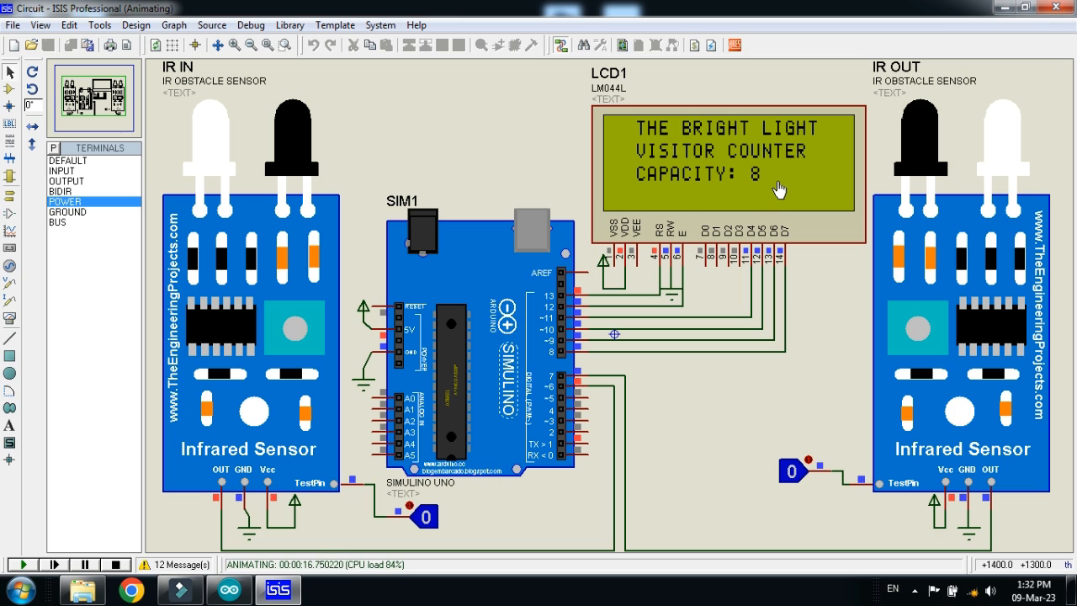
mouse_move(545, 478)
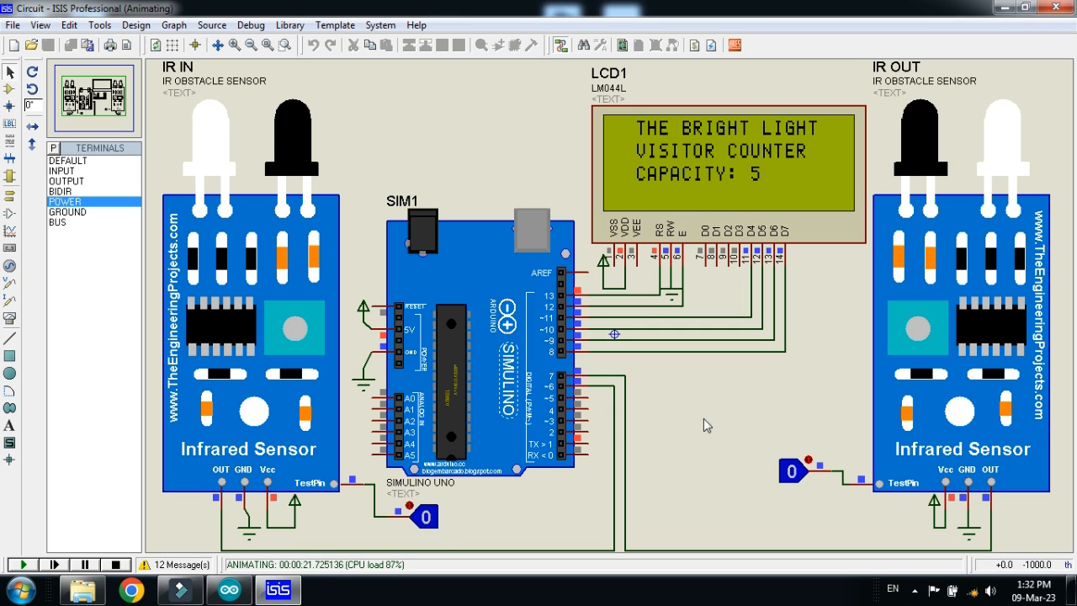
mouse_move(842, 154)
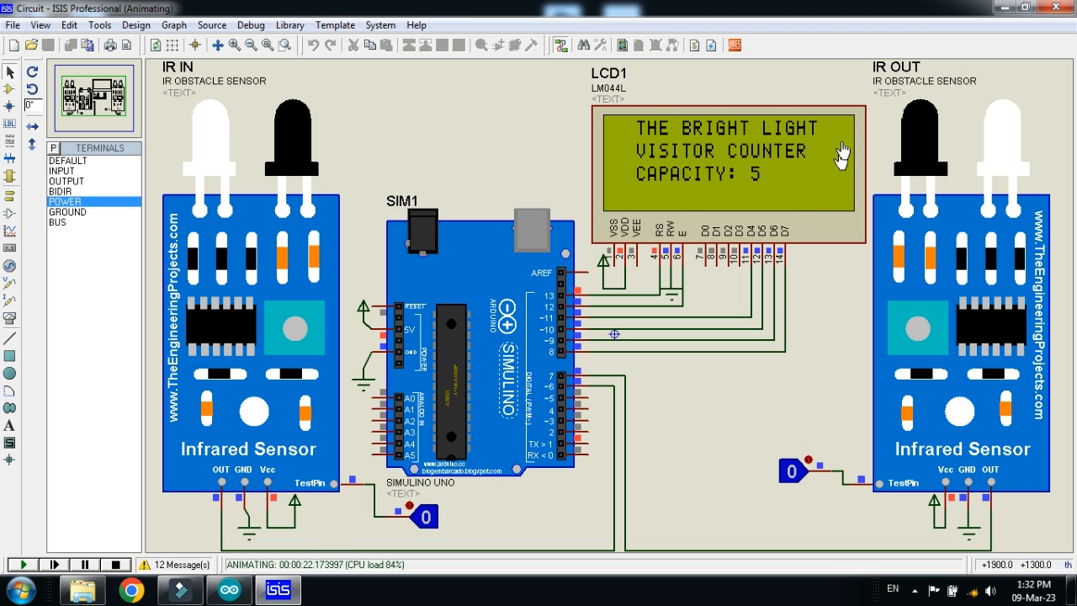
mouse_move(760, 450)
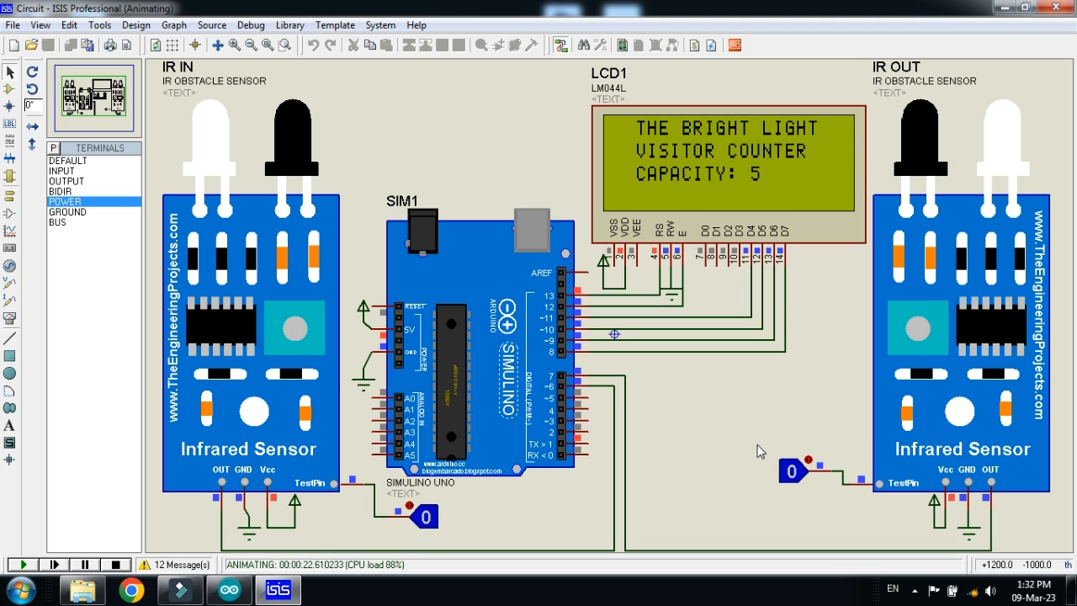
mouse_move(771, 401)
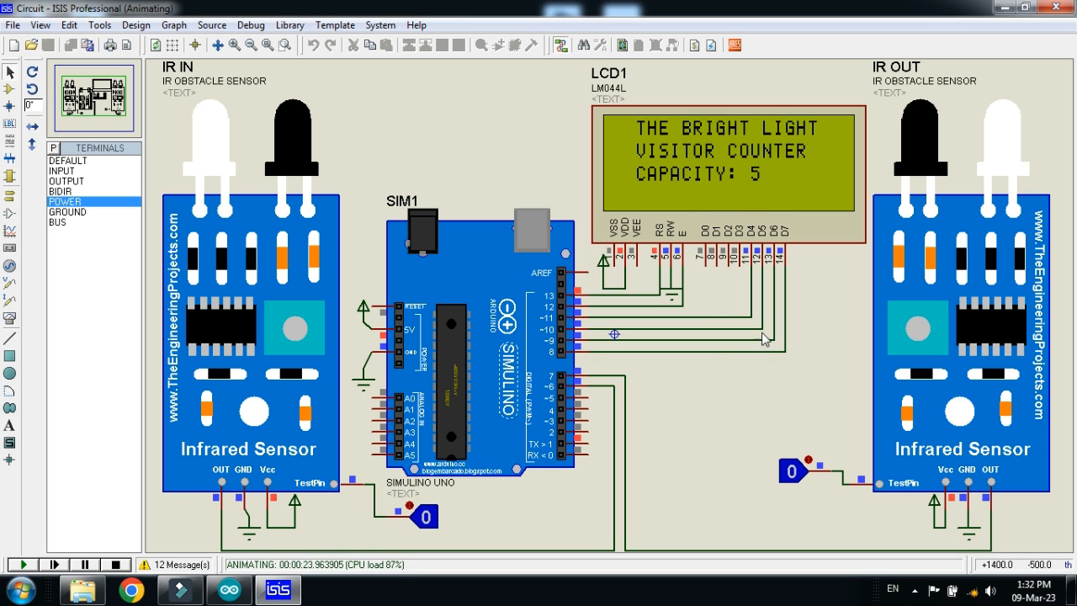
mouse_move(751, 196)
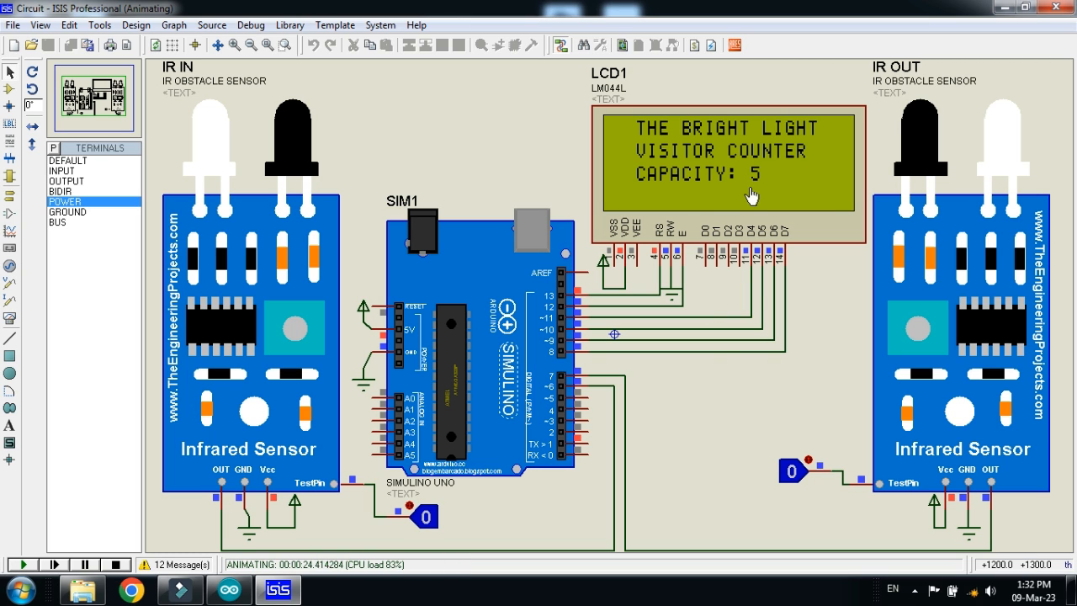
mouse_move(756, 210)
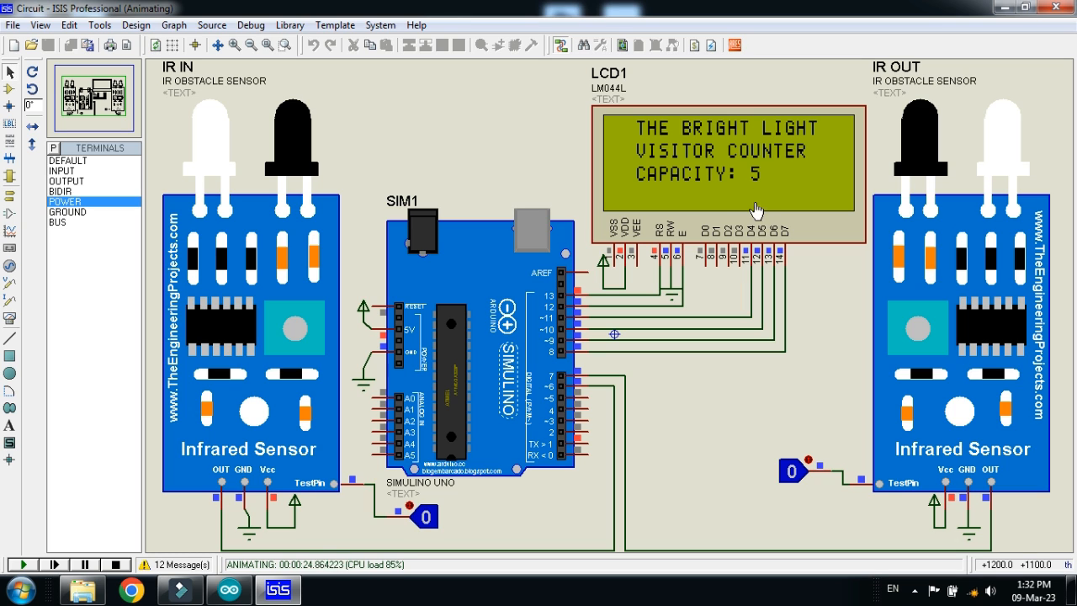
mouse_move(787, 482)
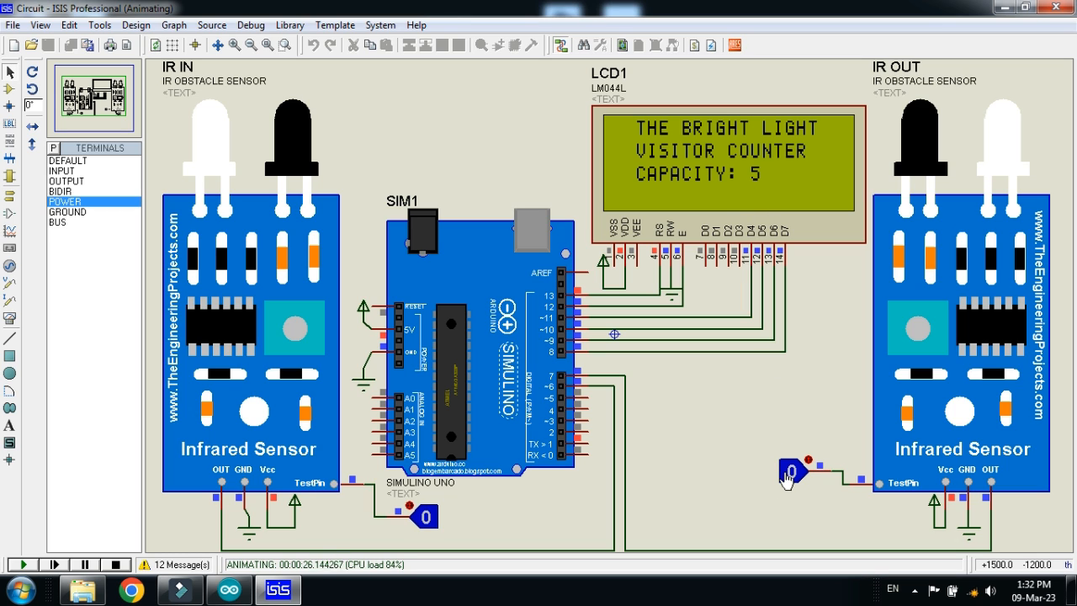
mouse_move(789, 484)
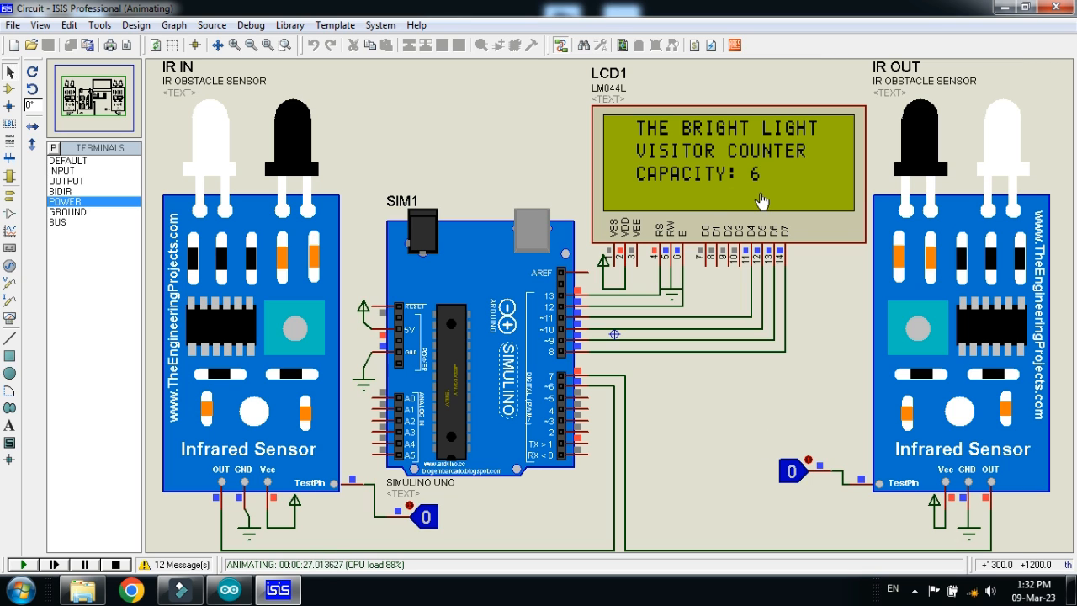
mouse_move(755, 193)
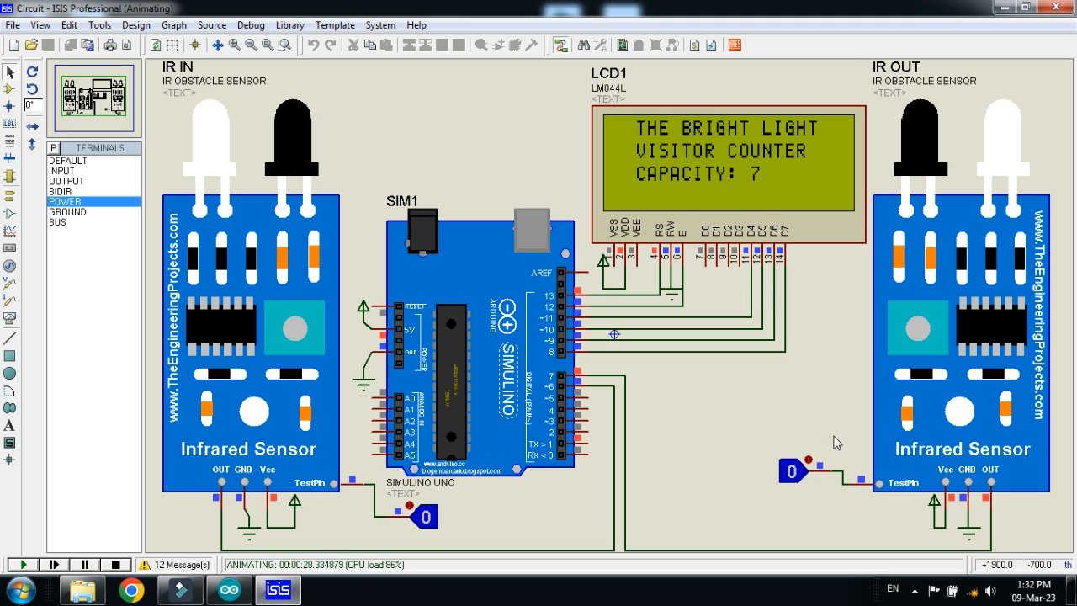
mouse_move(800, 521)
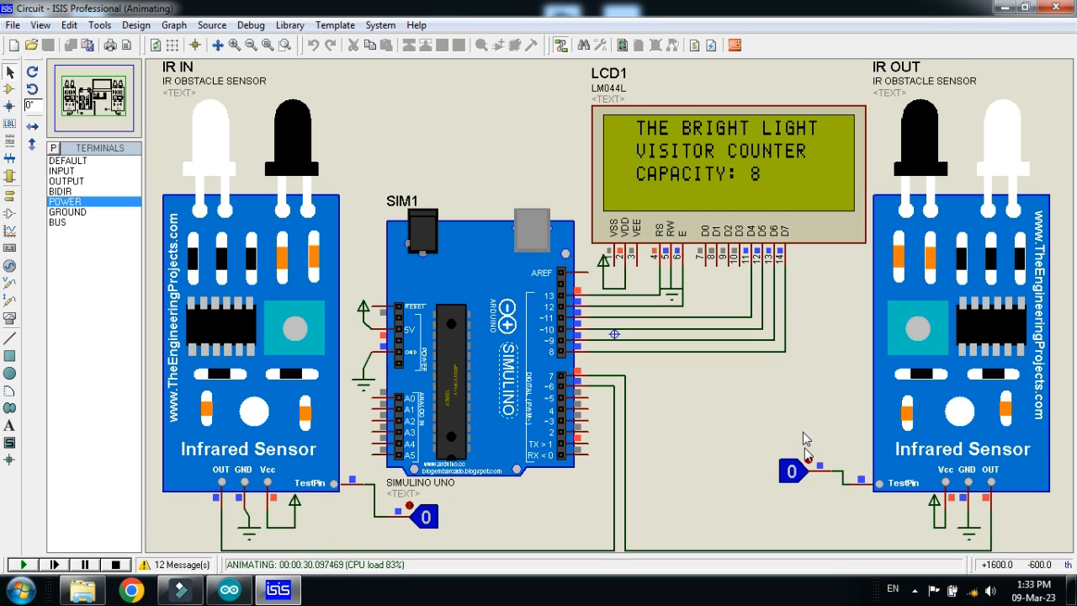
mouse_move(778, 360)
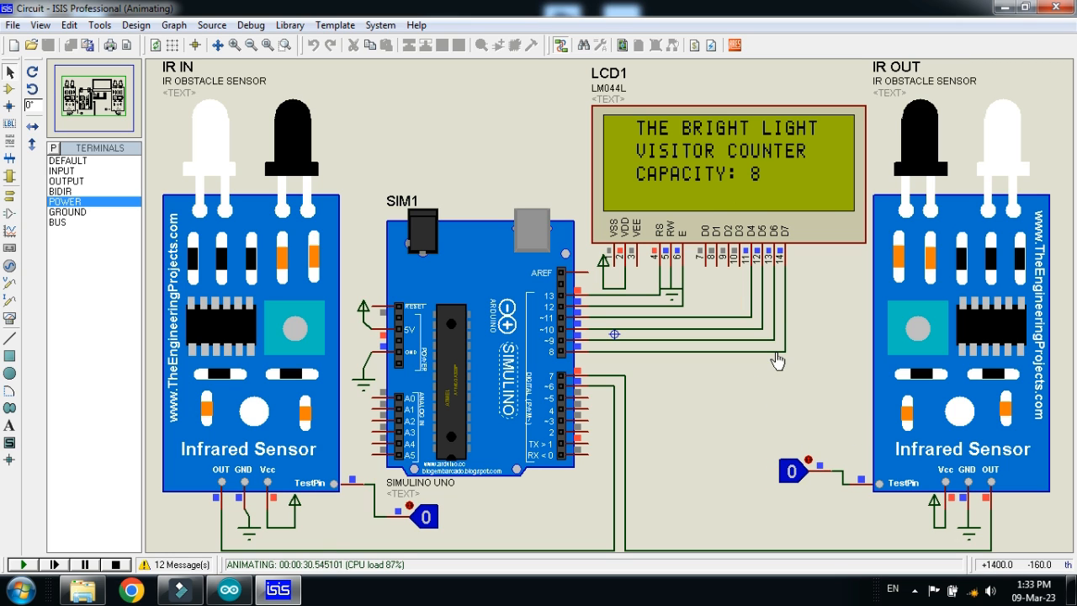
mouse_move(743, 437)
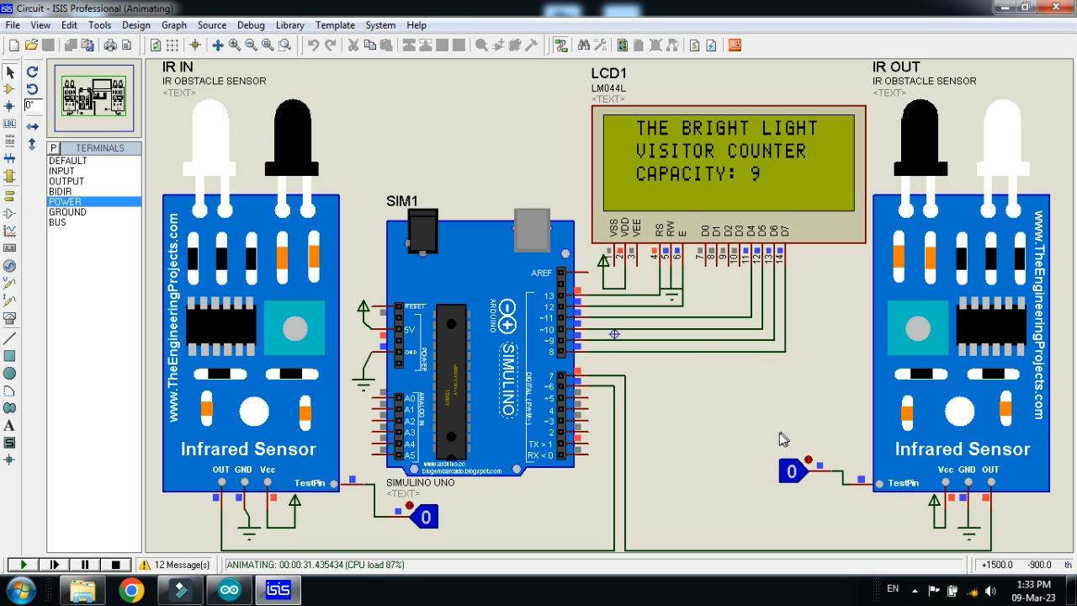
mouse_move(762, 420)
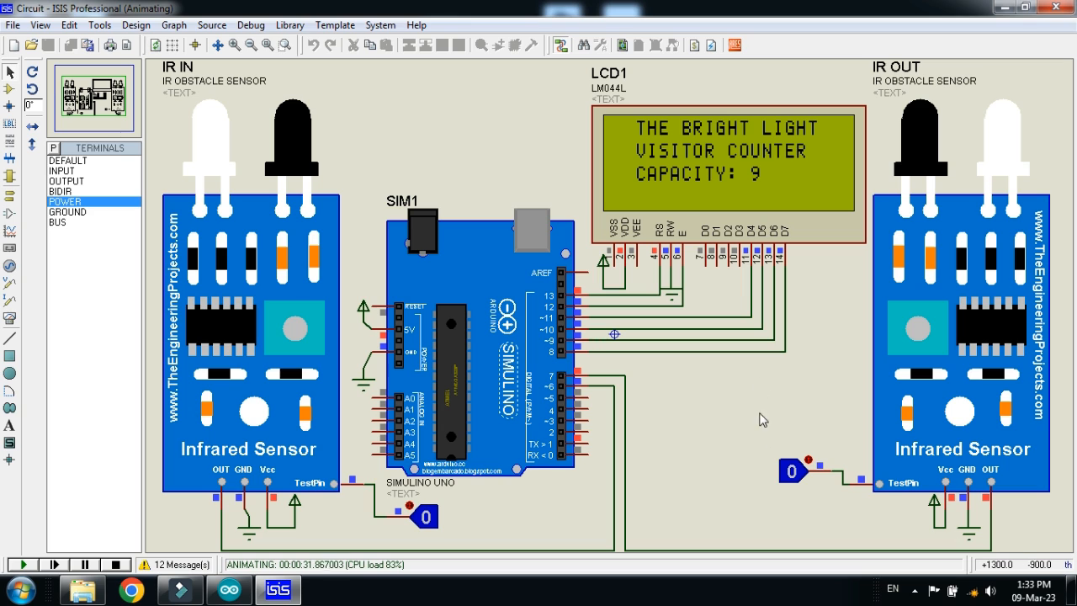
mouse_move(761, 192)
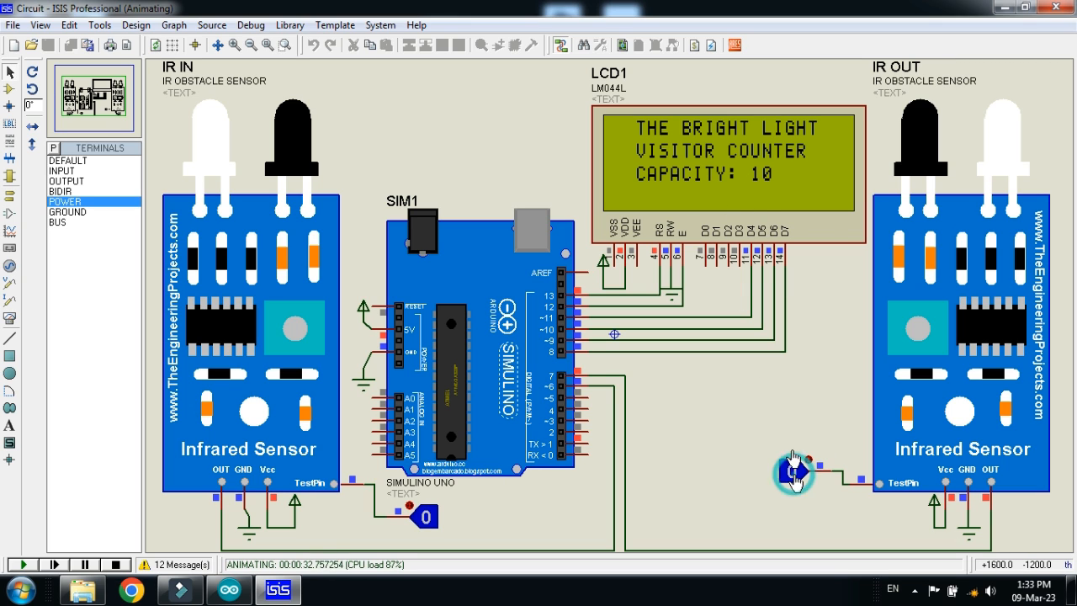
mouse_move(793, 255)
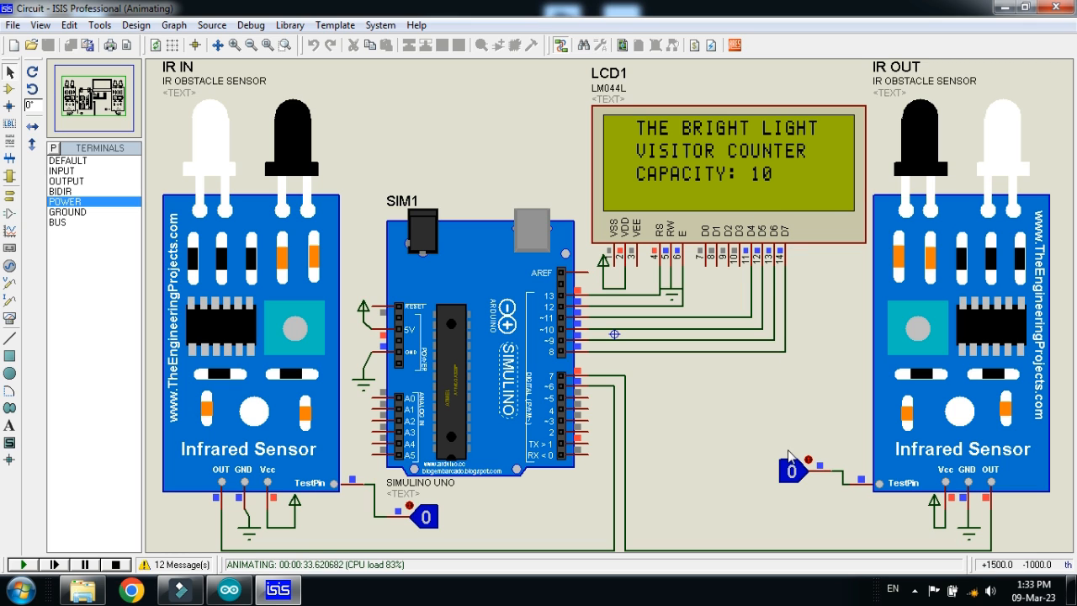
mouse_move(788, 319)
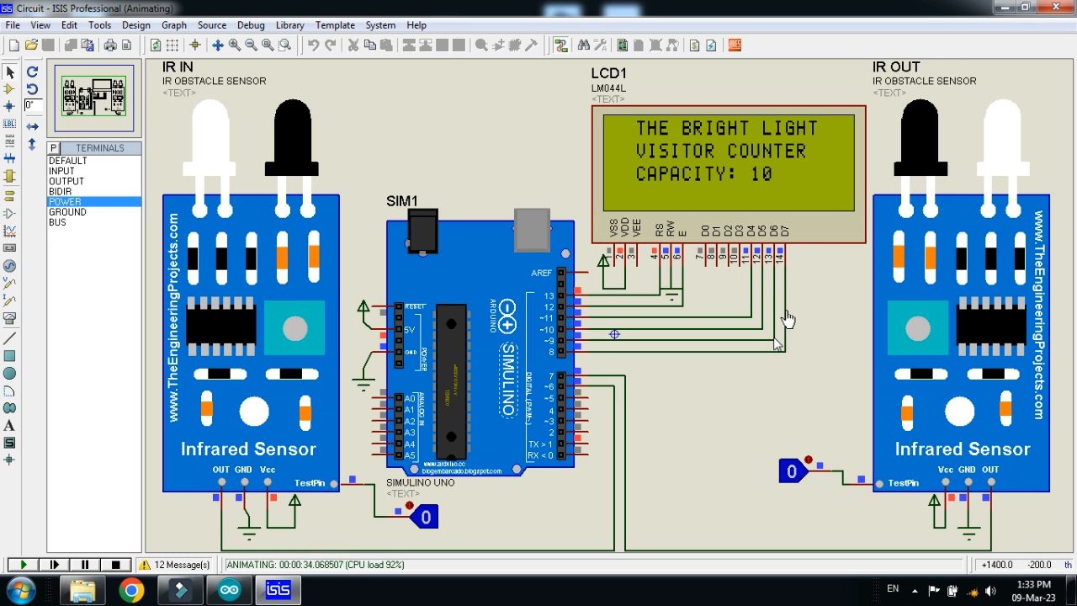
mouse_move(771, 199)
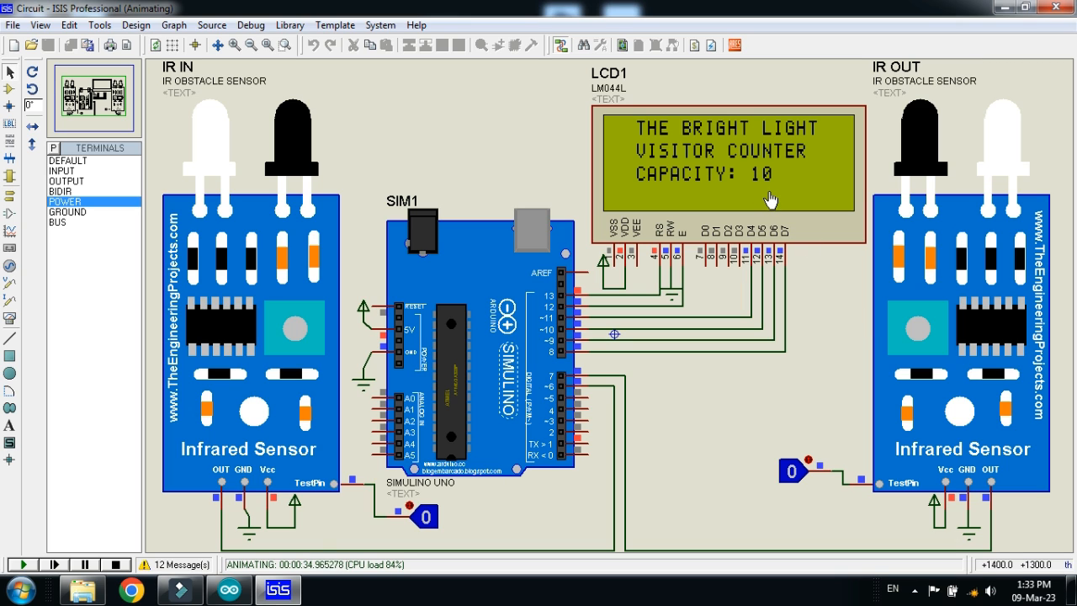
mouse_move(765, 199)
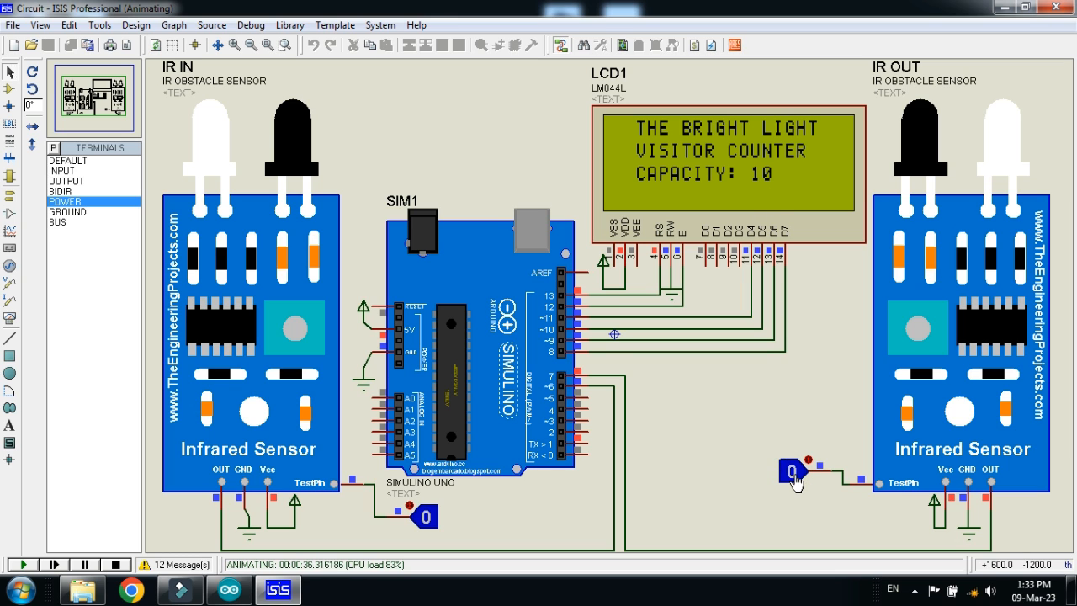
mouse_move(624, 419)
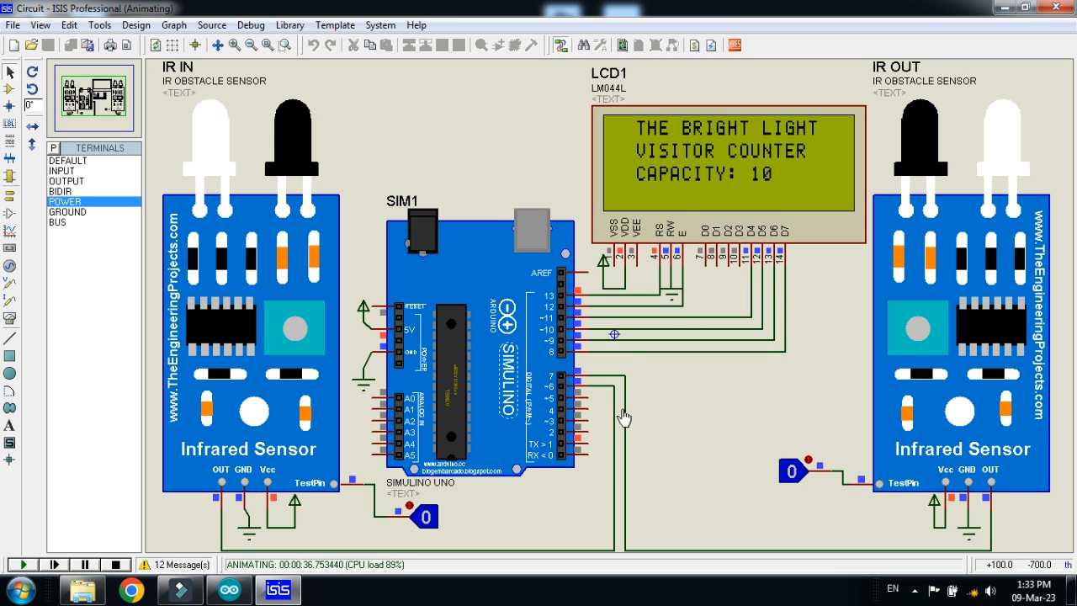
mouse_move(517, 445)
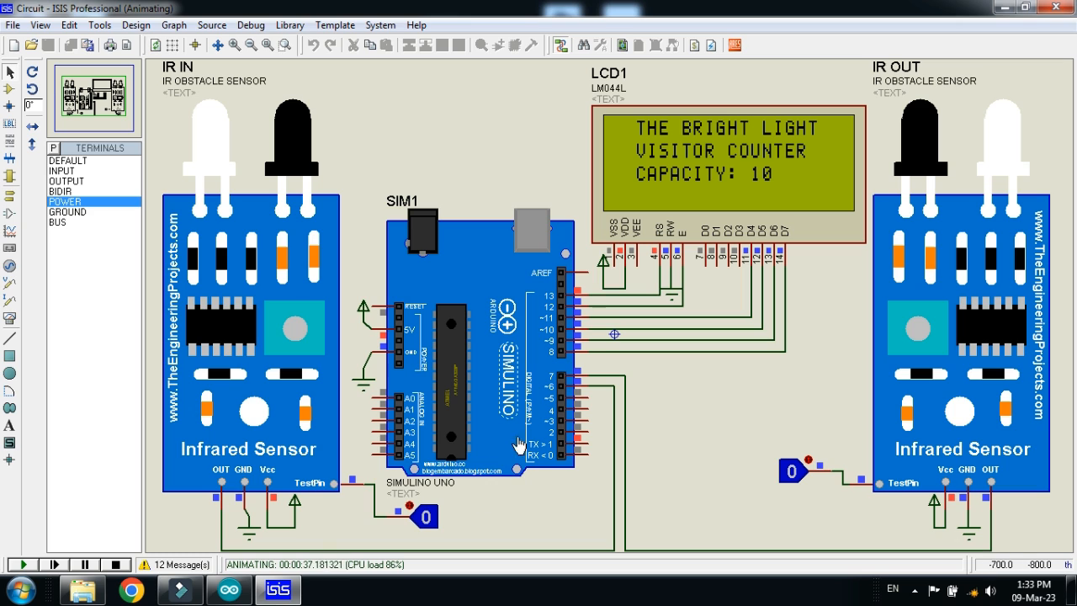
mouse_move(779, 186)
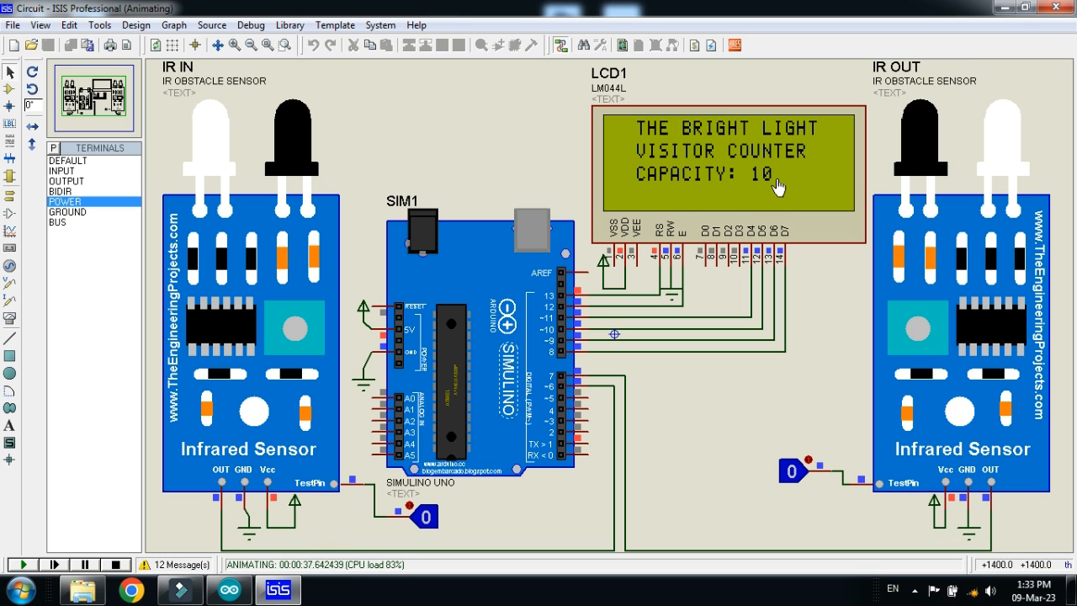
mouse_move(402, 95)
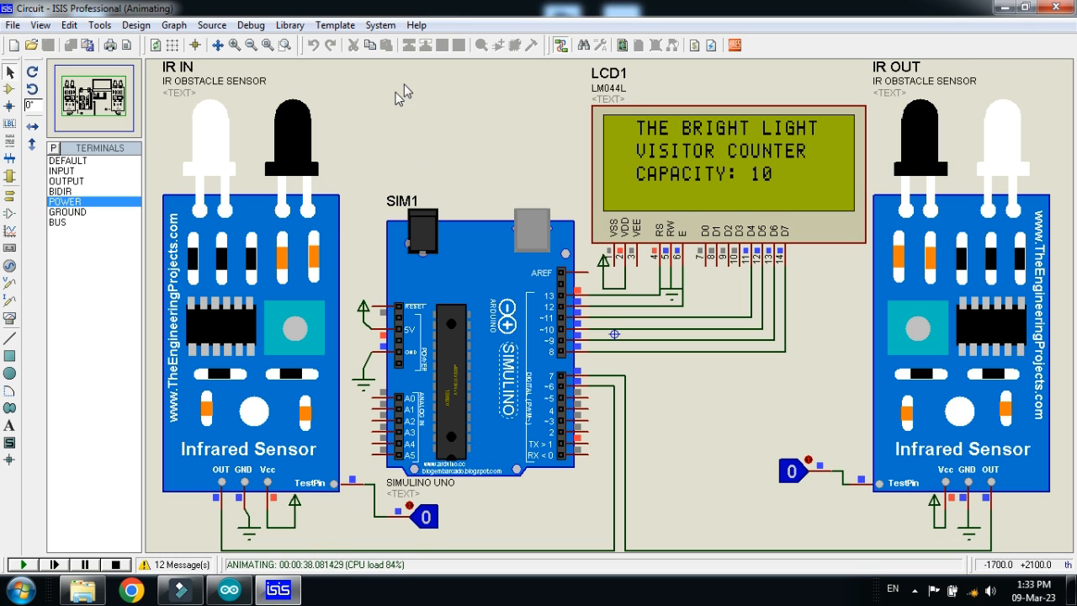
mouse_move(432, 373)
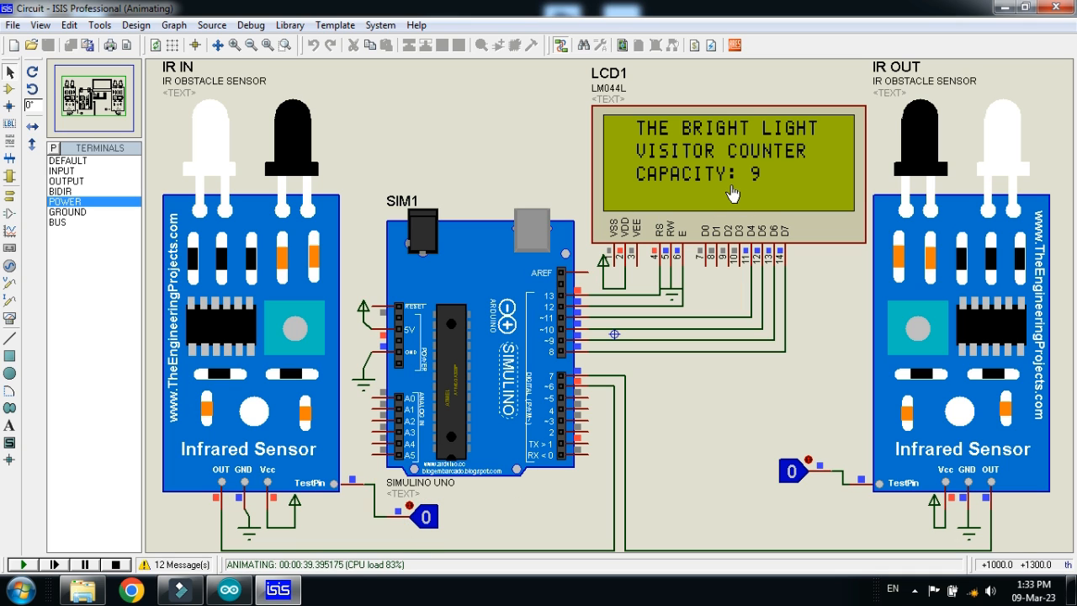
mouse_move(762, 194)
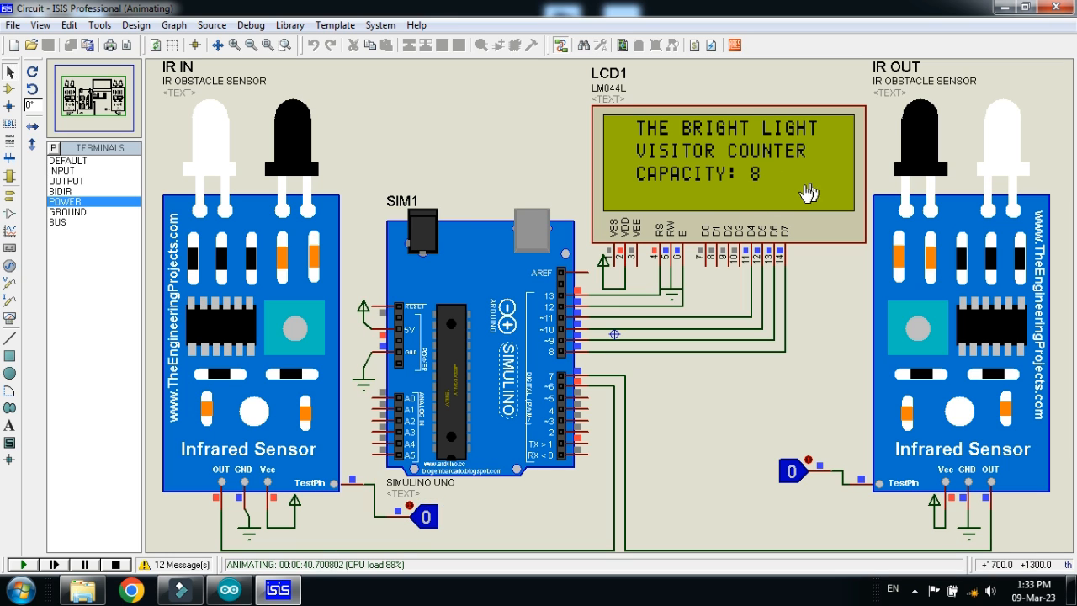
mouse_move(753, 193)
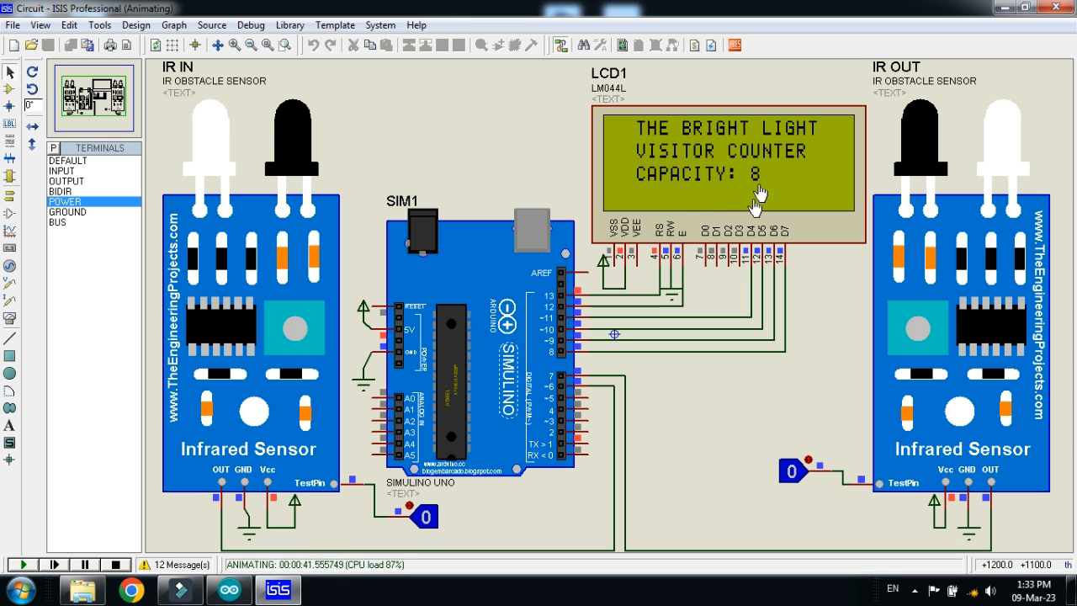
mouse_move(428, 532)
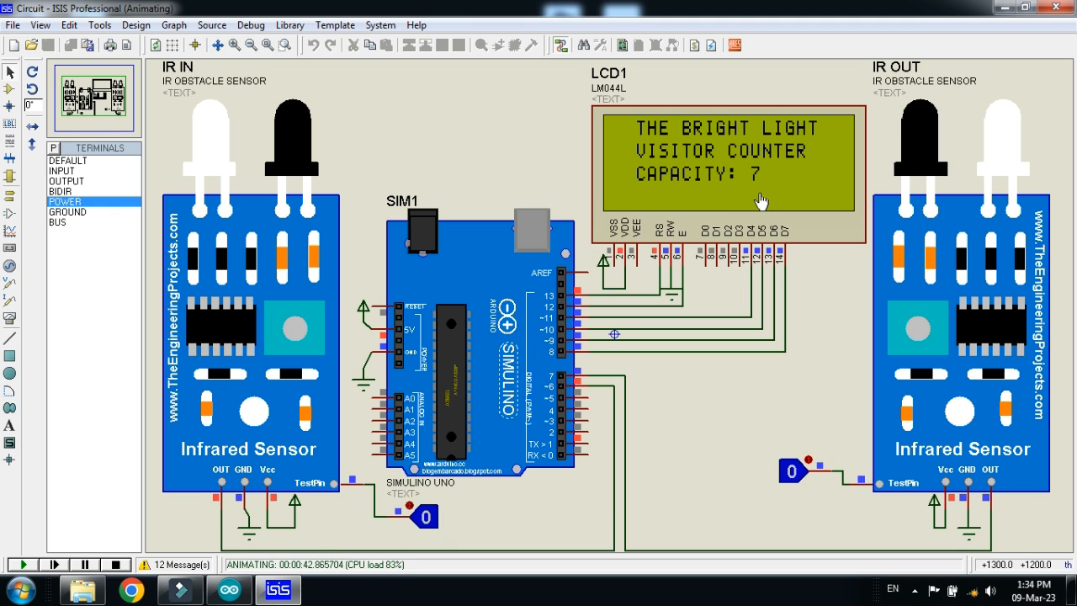
mouse_move(744, 189)
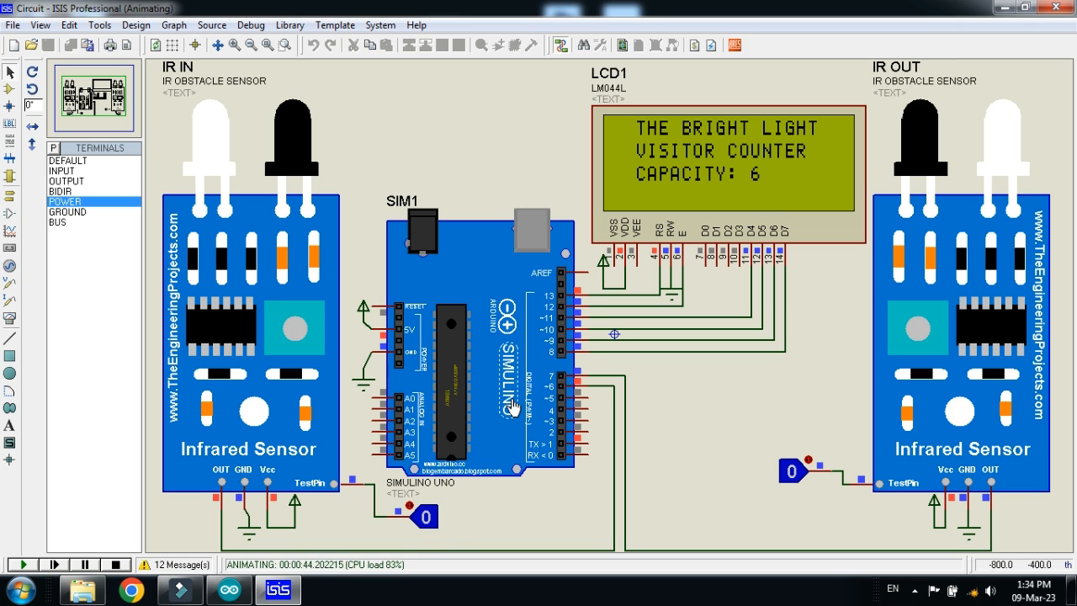
mouse_move(766, 186)
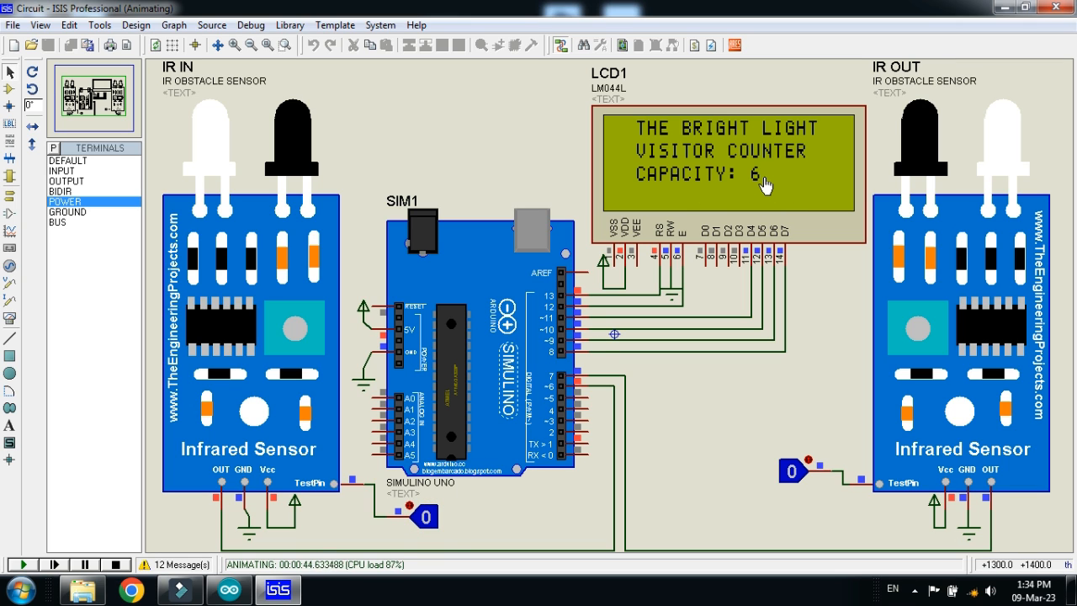
mouse_move(465, 457)
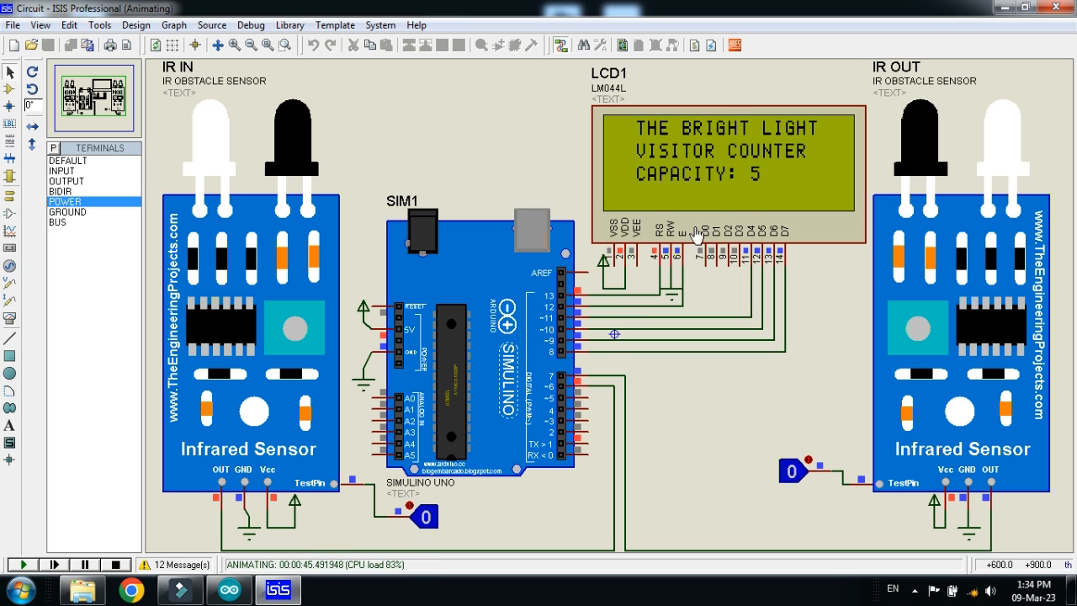
mouse_move(764, 186)
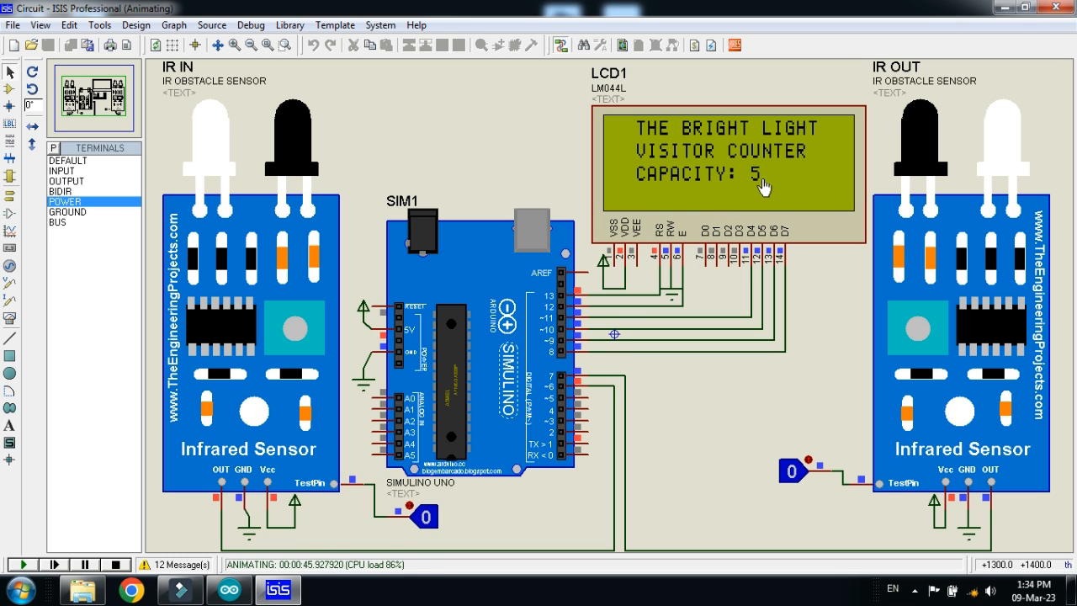
mouse_move(454, 421)
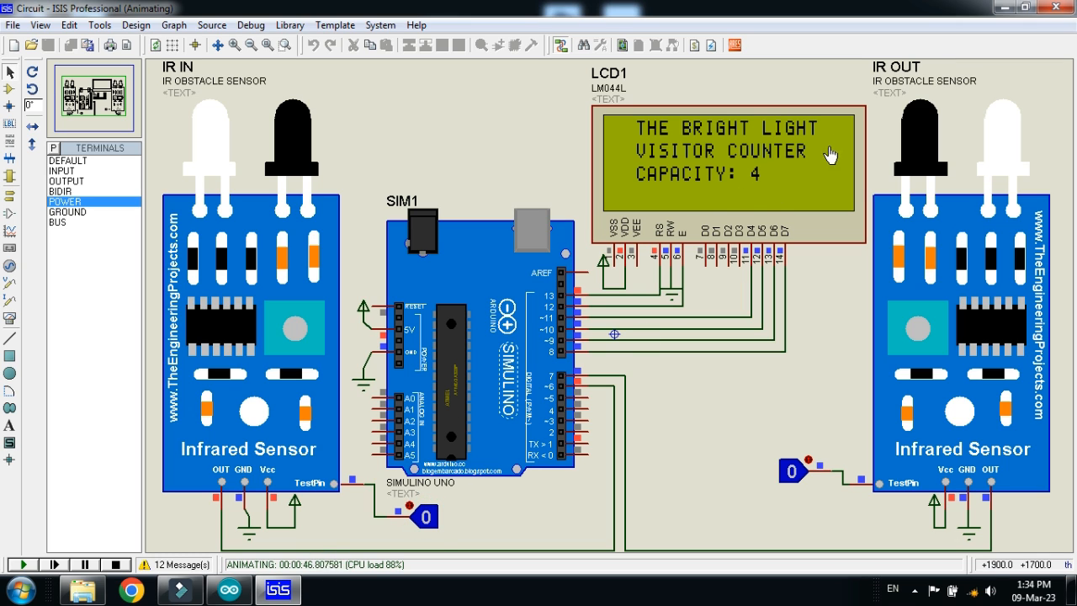
mouse_move(755, 195)
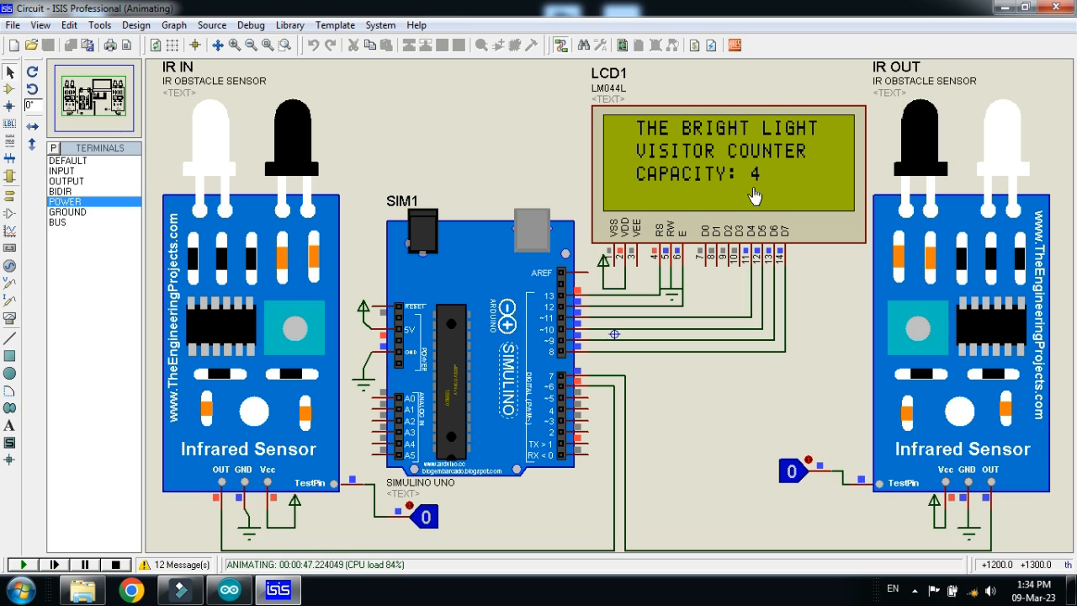
mouse_move(572, 377)
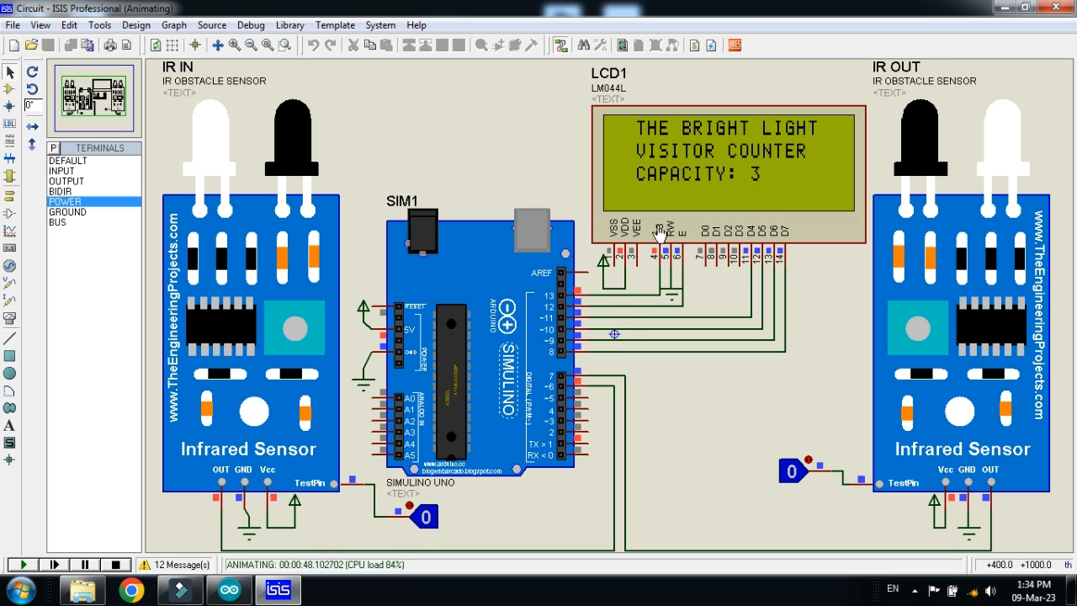
mouse_move(762, 190)
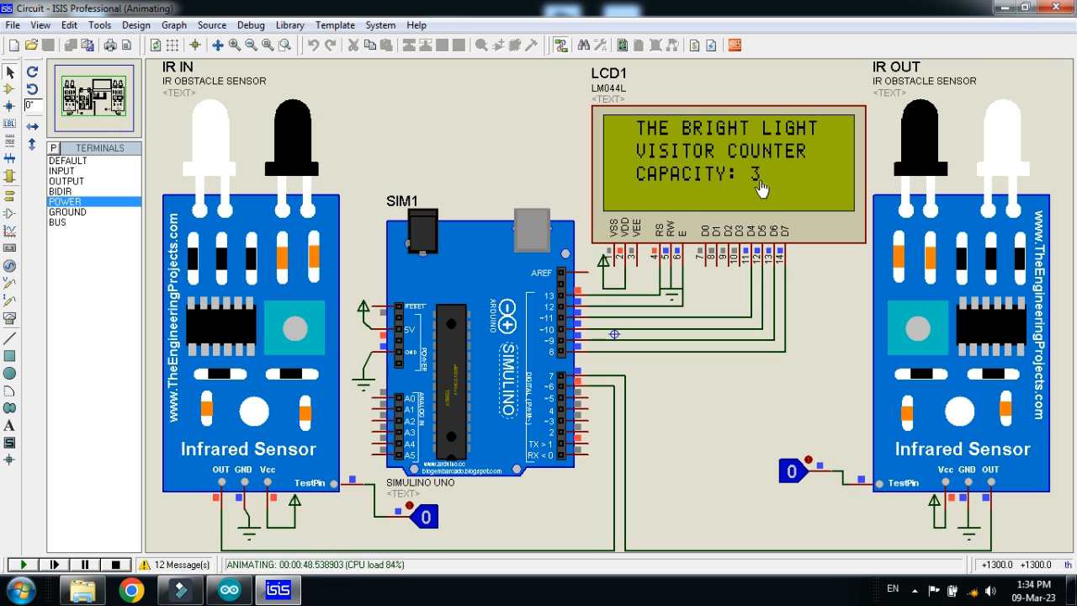
mouse_move(776, 185)
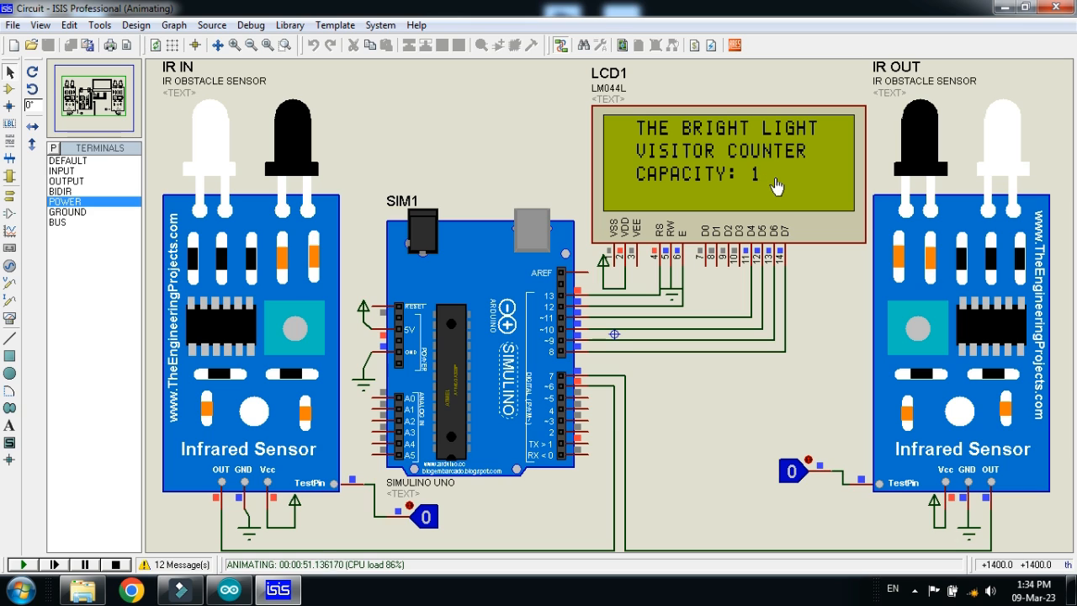
mouse_move(768, 191)
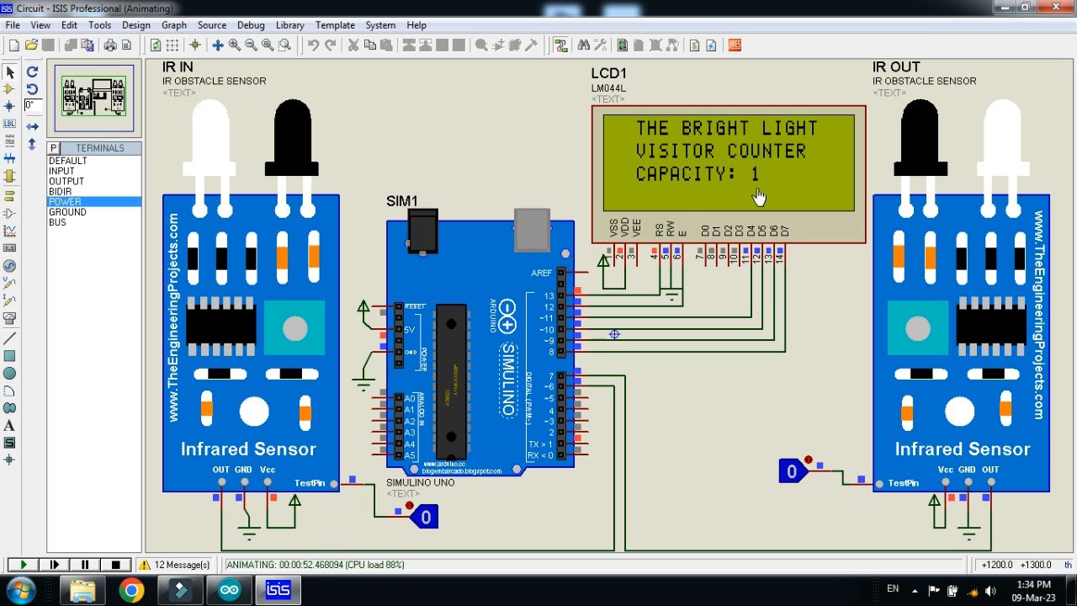
mouse_move(522, 513)
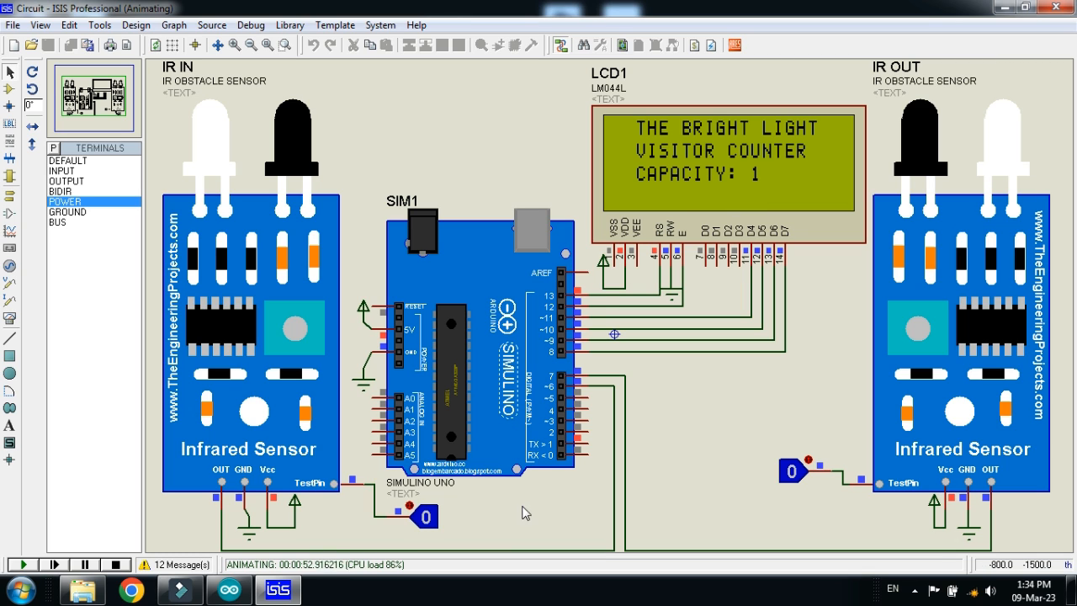
mouse_move(687, 180)
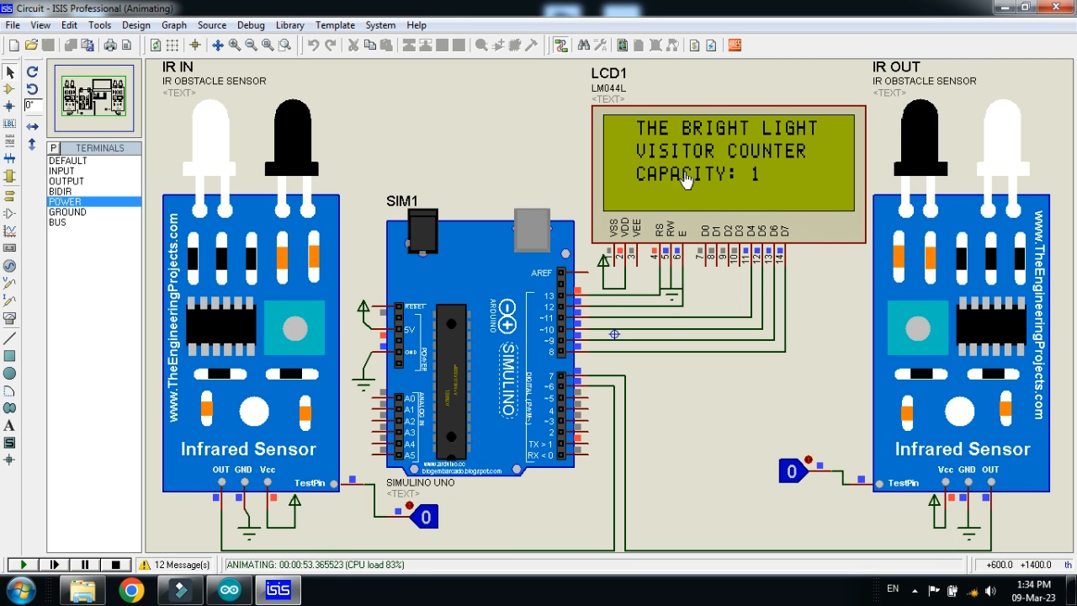
Trigger the IR IN test pin so LCD1 reads CAPACITY: 0 and NO MORE SPACE.
click(428, 517)
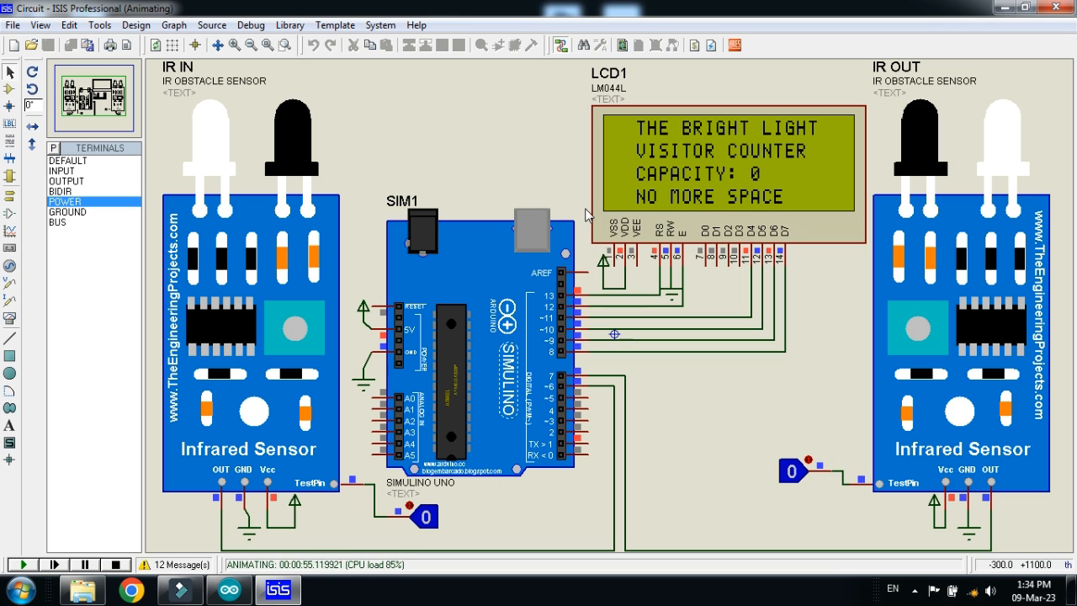
mouse_move(820, 220)
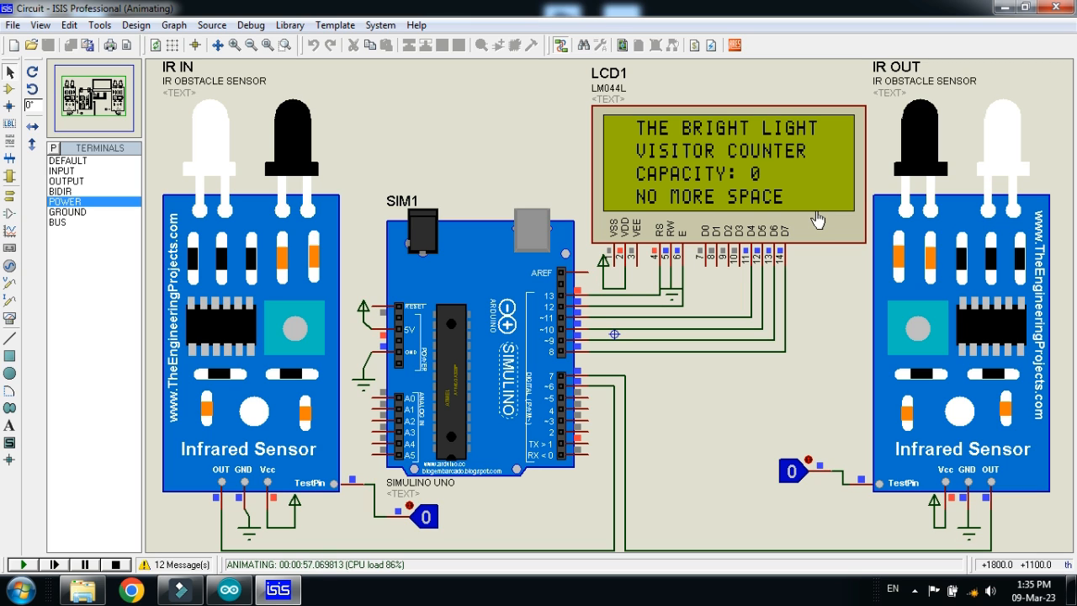
mouse_move(783, 208)
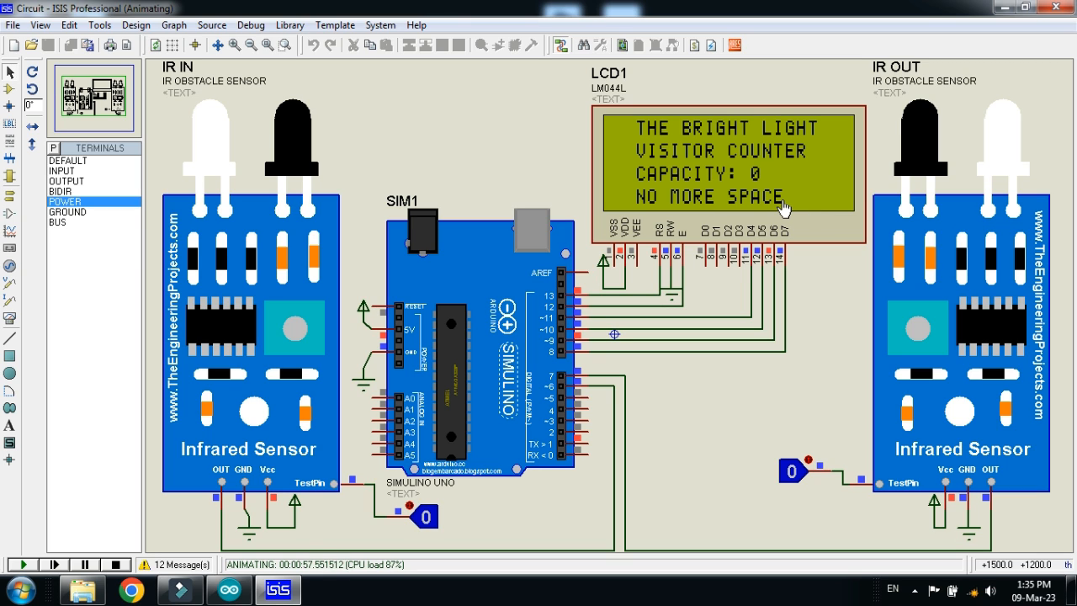
mouse_move(503, 463)
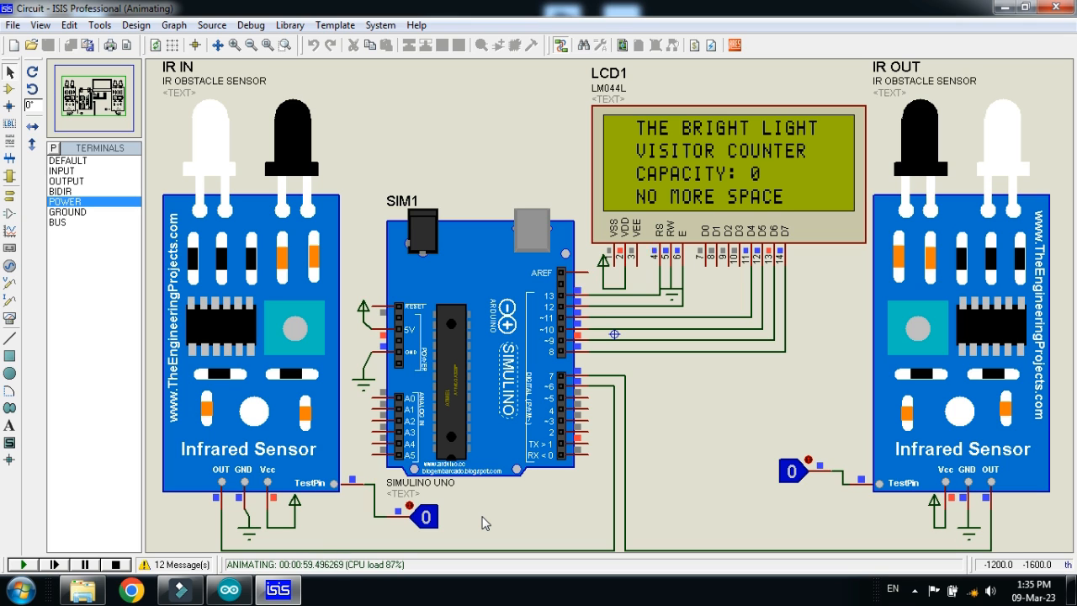
mouse_move(446, 532)
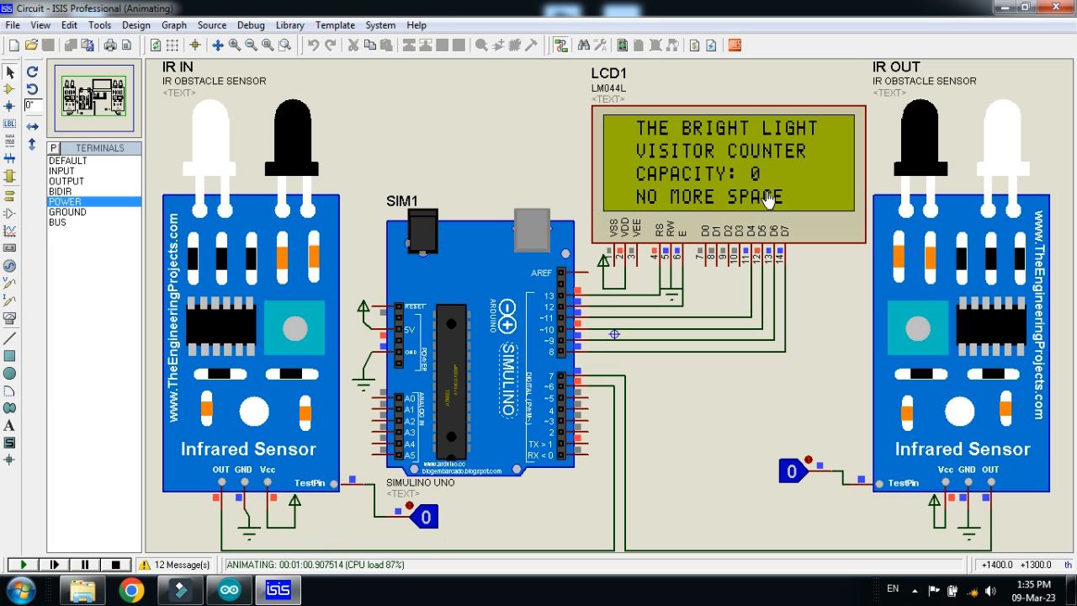
mouse_move(484, 476)
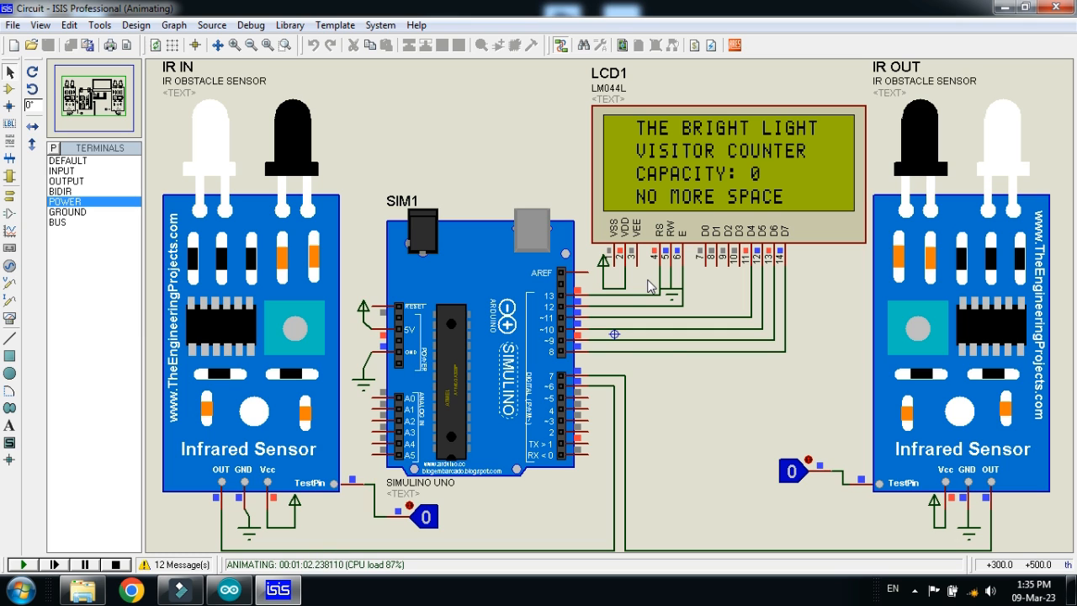
mouse_move(714, 421)
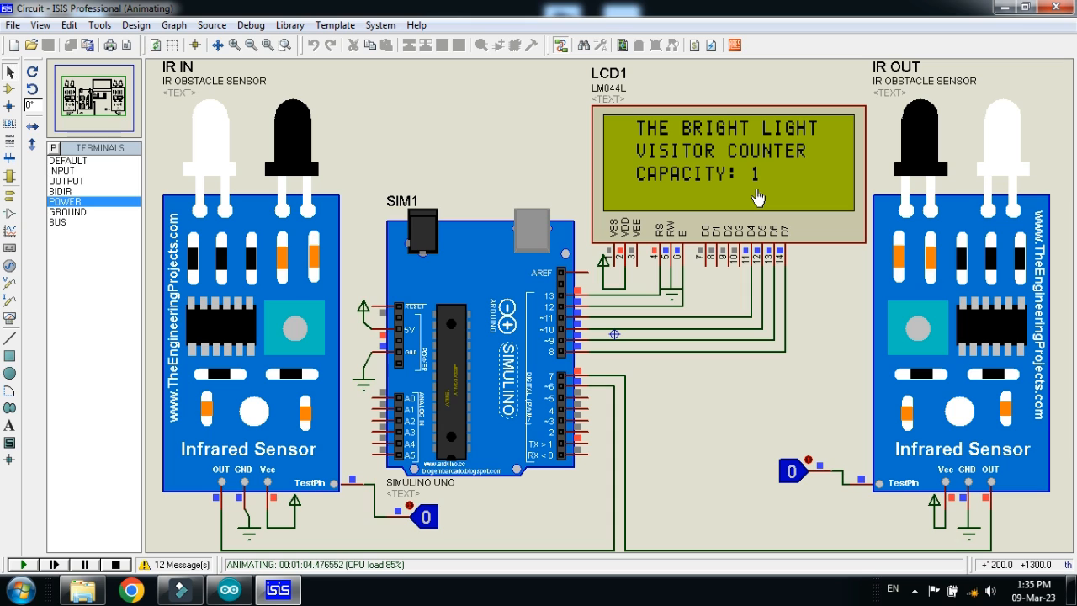
mouse_move(716, 396)
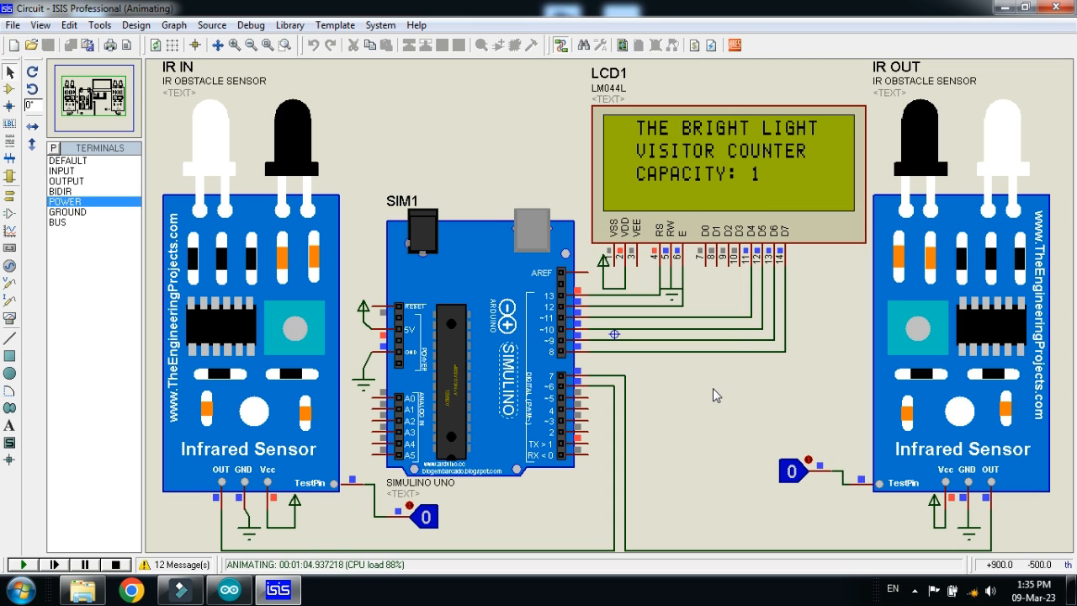